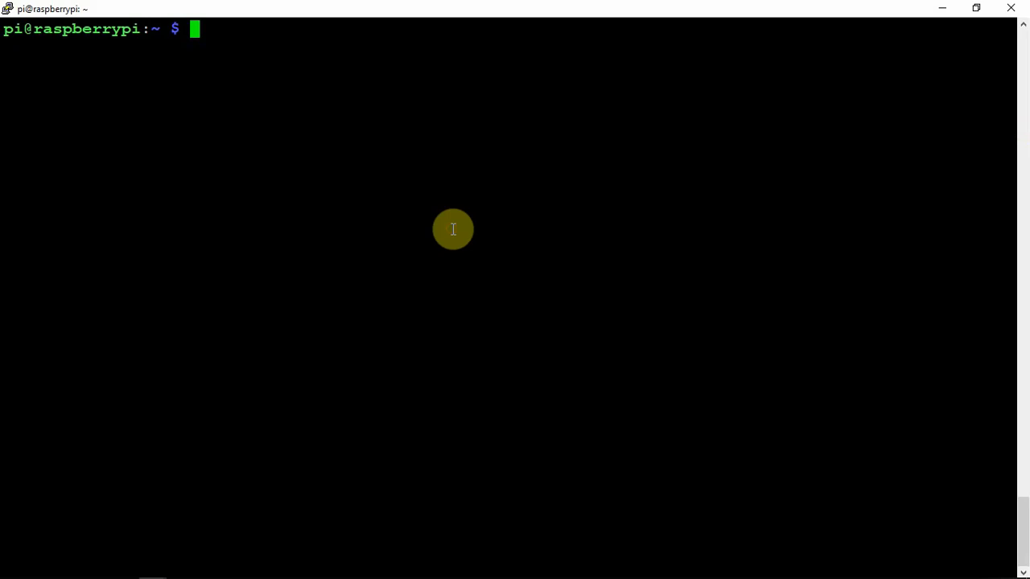
pyautogui.moveTo(409, 169)
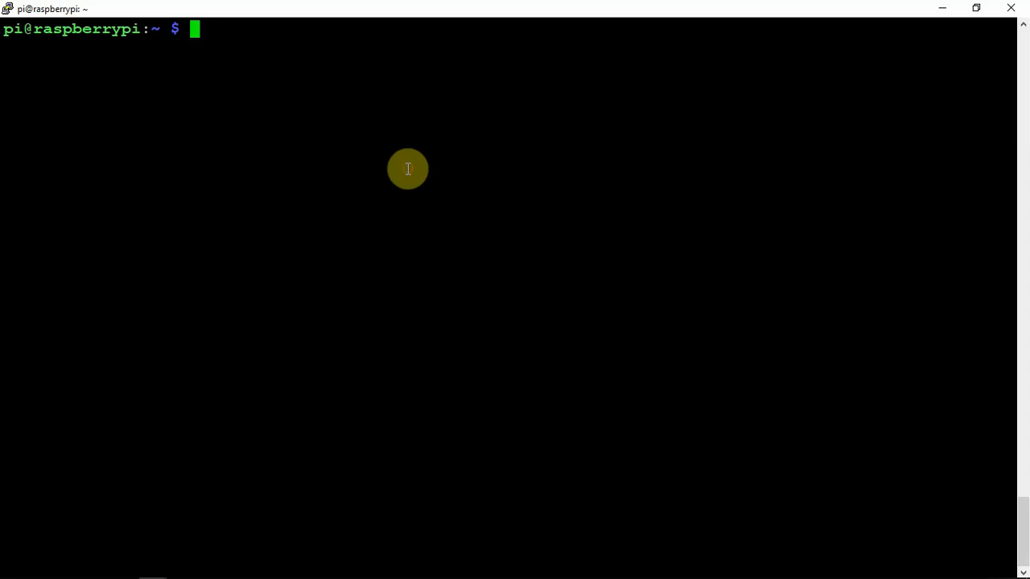
# Step: Run a sudo apt command for the build dependencies that is missing the 'install' keyword
pyautogui.write('sudo')
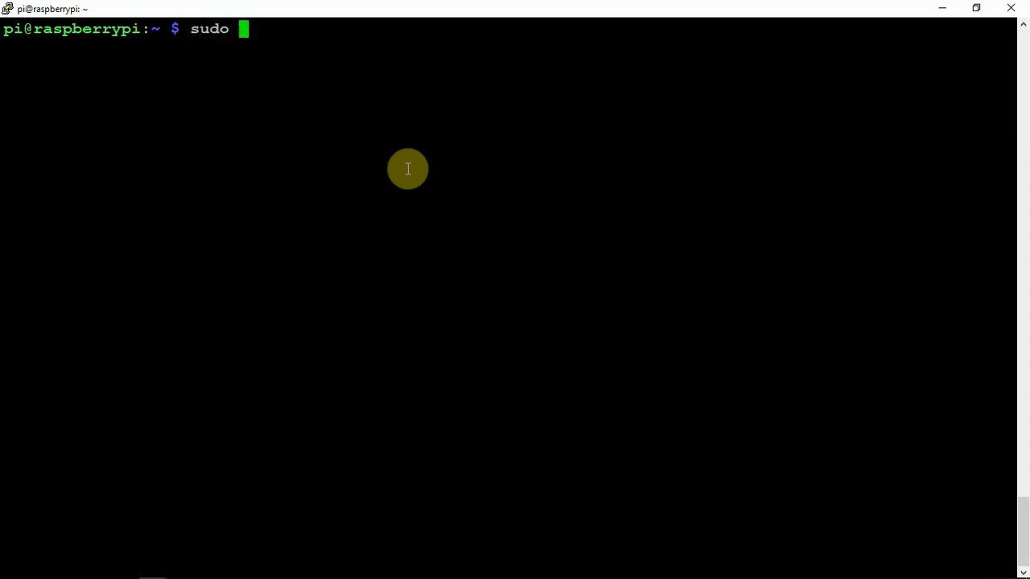
pyautogui.write('apt')
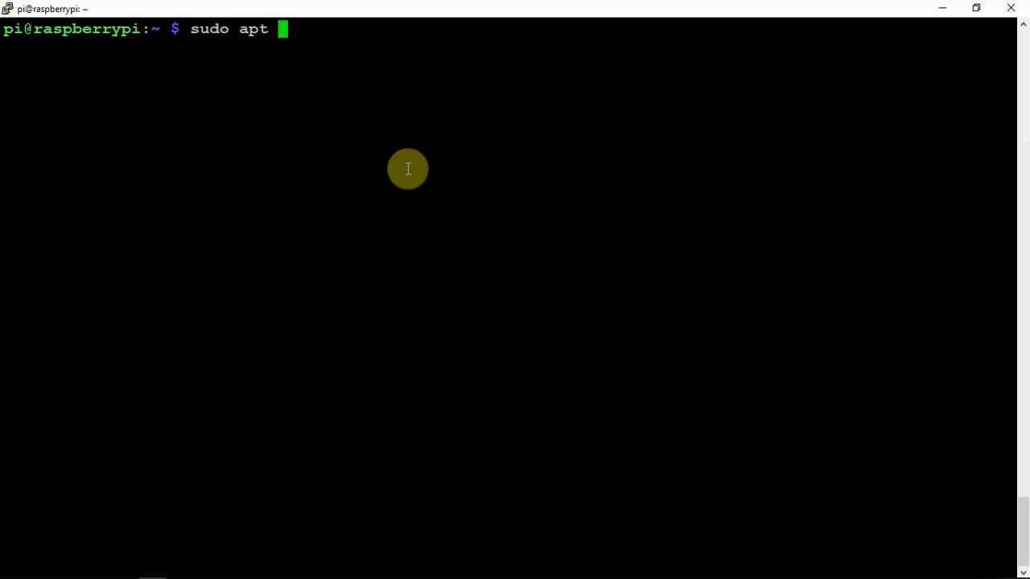
pyautogui.write('automake autoconf pkg-config libcurl4-openssl-dev libjansson-dev libssl-dev libgmp-dev zlib1g-dev')
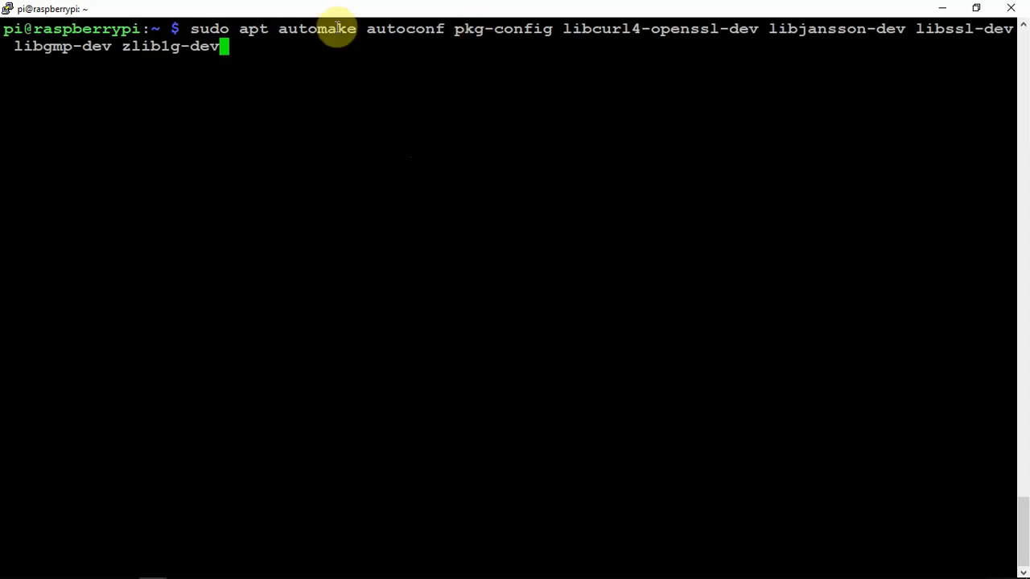
pyautogui.moveTo(700, 58)
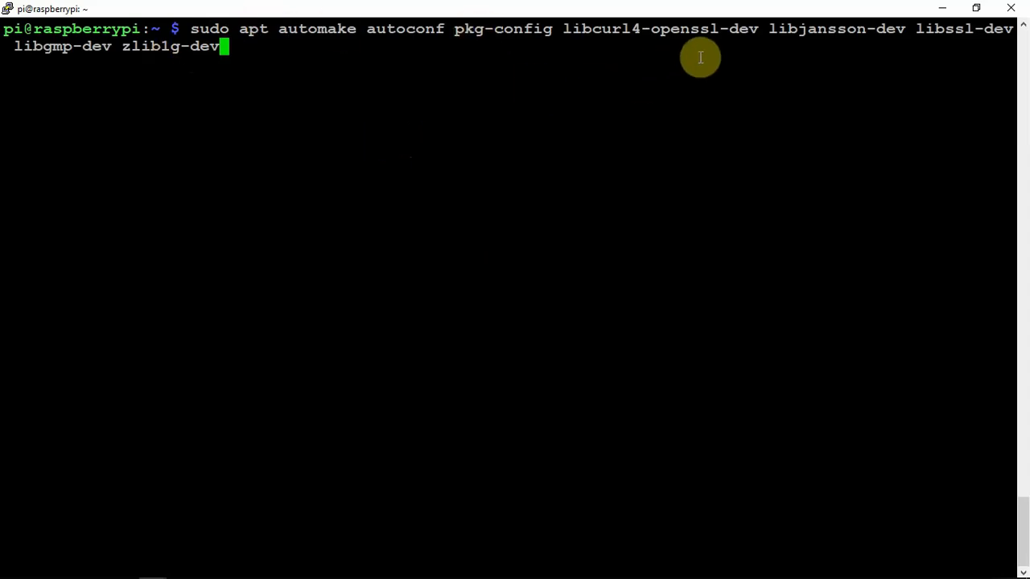
pyautogui.moveTo(415, 162)
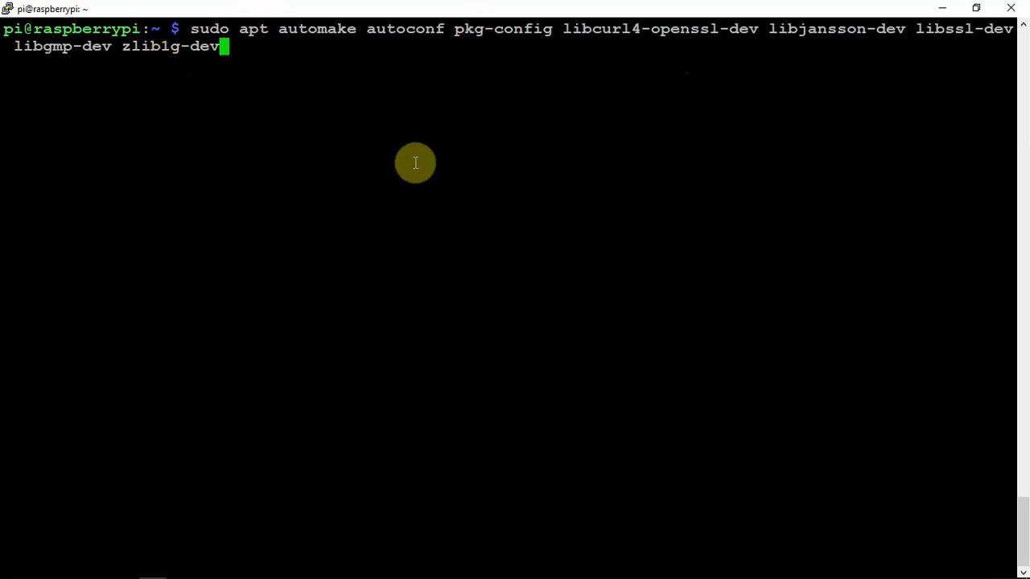
pyautogui.press('Return')
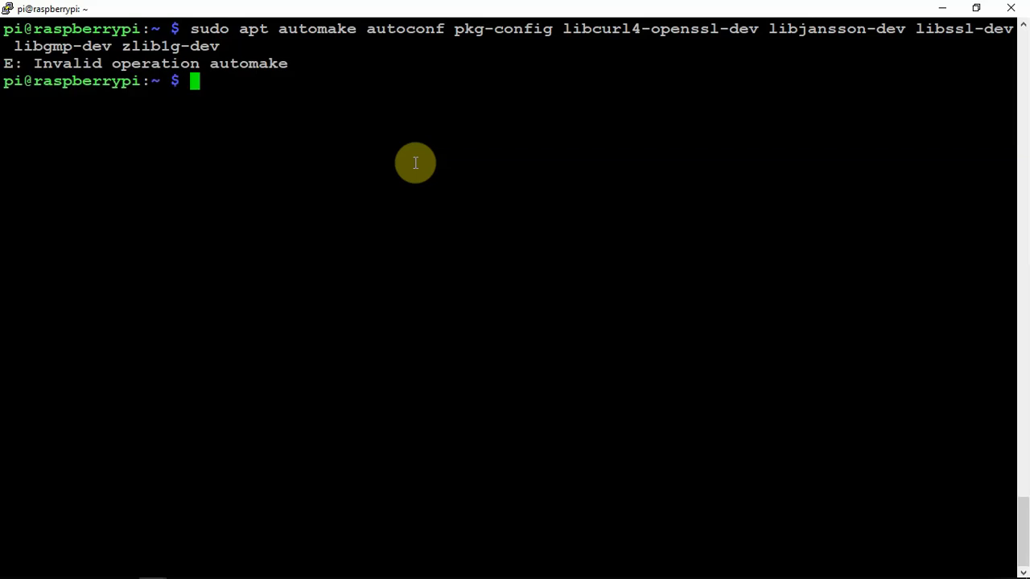
# Step: Rerun it as 'sudo apt install automake autoconf pkg-config libcurl4-openssl-dev libjansson-dev libssl-dev libgmp-dev zlib1g-dev'
pyautogui.press('Up')
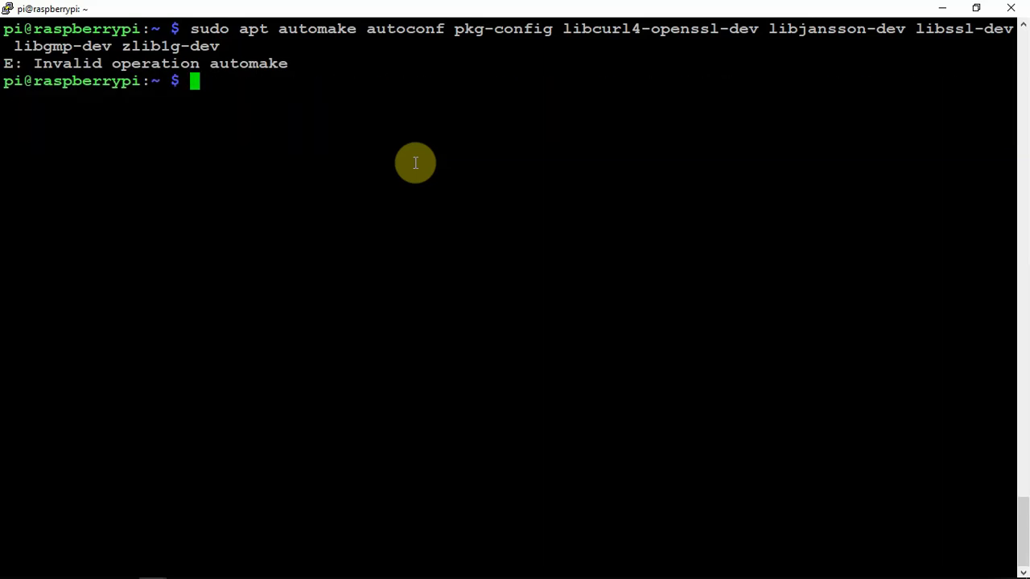
pyautogui.write('sudo apt')
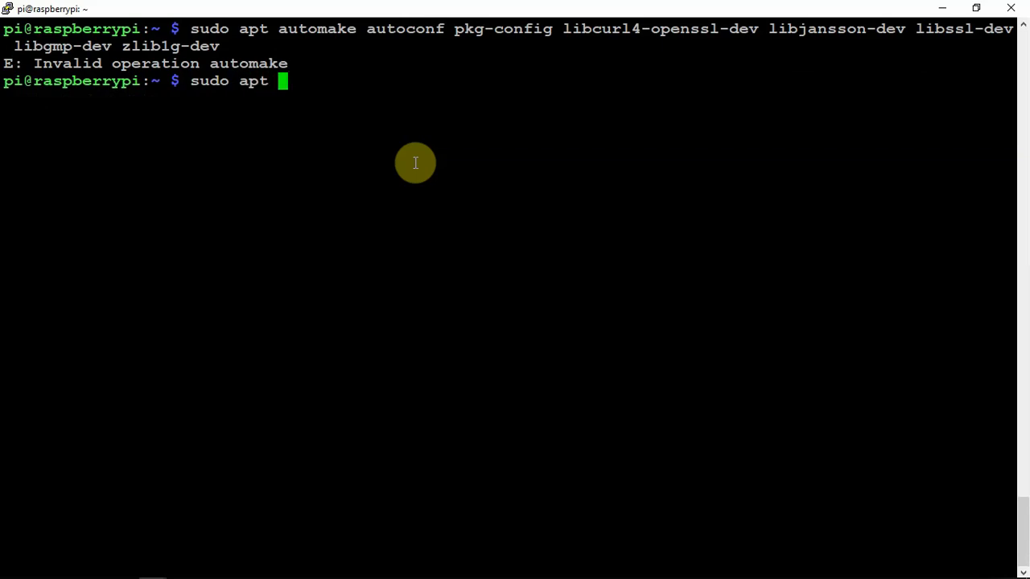
pyautogui.write('ins')
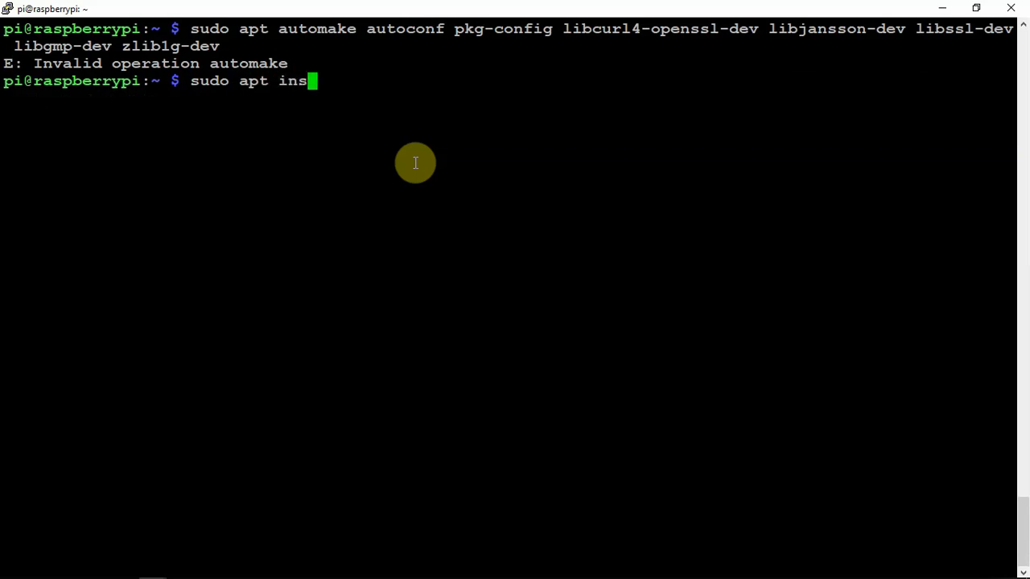
pyautogui.write('tall automake autoconf pkg-config libcurl4-openssl-dev libjansson-dev libssl-dev libgmp-dev zlib1g-dev')
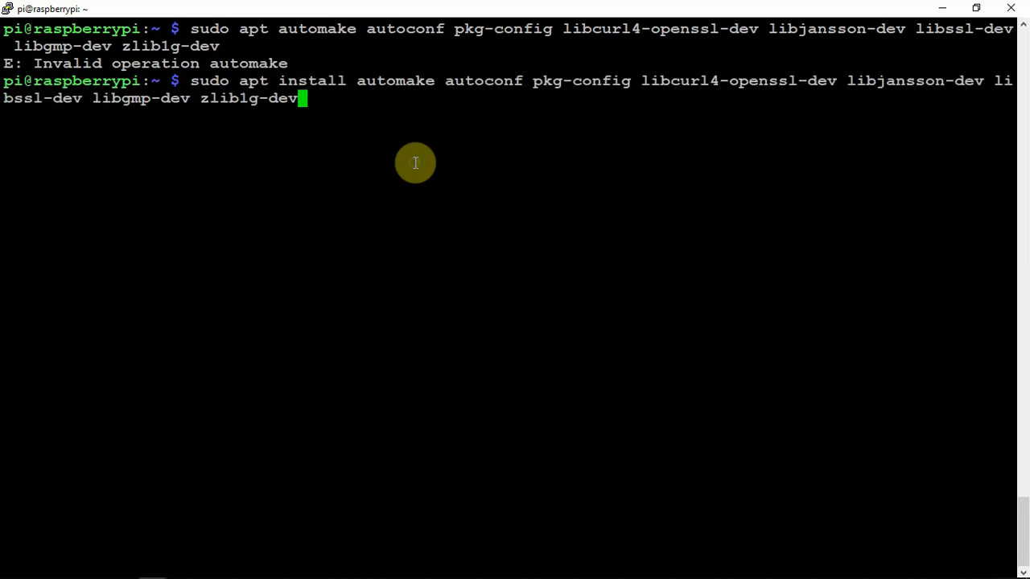
pyautogui.press('Return')
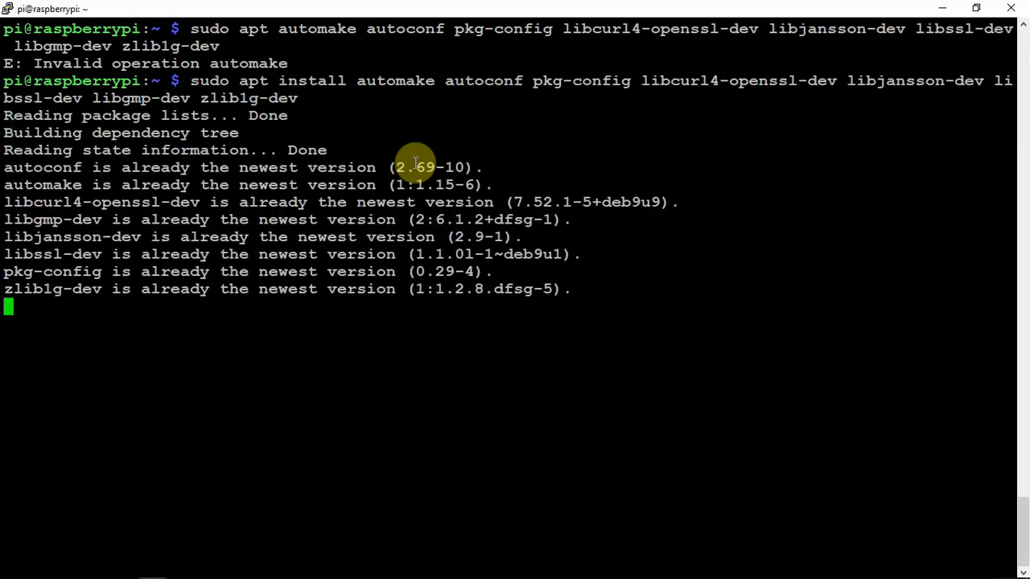
pyautogui.press('Return')
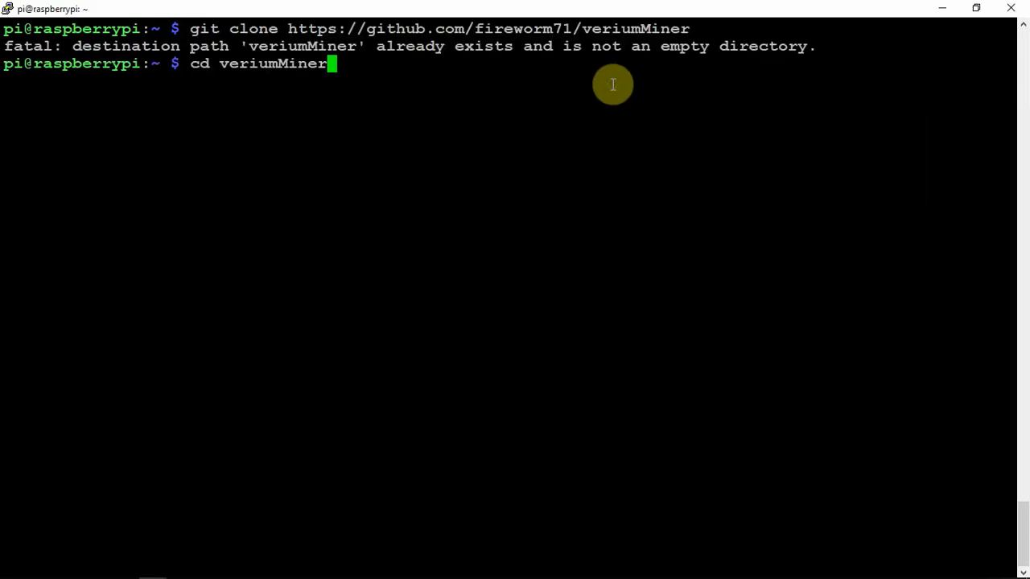
# Step: Enter the veriumMiner folder and write 'sudo ./build.sh' at the prompt
pyautogui.press('Return')
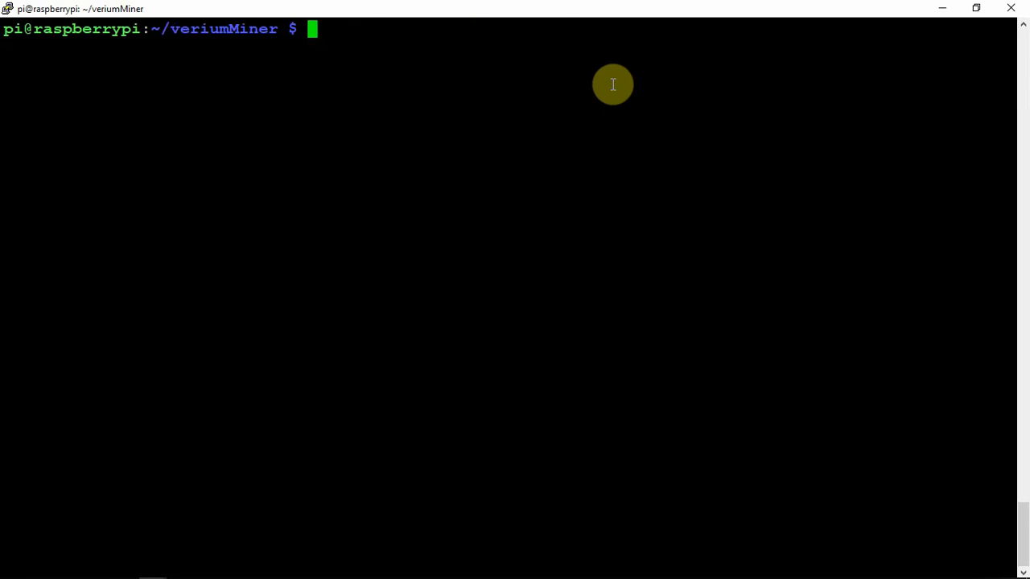
pyautogui.write('sudo')
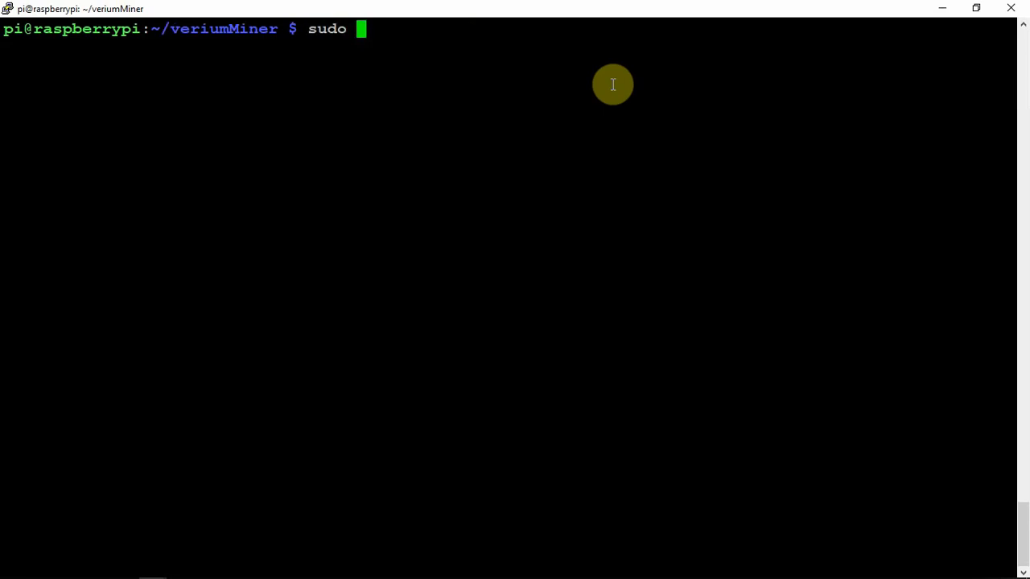
pyautogui.write('./')
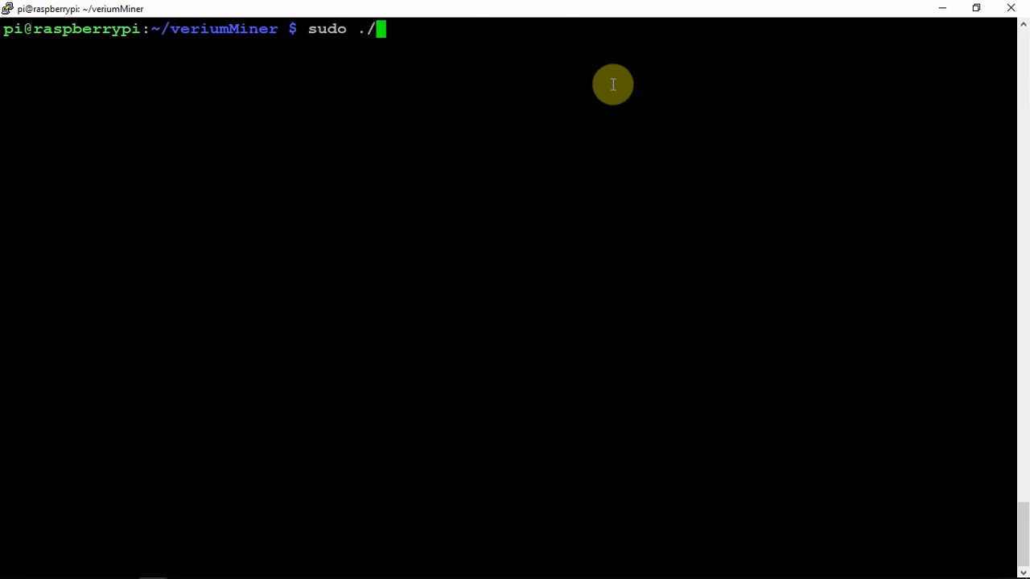
pyautogui.write('build.sh')
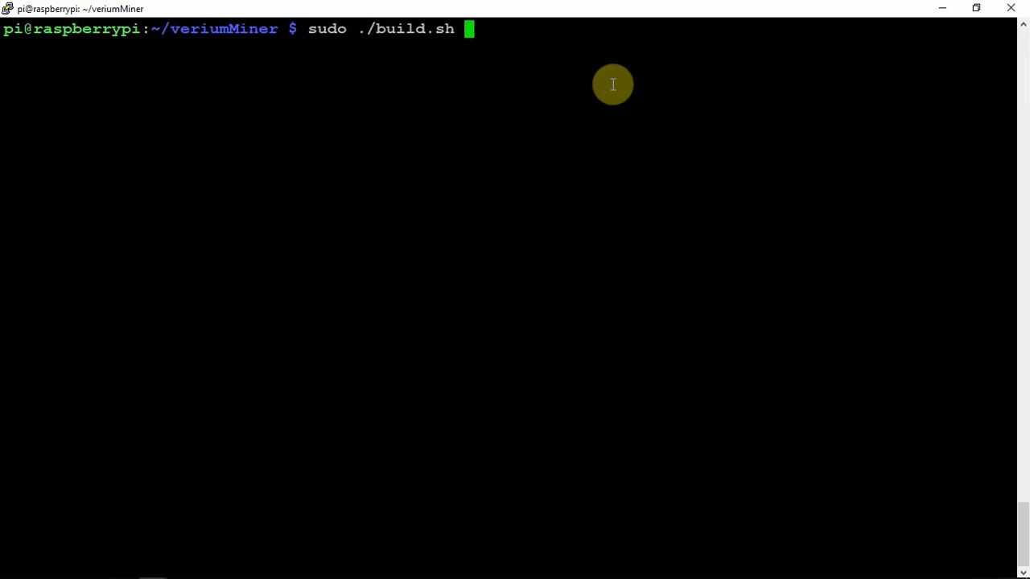
# Step: Run build.sh and follow the gcc output until cpuminer finishes linking
pyautogui.press('Return')
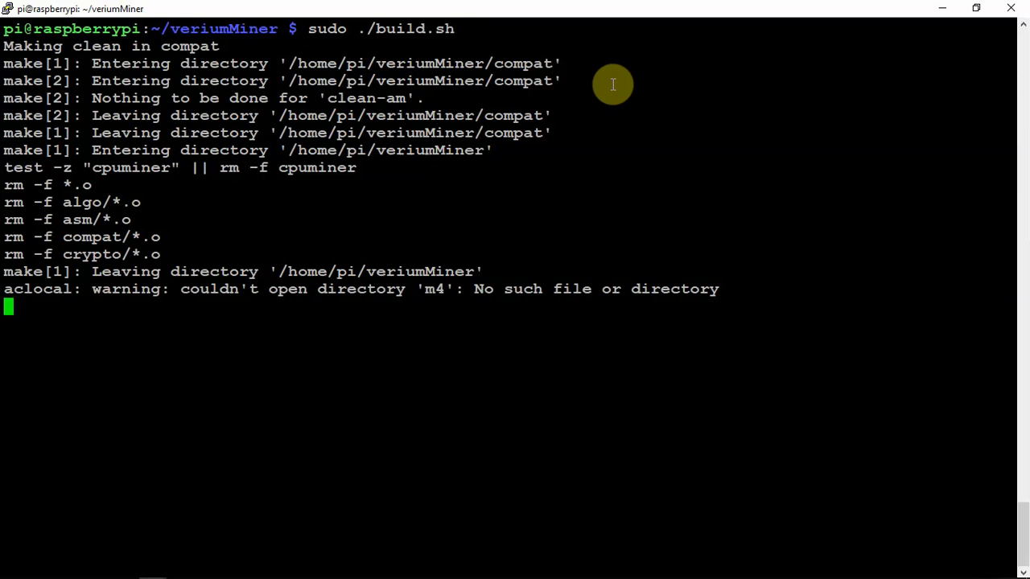
pyautogui.moveTo(612, 83)
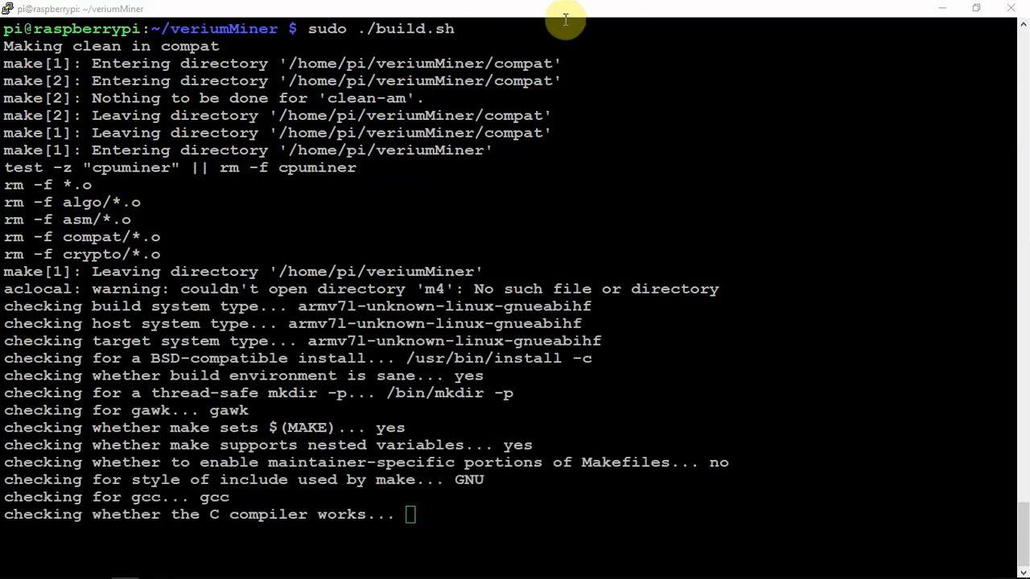
pyautogui.moveTo(502, 225)
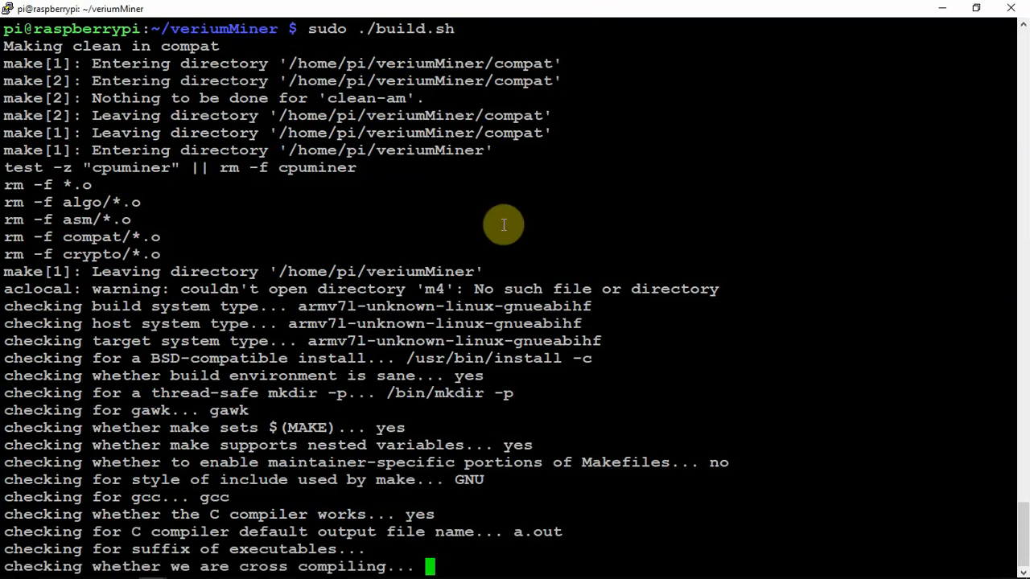
pyautogui.scroll(-3)
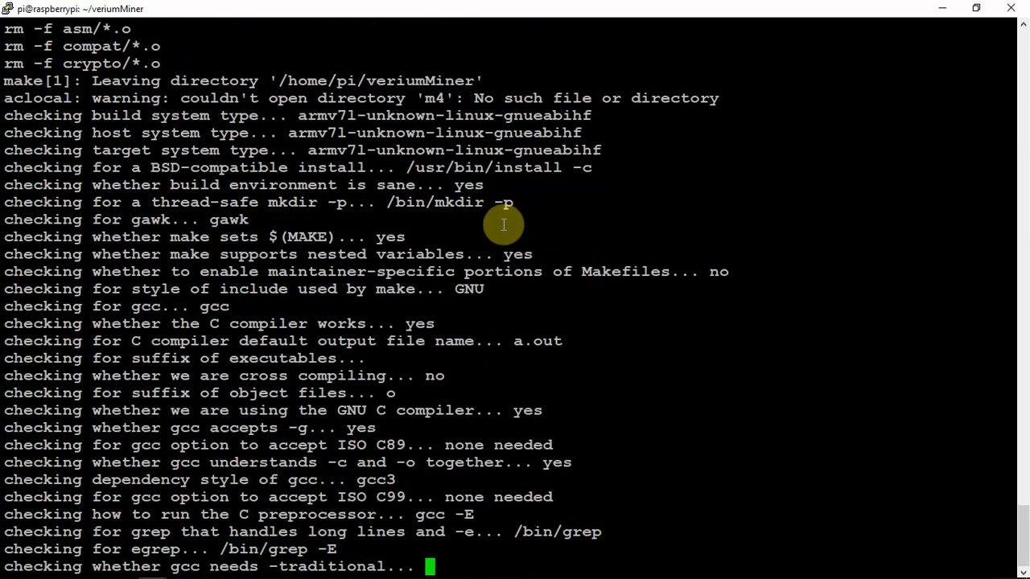
pyautogui.scroll(-3)
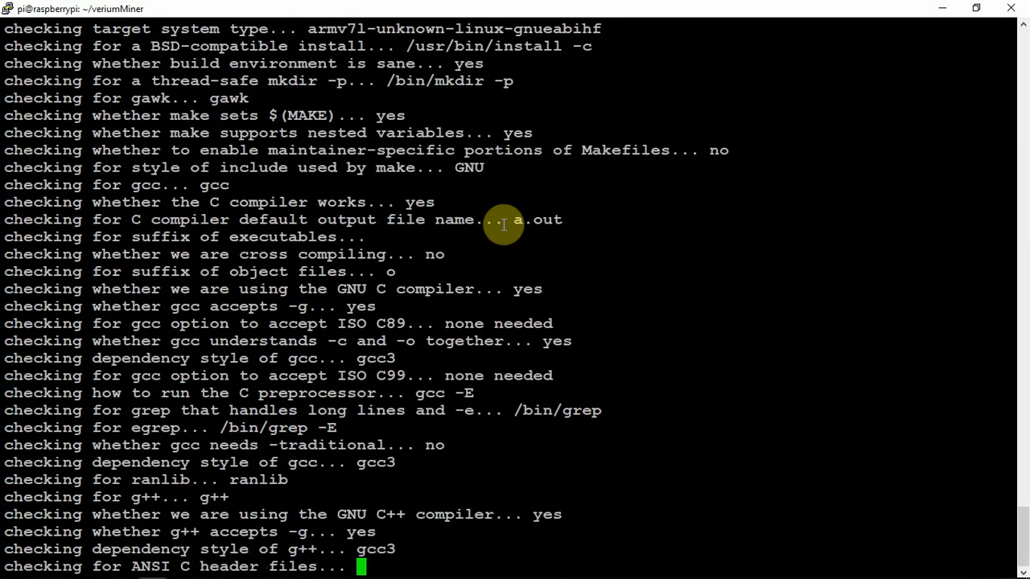
pyautogui.scroll(-3)
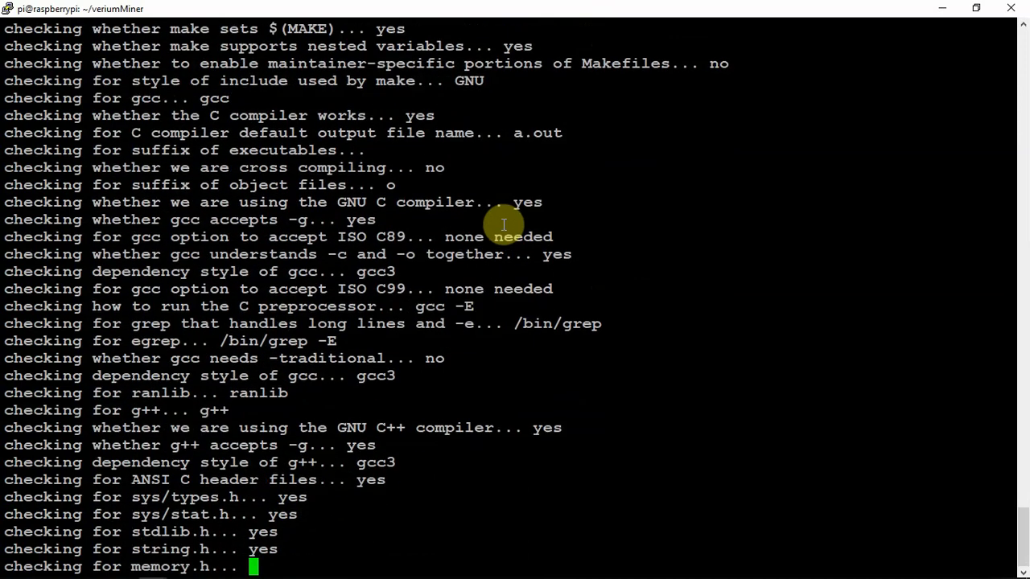
pyautogui.scroll(-3)
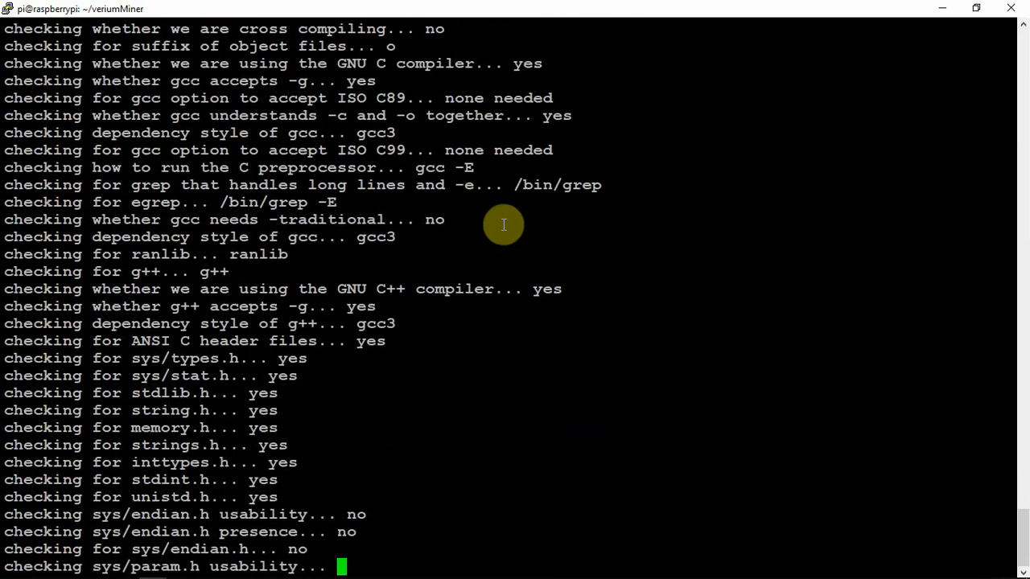
pyautogui.scroll(-3)
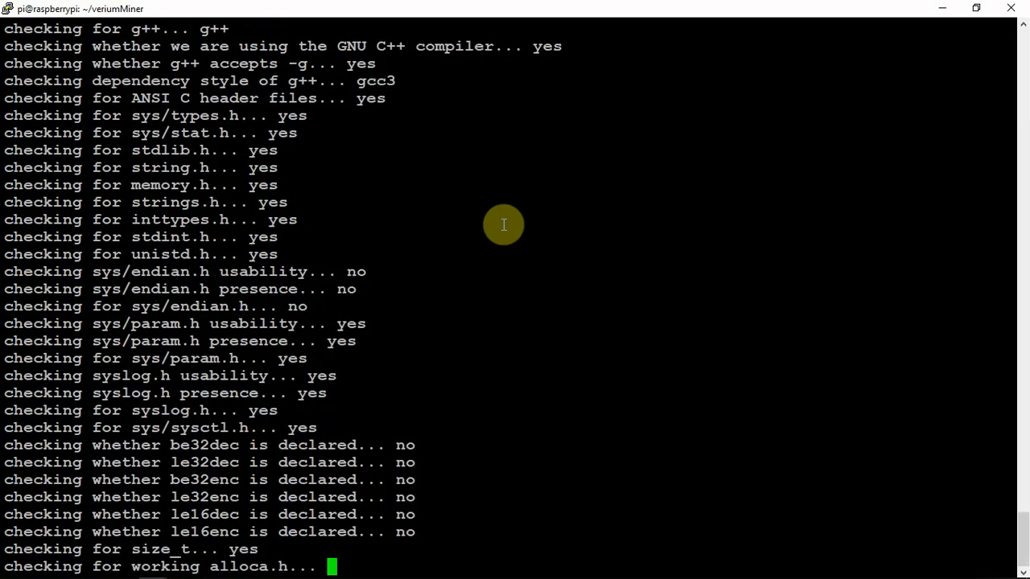
pyautogui.scroll(-3)
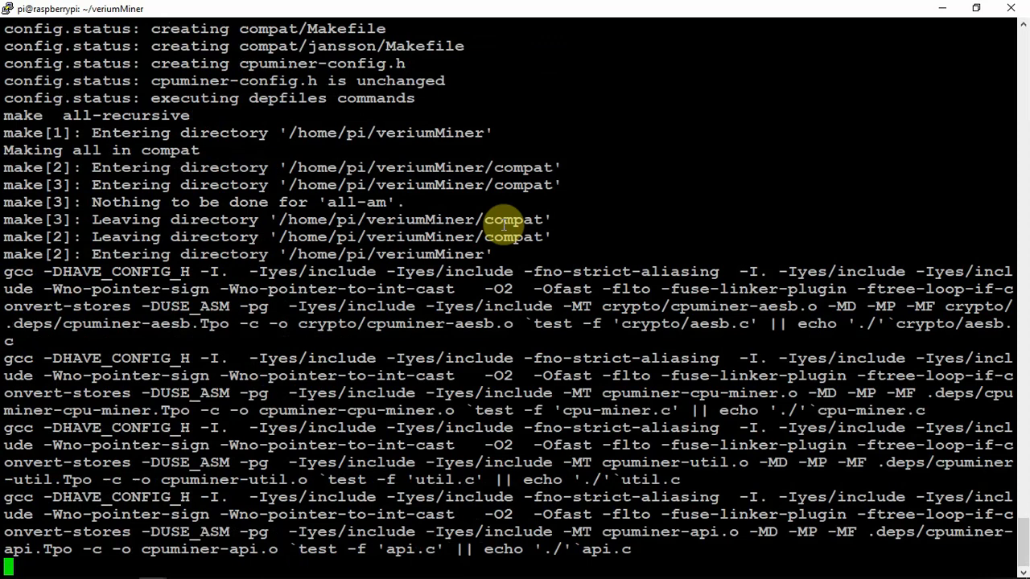
pyautogui.scroll(-3)
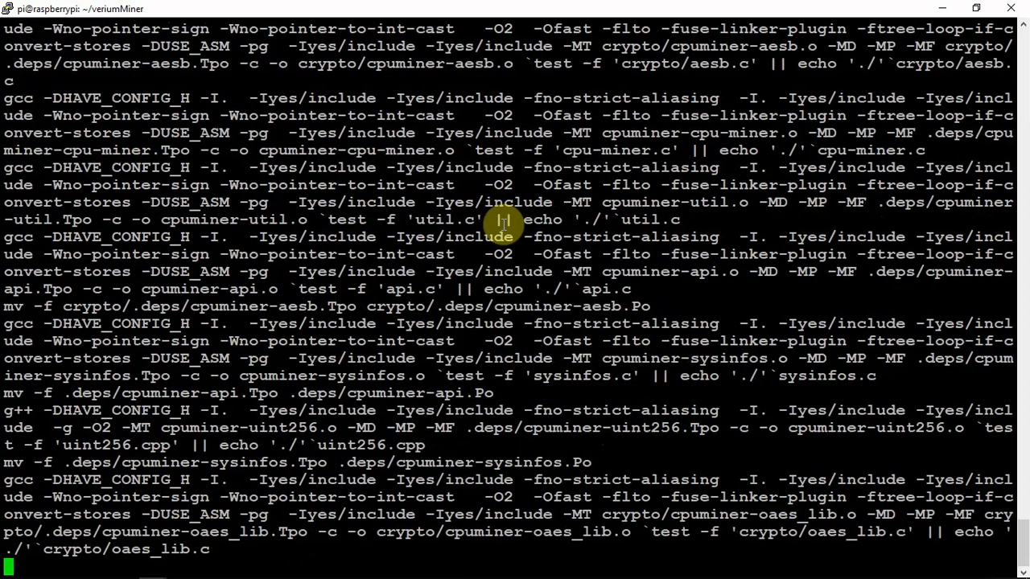
pyautogui.scroll(-3)
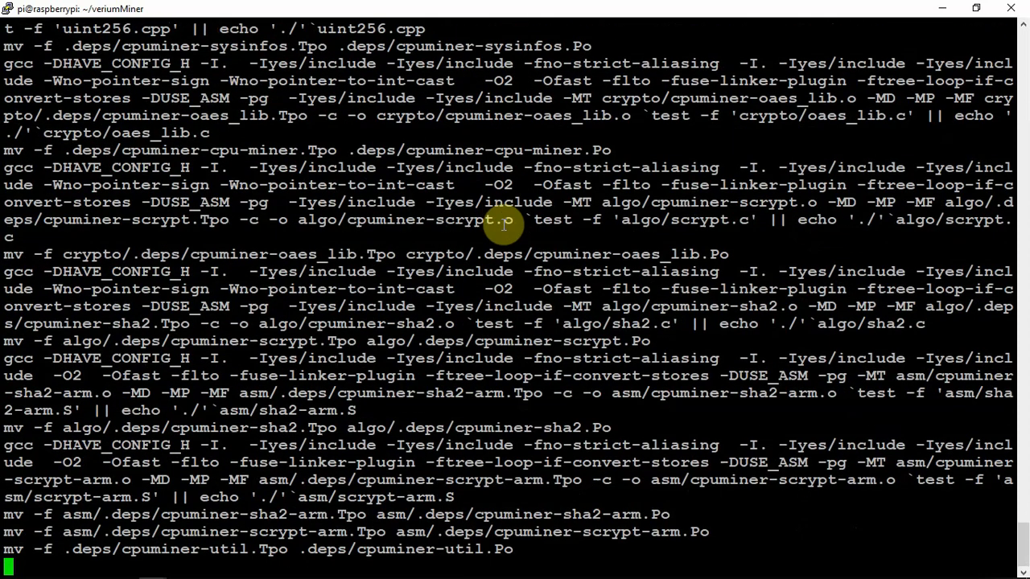
pyautogui.scroll(-3)
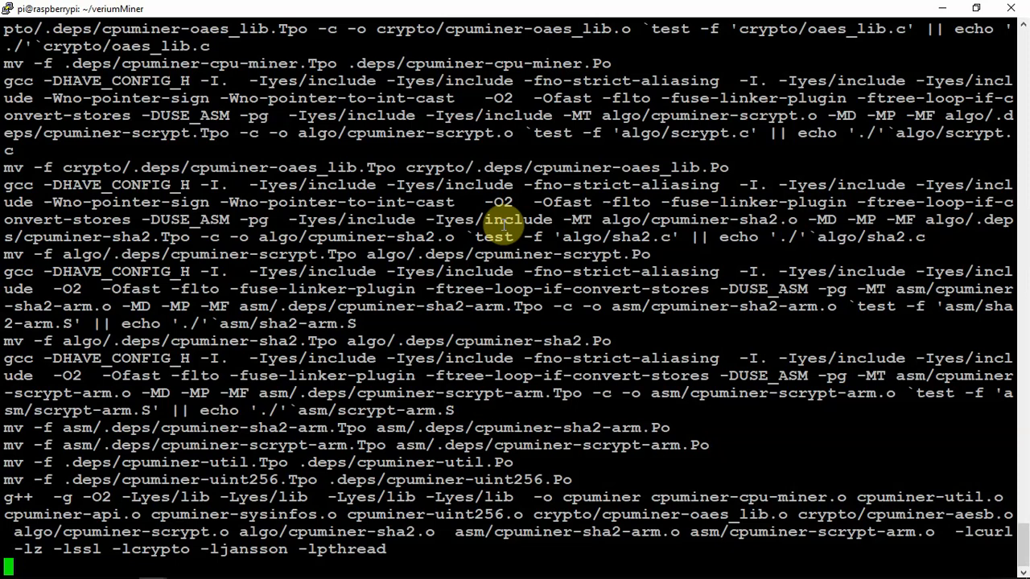
pyautogui.scroll(-3)
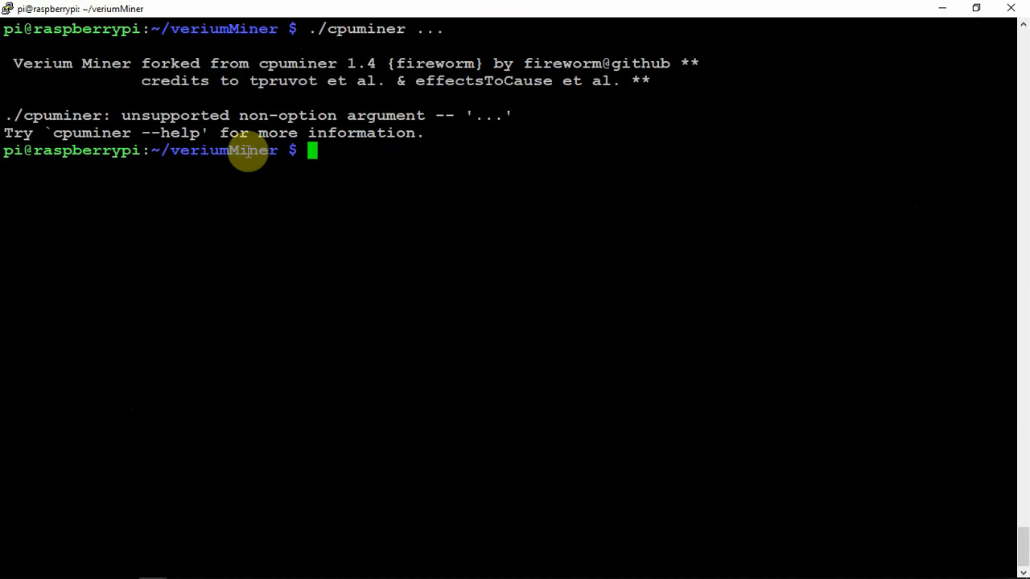
pyautogui.moveTo(143, 128)
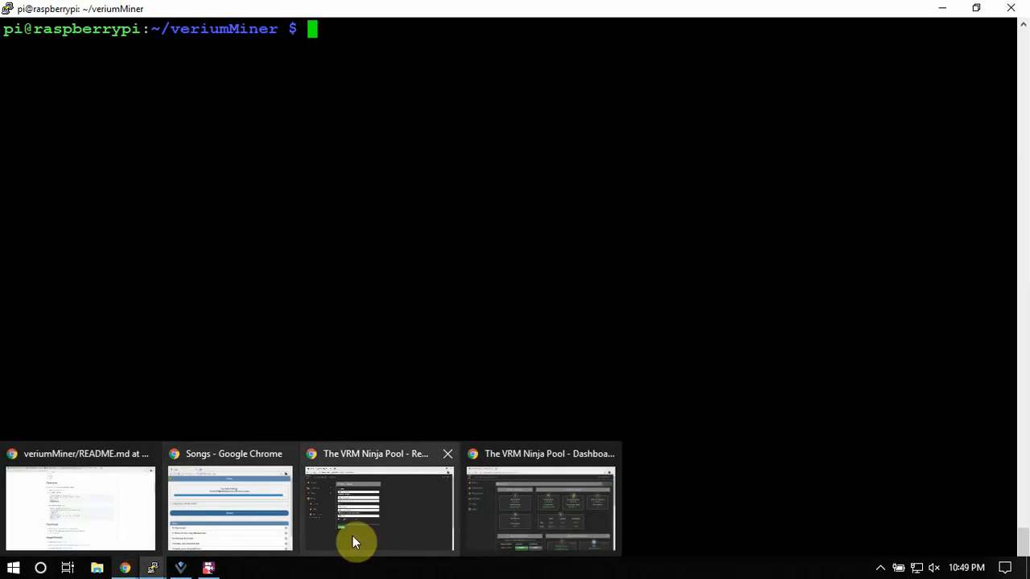
# Step: Review the VRM Ninja Pool registration form and guest options, then go to the pool Statistics
pyautogui.click(379, 507)
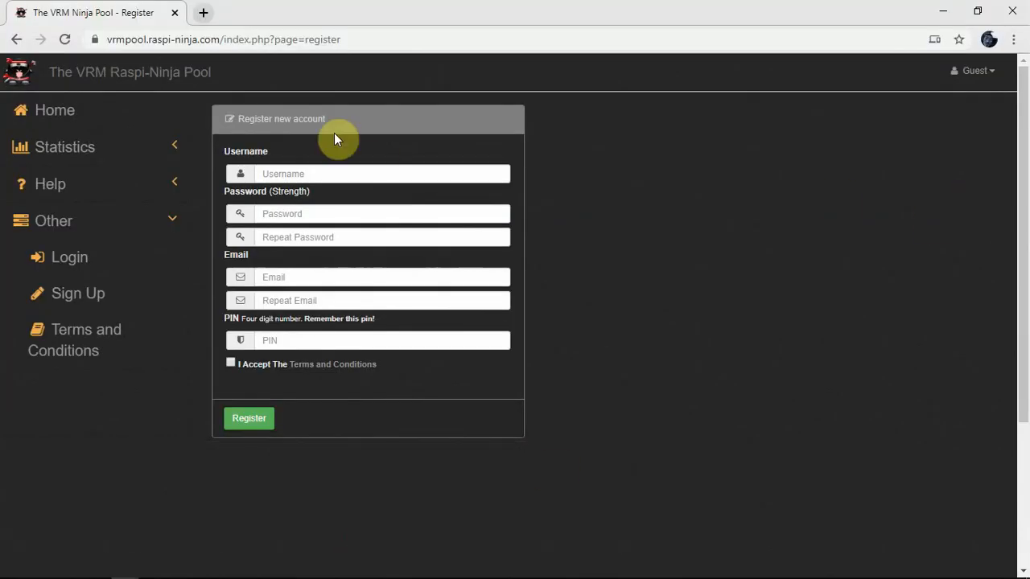
pyautogui.moveTo(216, 43)
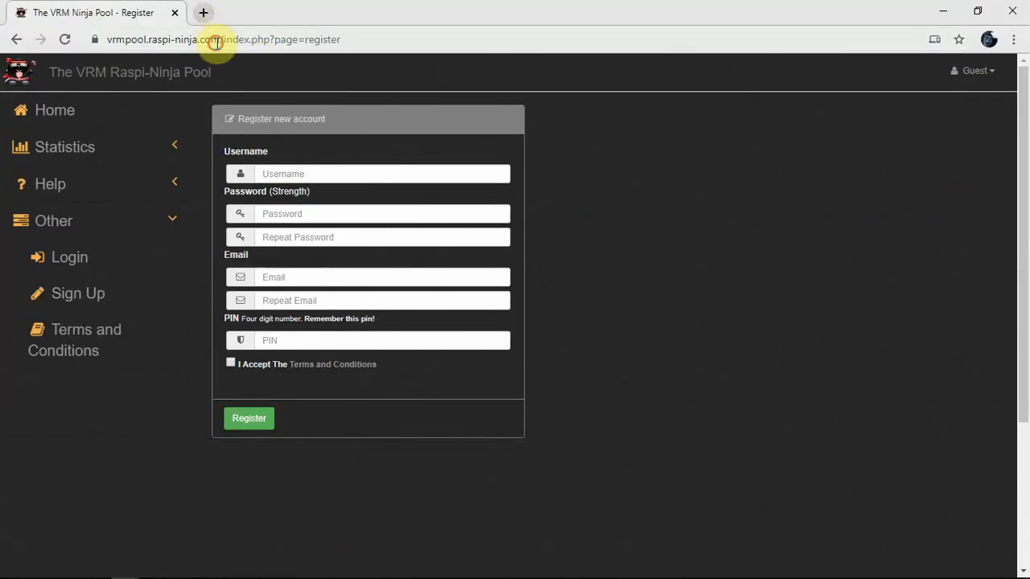
pyautogui.click(217, 38)
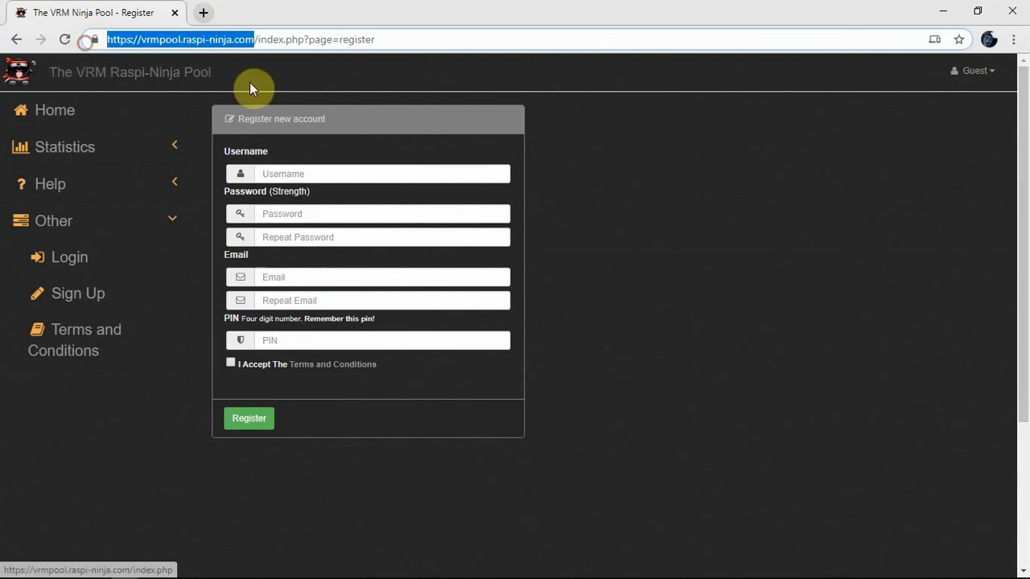
pyautogui.moveTo(563, 84)
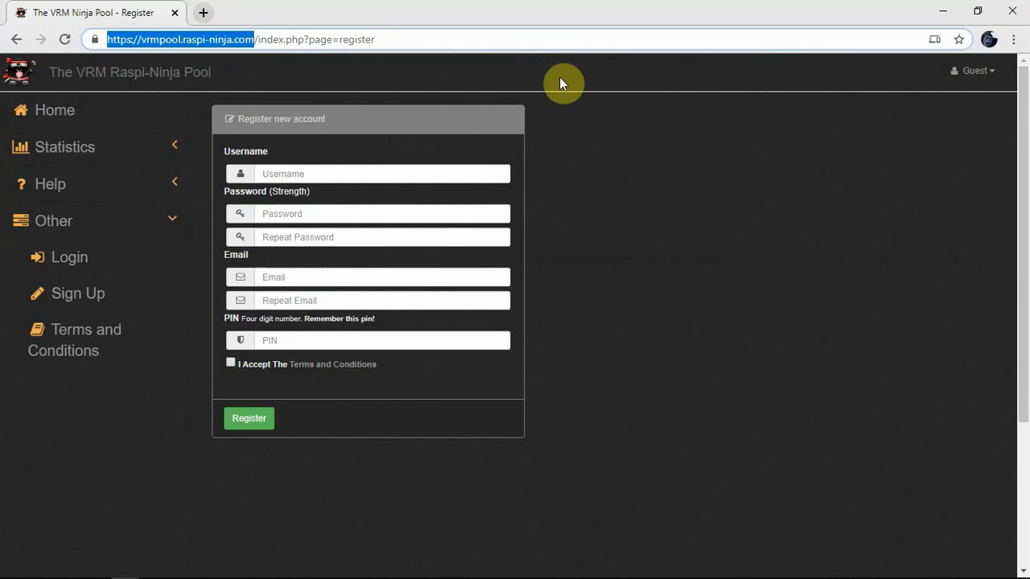
pyautogui.moveTo(930, 63)
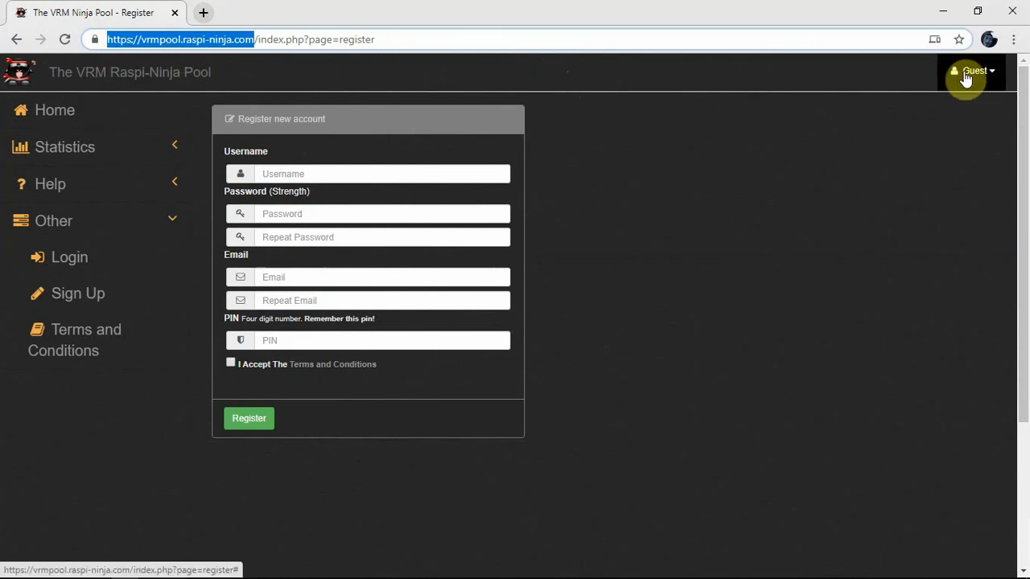
pyautogui.click(972, 71)
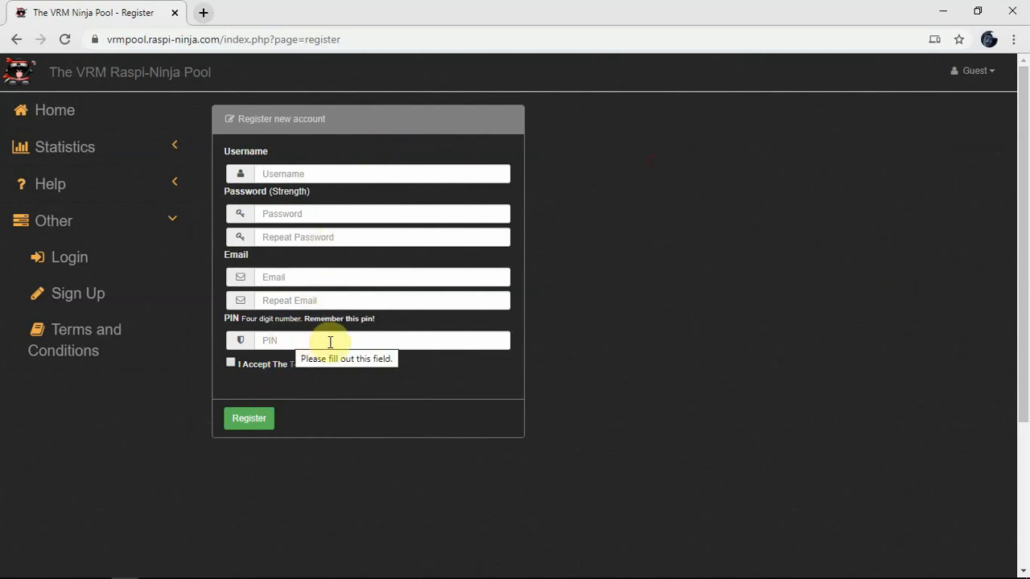
pyautogui.moveTo(408, 467)
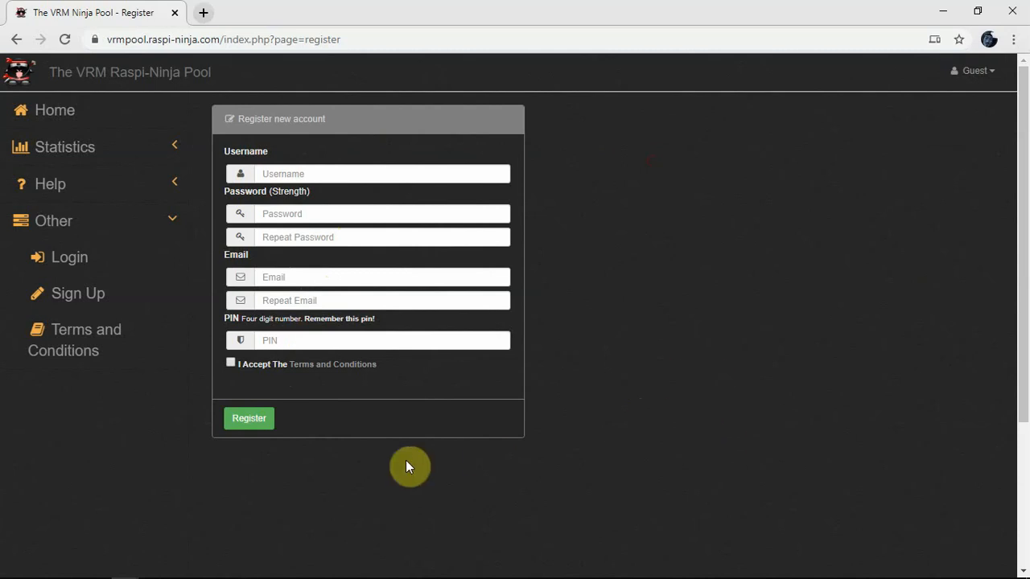
pyautogui.moveTo(248, 418)
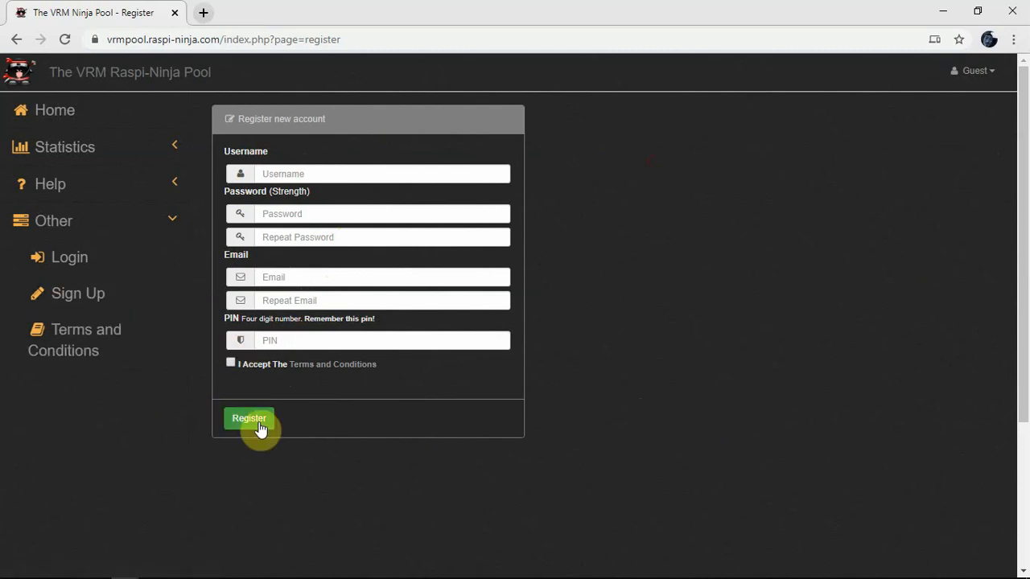
pyautogui.moveTo(760, 415)
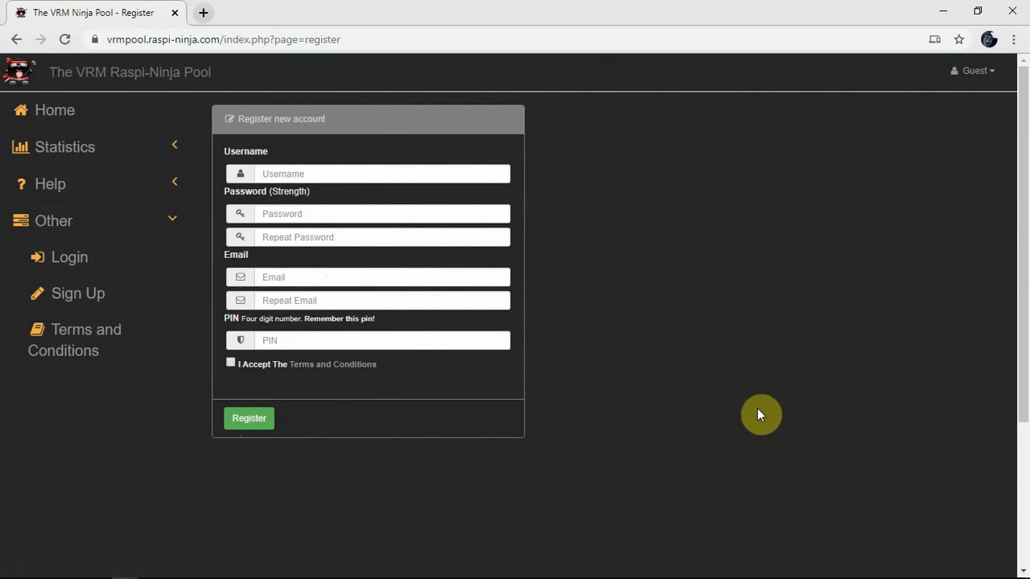
pyautogui.moveTo(759, 176)
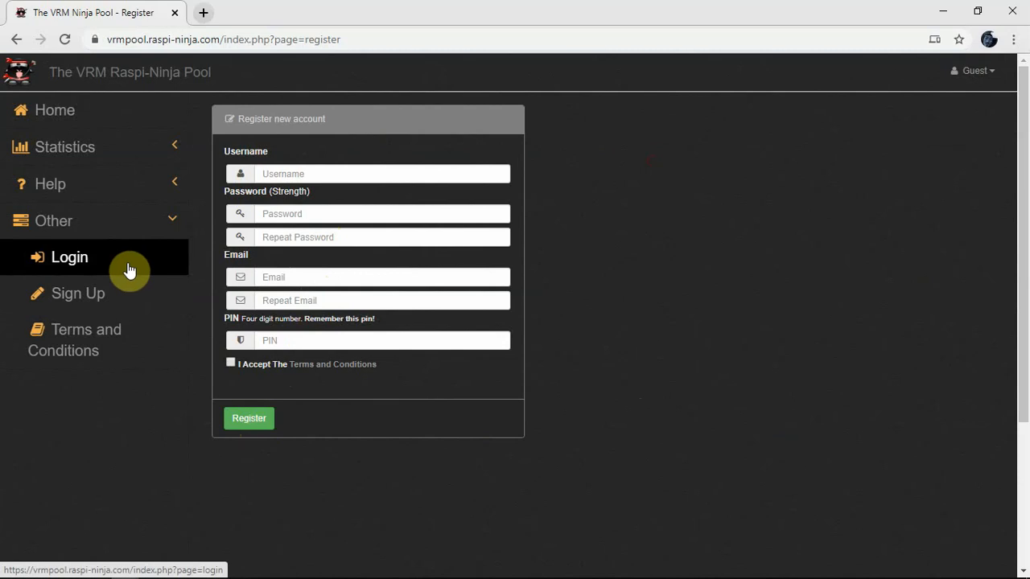
pyautogui.moveTo(125, 174)
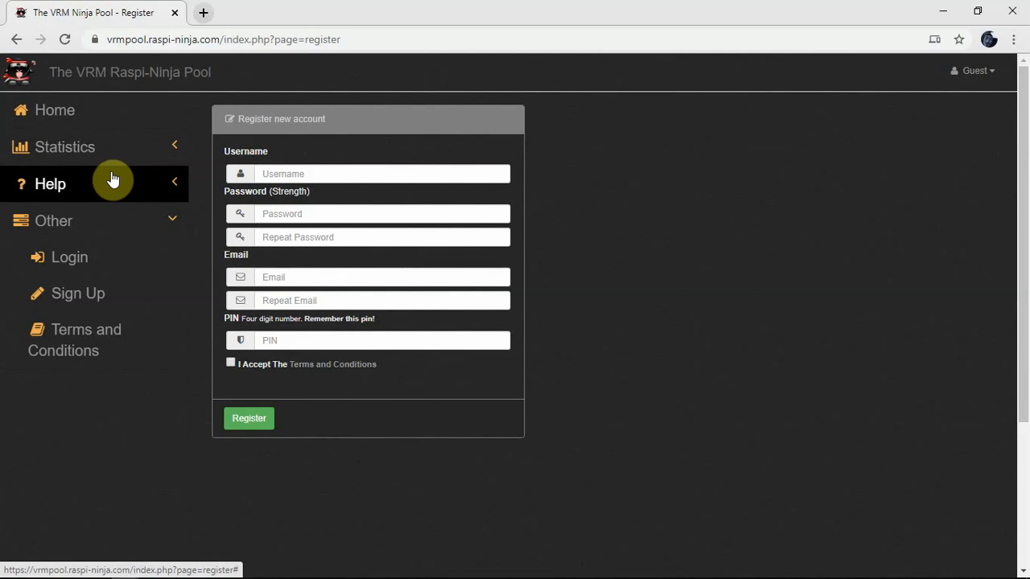
pyautogui.moveTo(106, 174)
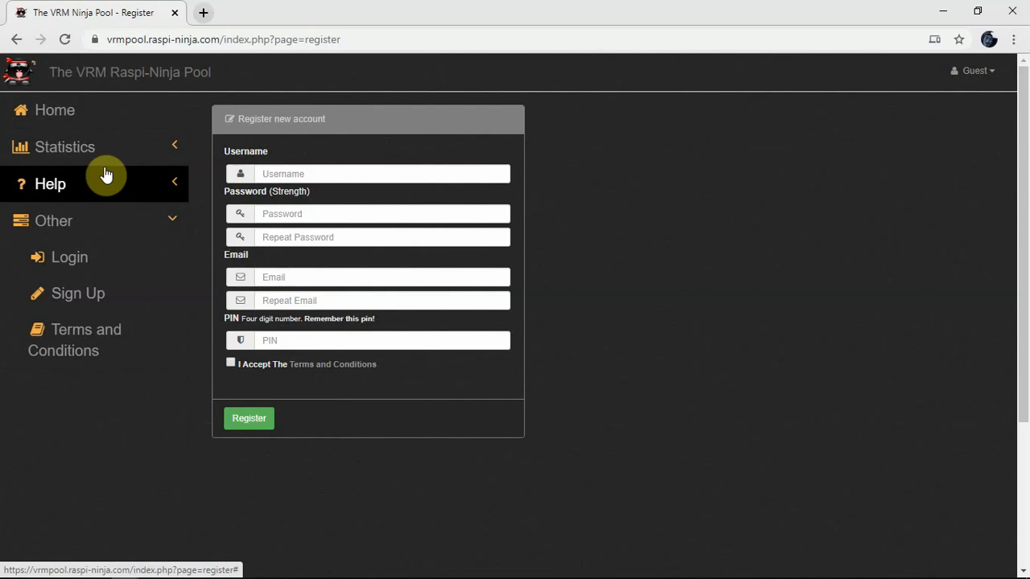
pyautogui.click(64, 146)
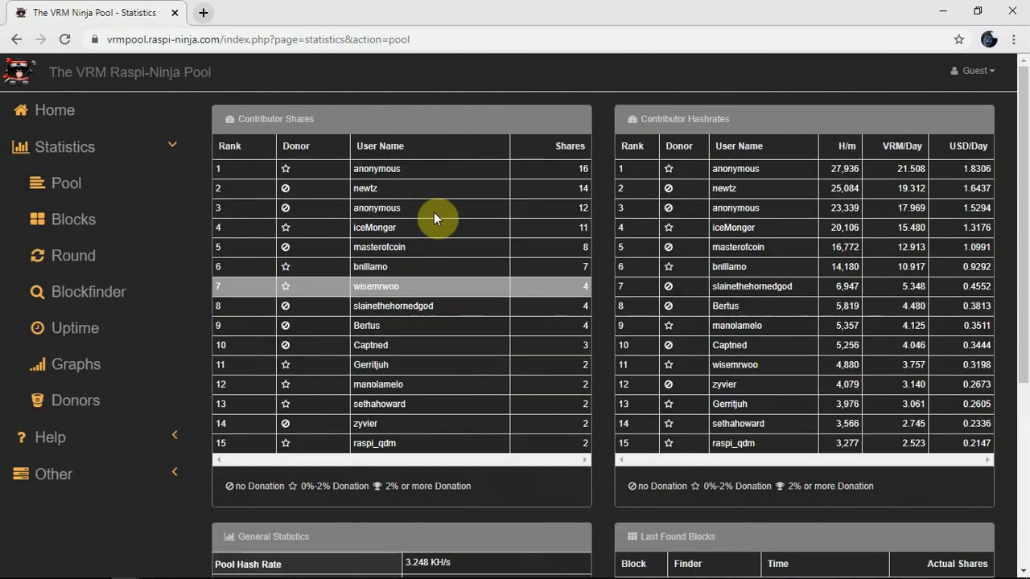
# Step: Show the Blocks statistics with the block shares chart loaded
pyautogui.scroll(-3)
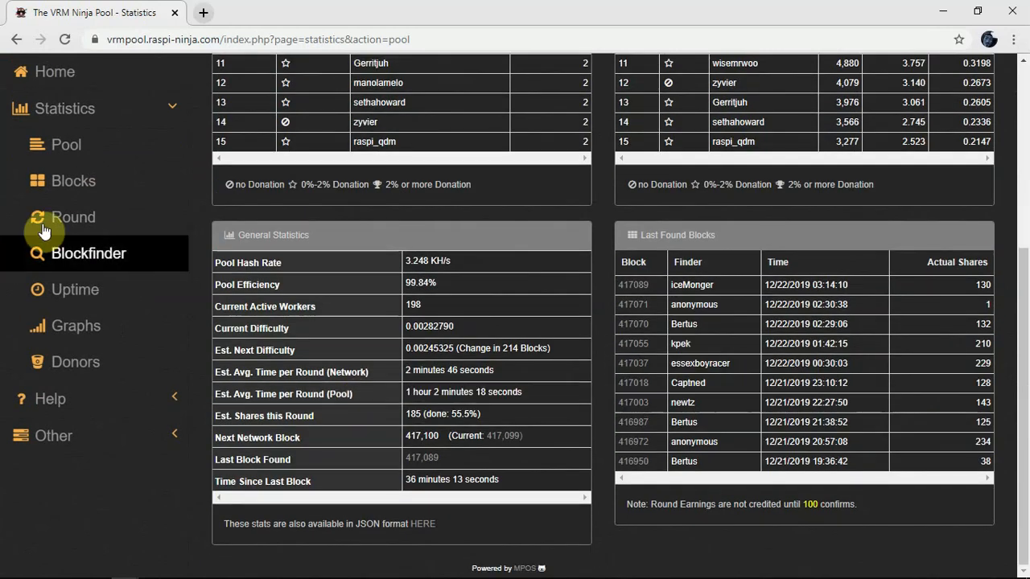
pyautogui.click(74, 180)
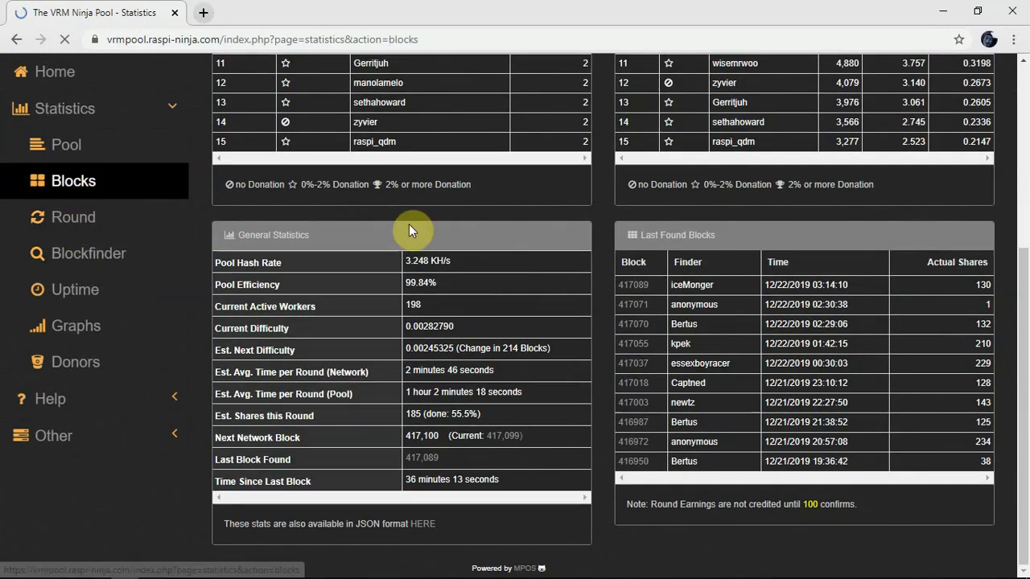
pyautogui.click(74, 325)
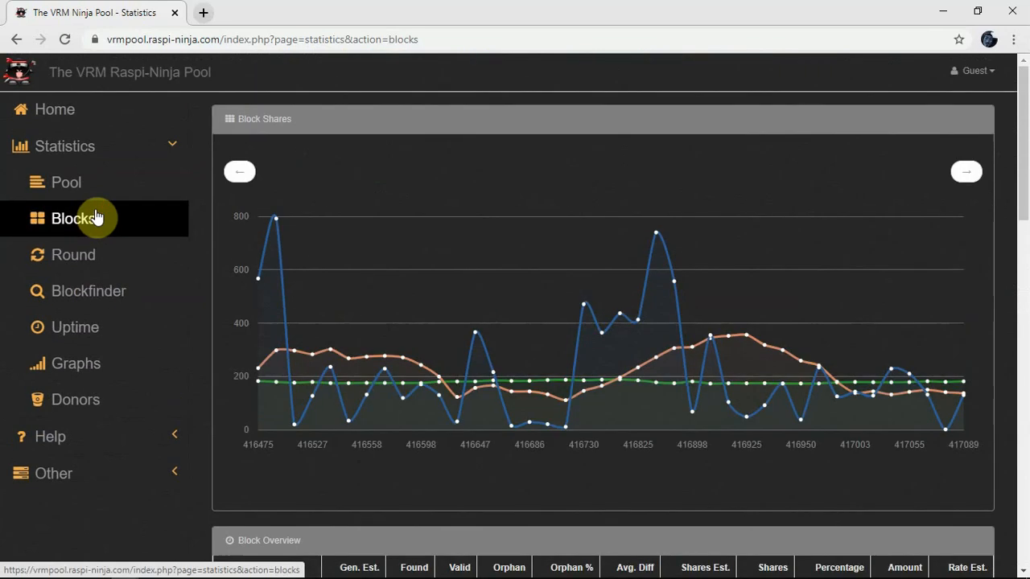
# Step: Look through the Statistics, Other and Help sidebar sections
pyautogui.click(64, 145)
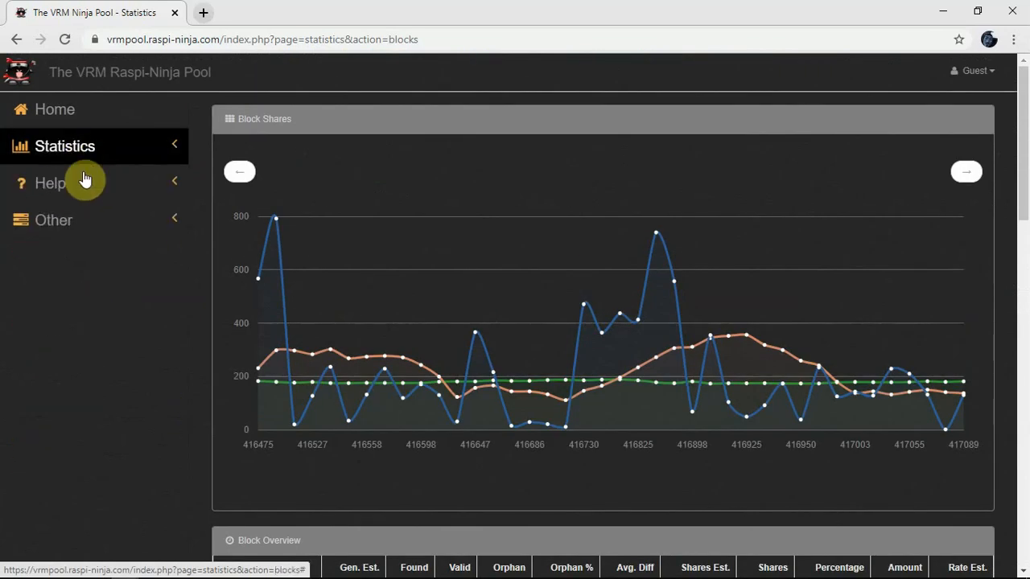
pyautogui.click(55, 219)
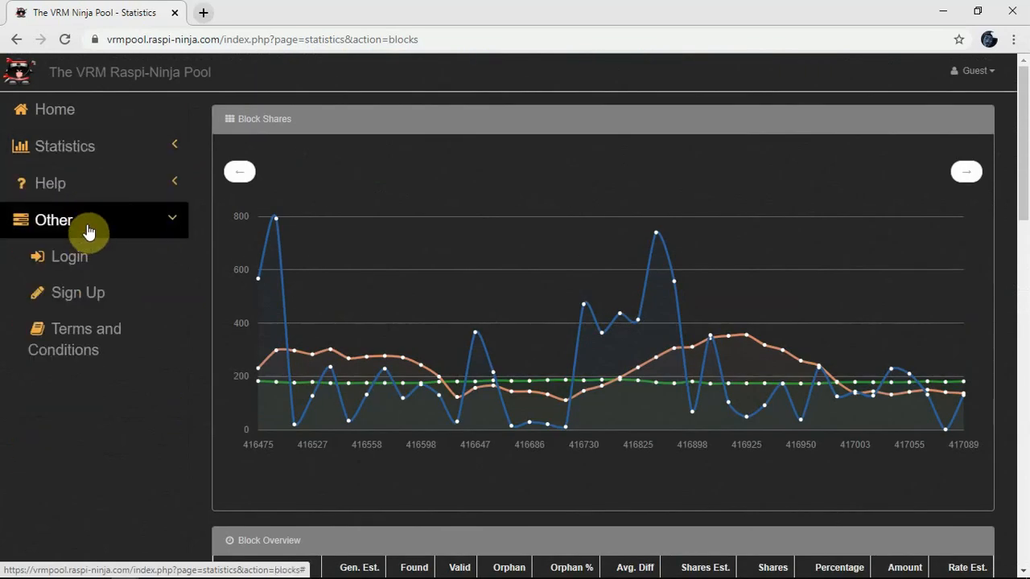
pyautogui.click(50, 183)
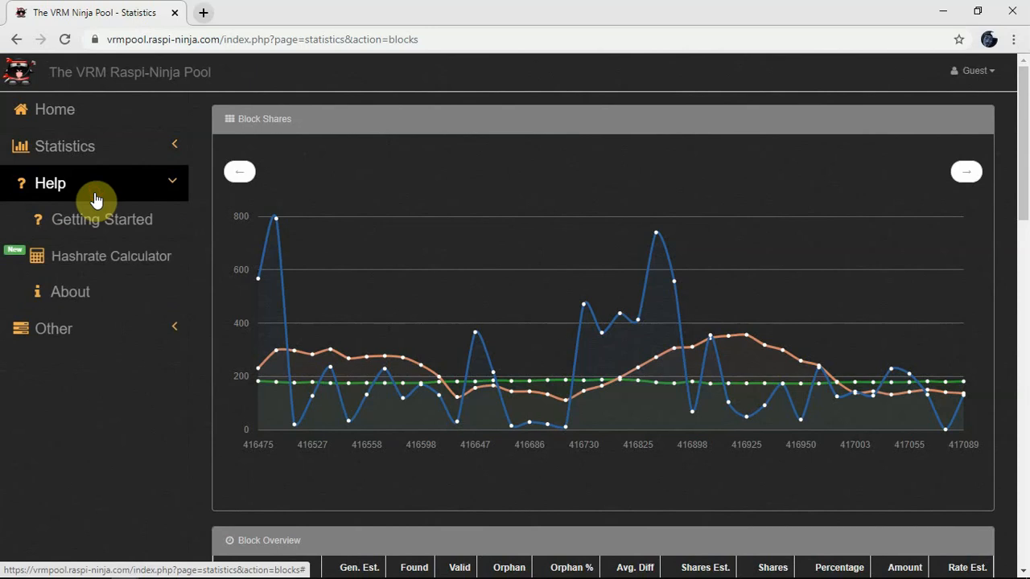
pyautogui.click(50, 183)
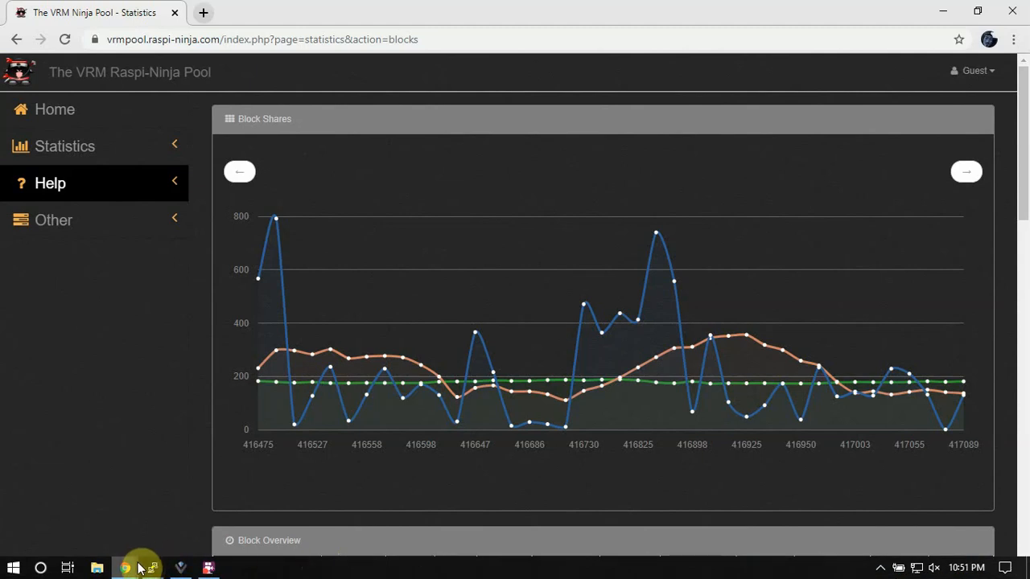
pyautogui.moveTo(125, 567)
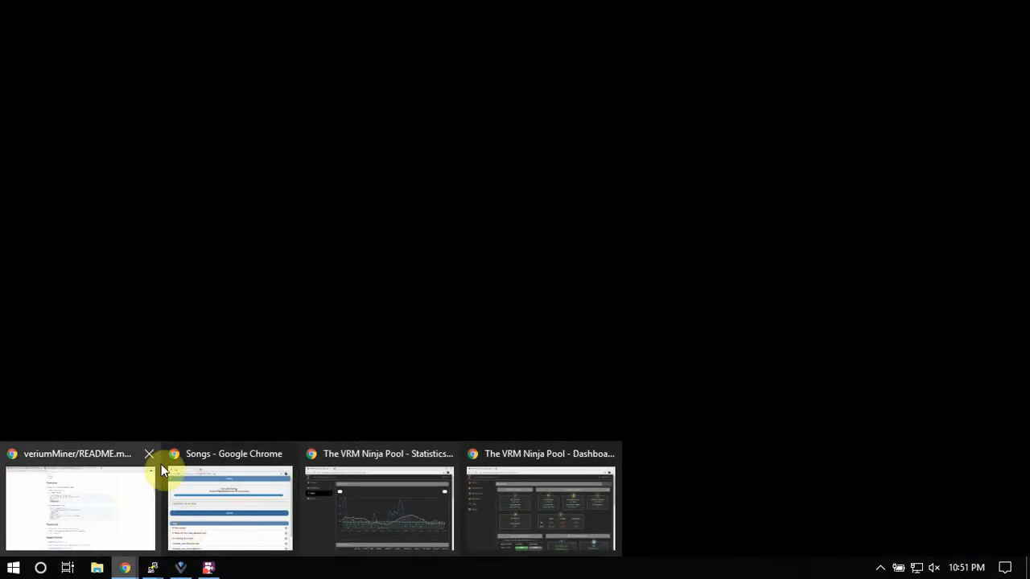
# Step: Copy the port 3332 cpuminer stratum command from the Getting Started guide
pyautogui.click(377, 506)
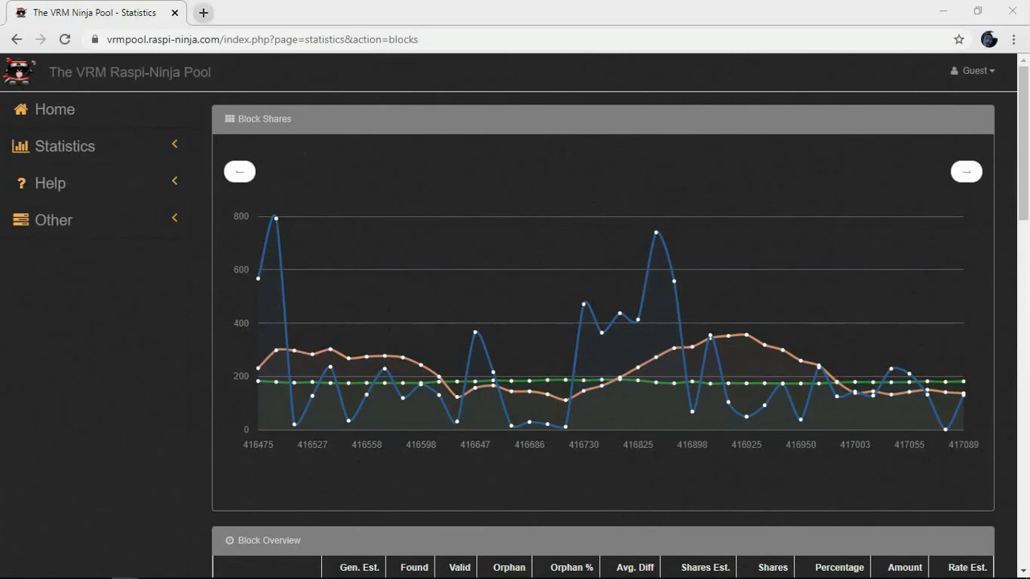
pyautogui.moveTo(290, 6)
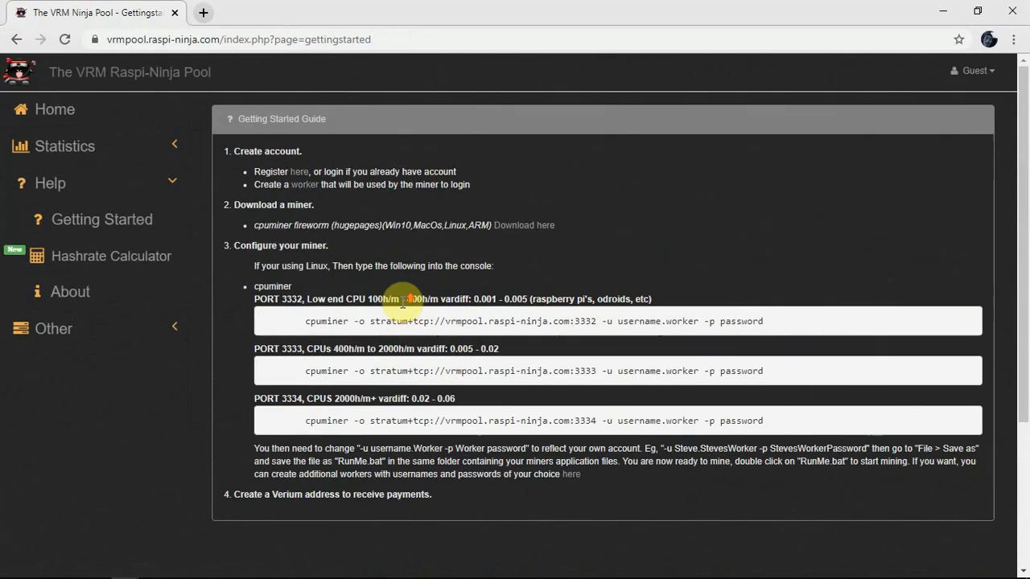
pyautogui.moveTo(362, 391)
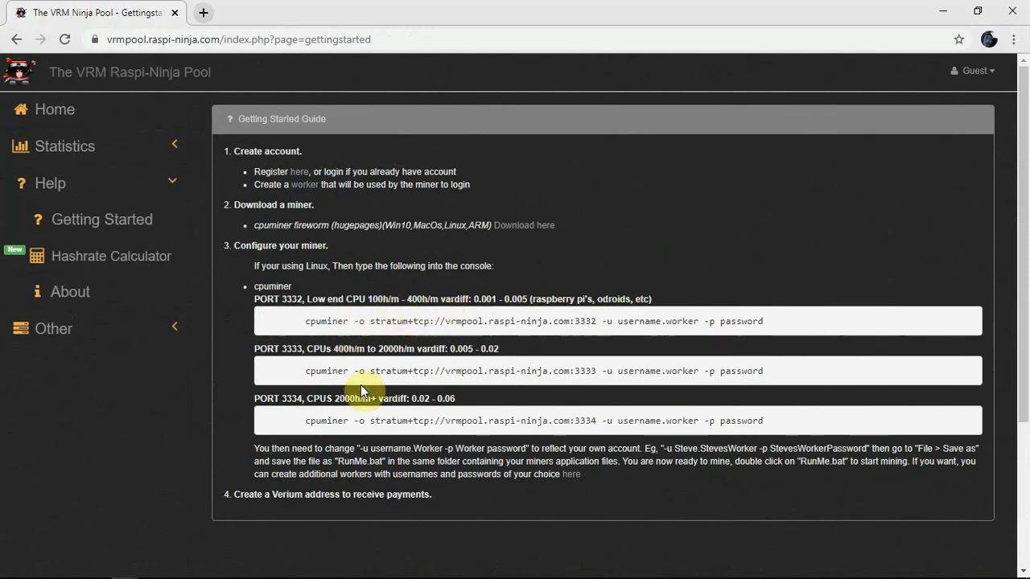
pyautogui.scroll(-3)
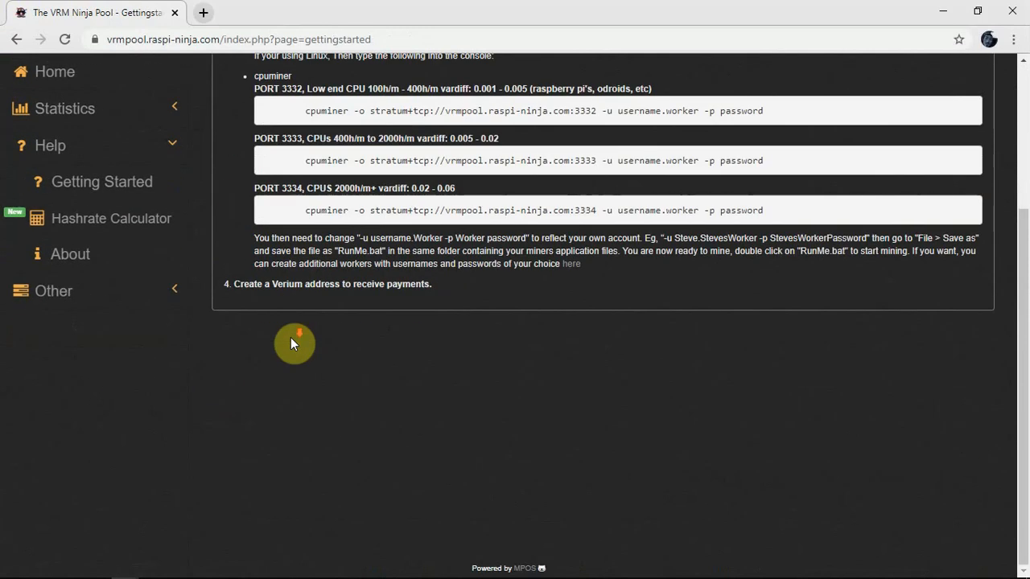
pyautogui.scroll(3)
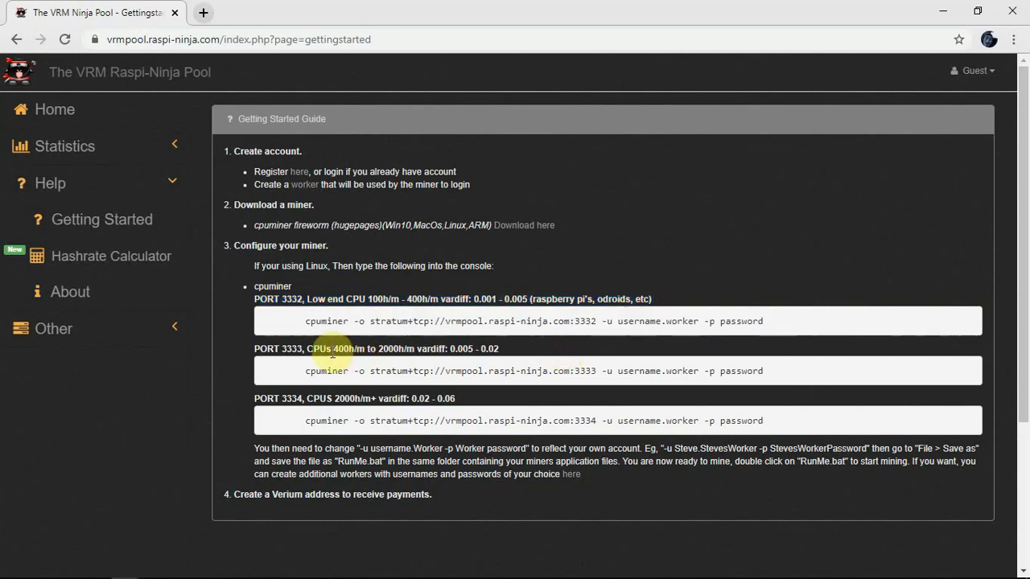
pyautogui.moveTo(310, 322)
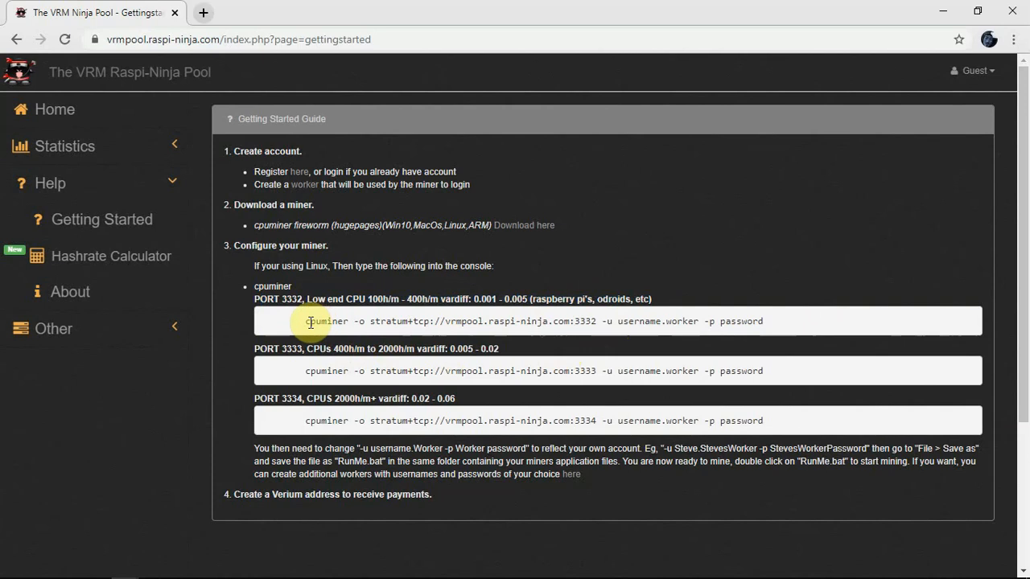
pyautogui.tripleClick(535, 321)
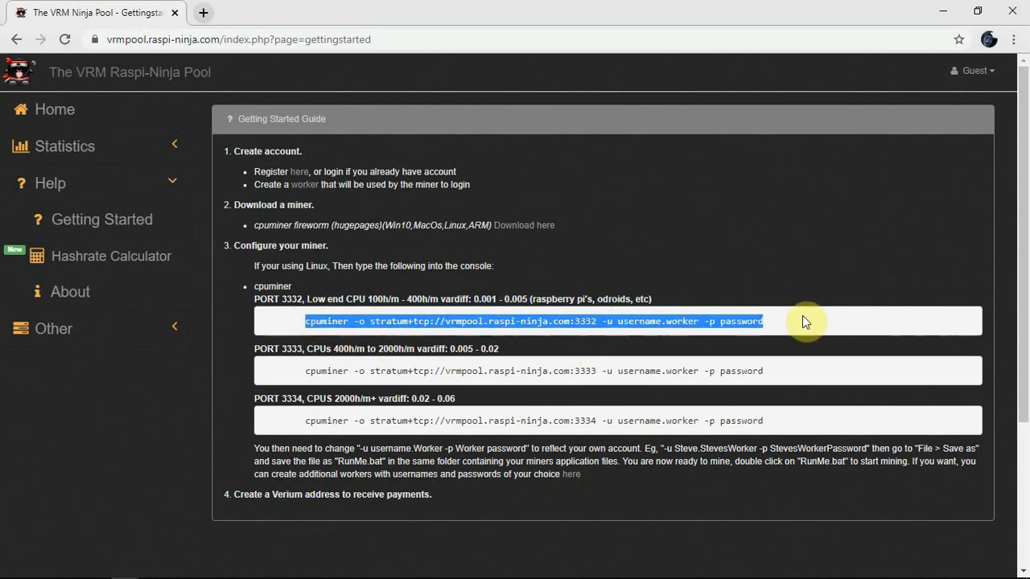
pyautogui.rightClick(804, 322)
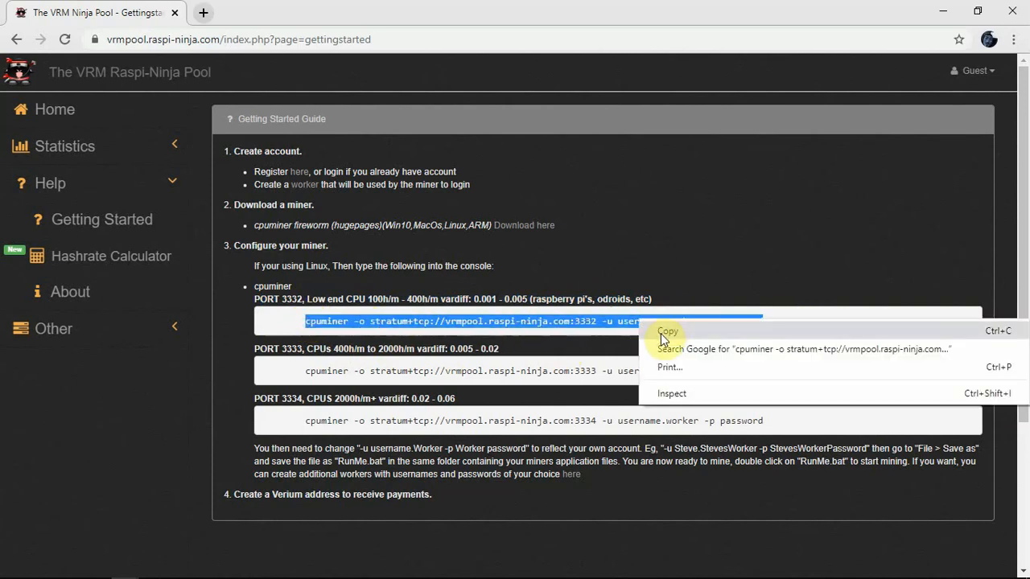
pyautogui.click(666, 332)
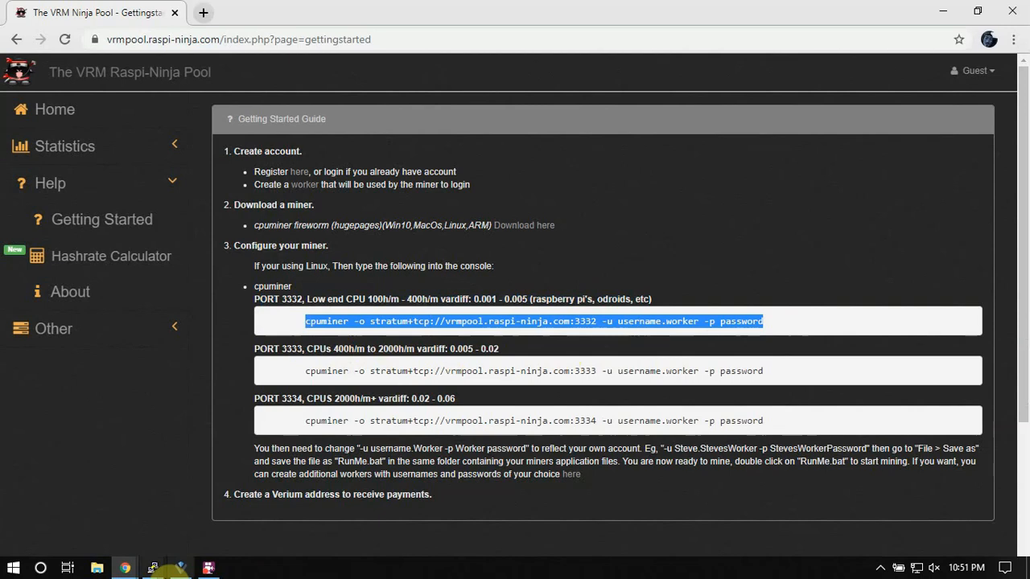
pyautogui.moveTo(153, 568)
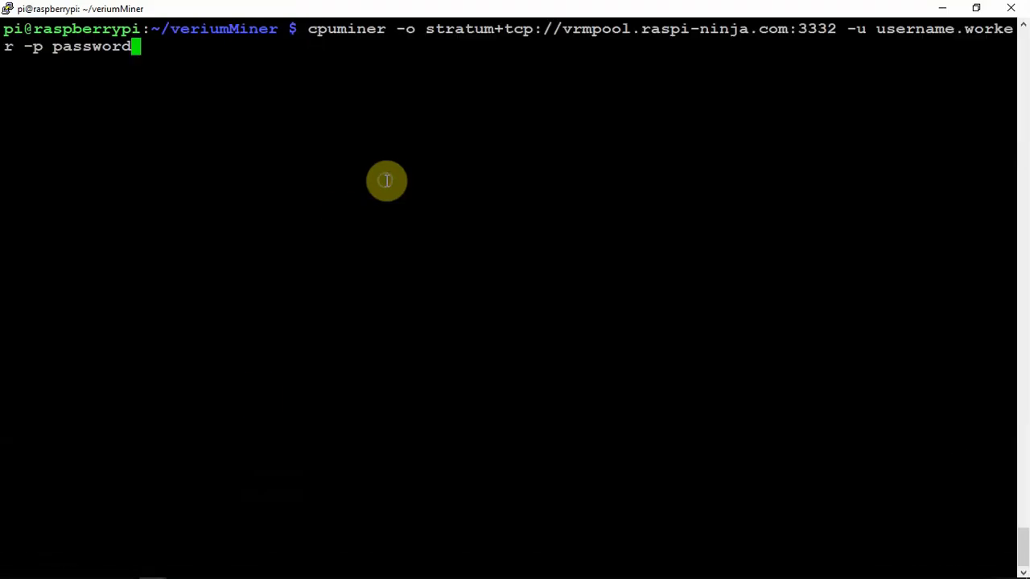
pyautogui.moveTo(335, 132)
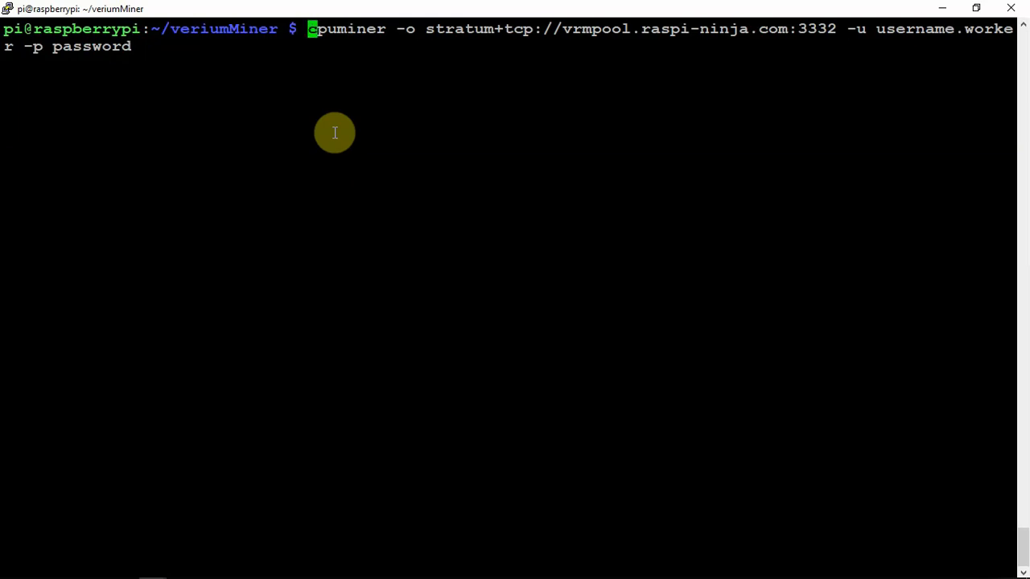
pyautogui.write('./')
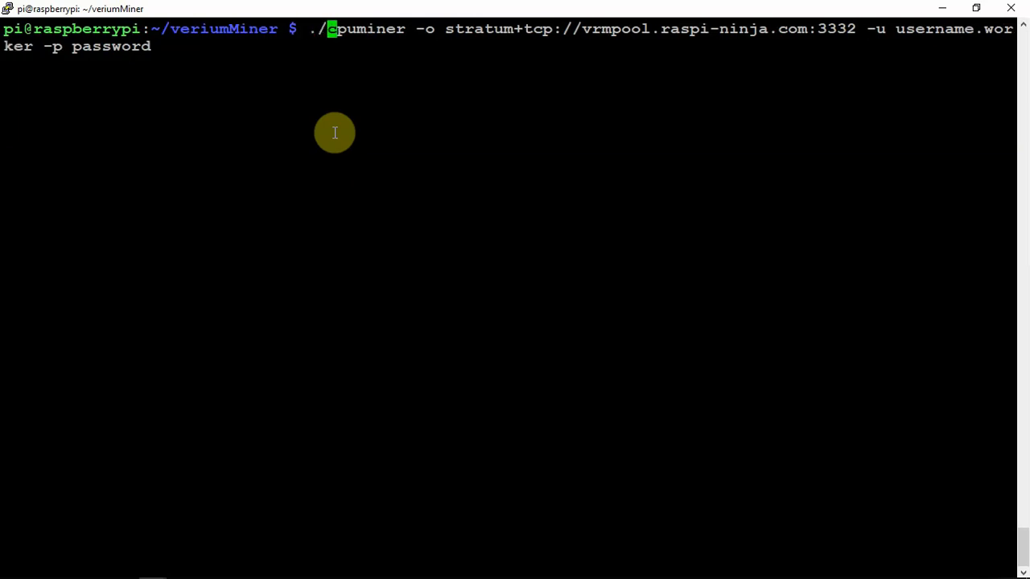
pyautogui.moveTo(599, 79)
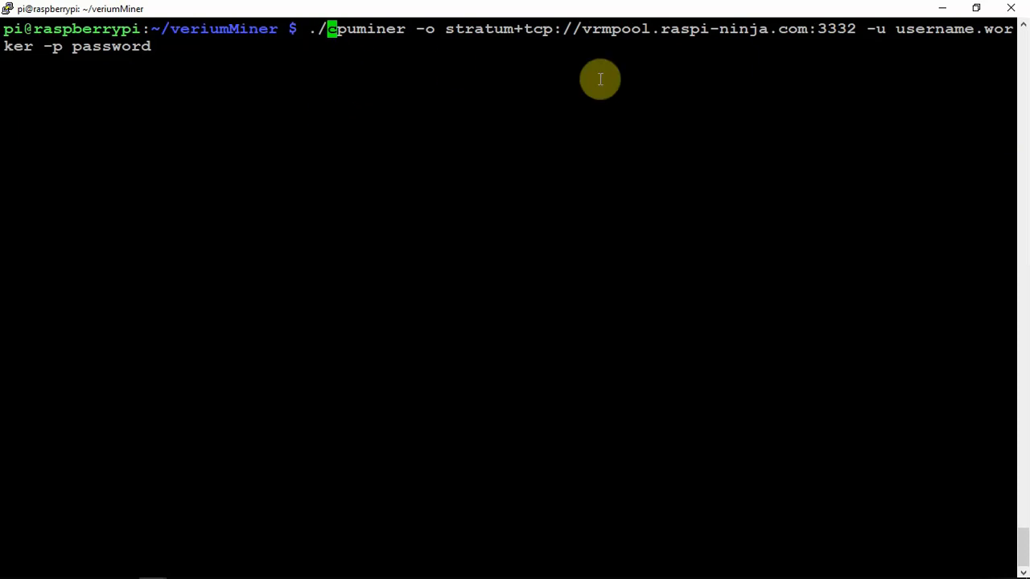
pyautogui.moveTo(441, 149)
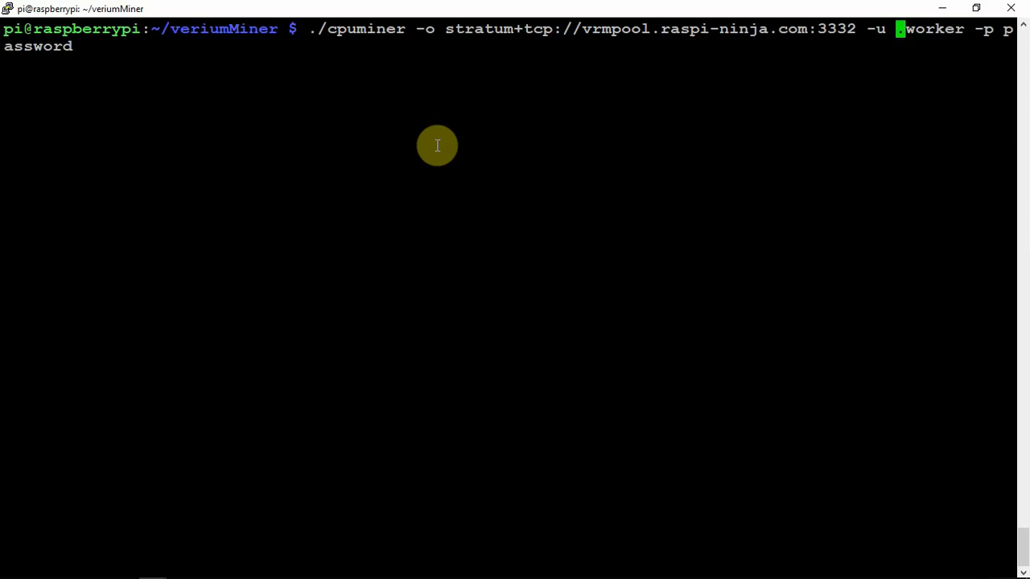
pyautogui.write('test.')
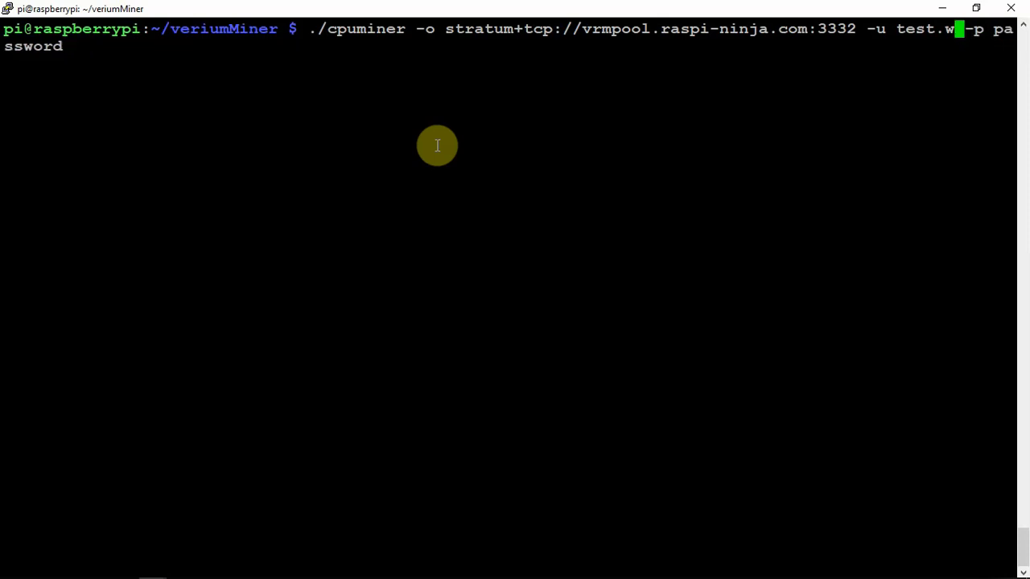
pyautogui.press('BackSpace')
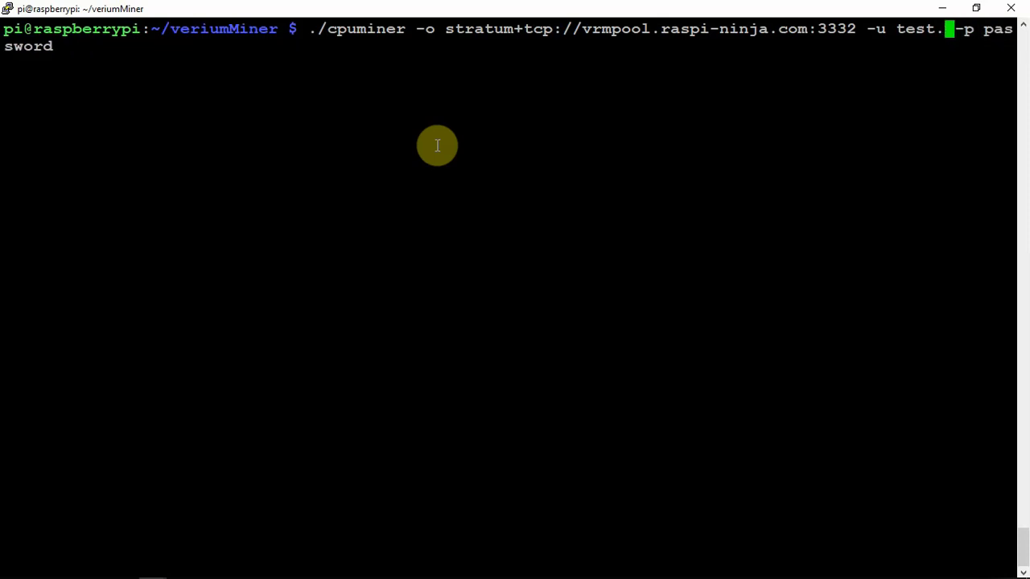
pyautogui.write('pi')
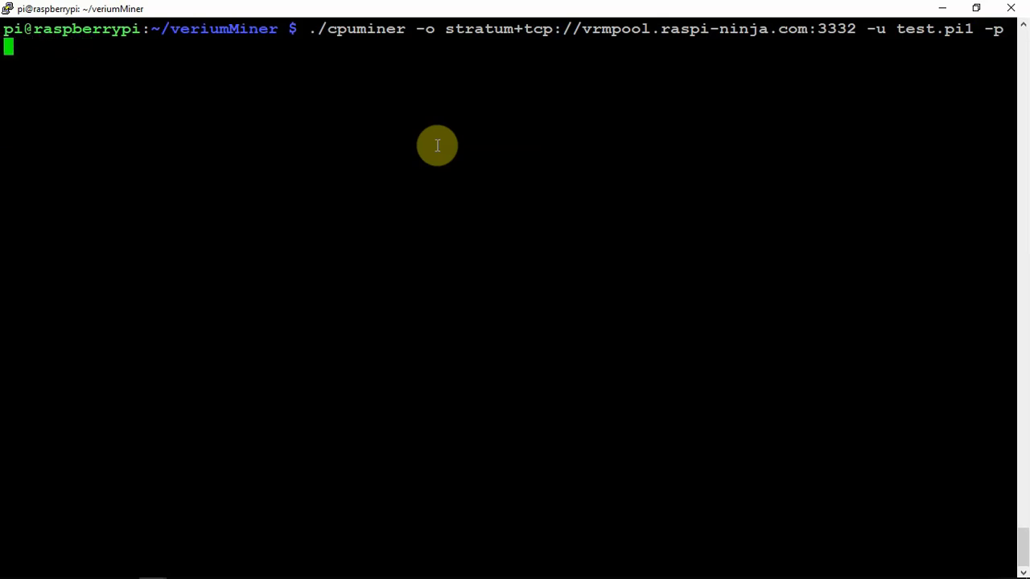
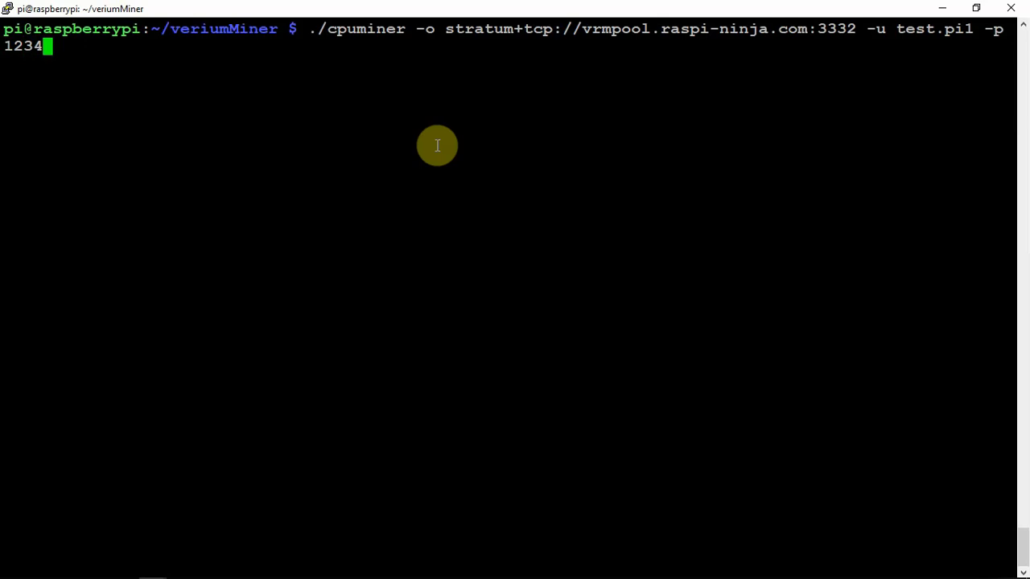
pyautogui.press('Return')
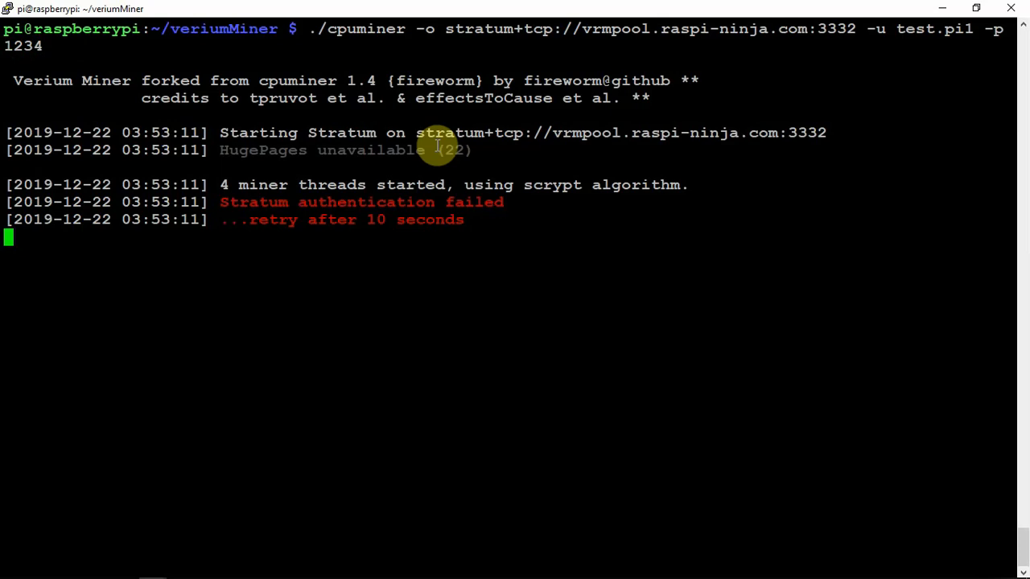
# Step: Stop the failing miner with Ctrl+C and recall the cpuminer command
pyautogui.press('ctrl+c')
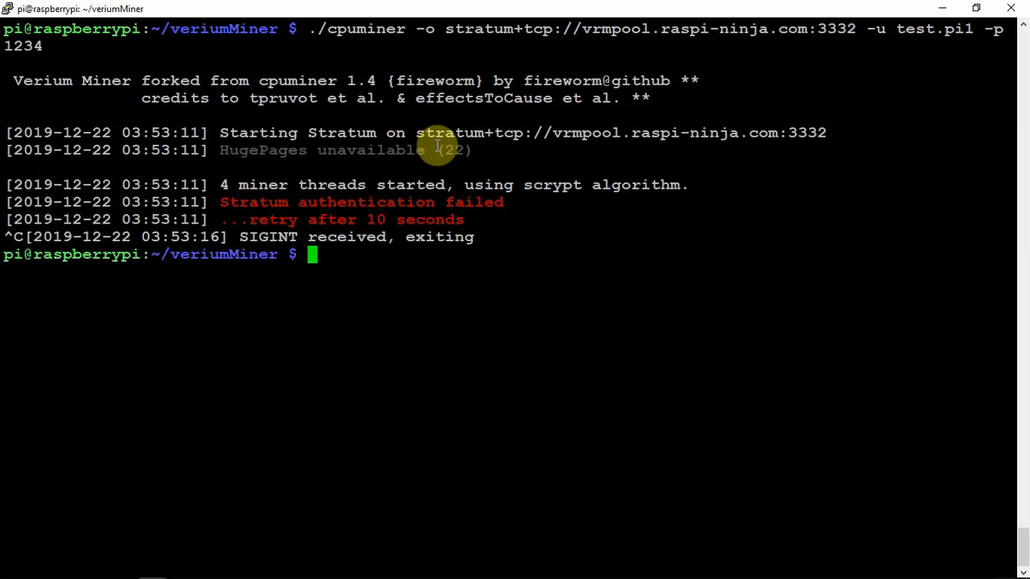
pyautogui.press('Up')
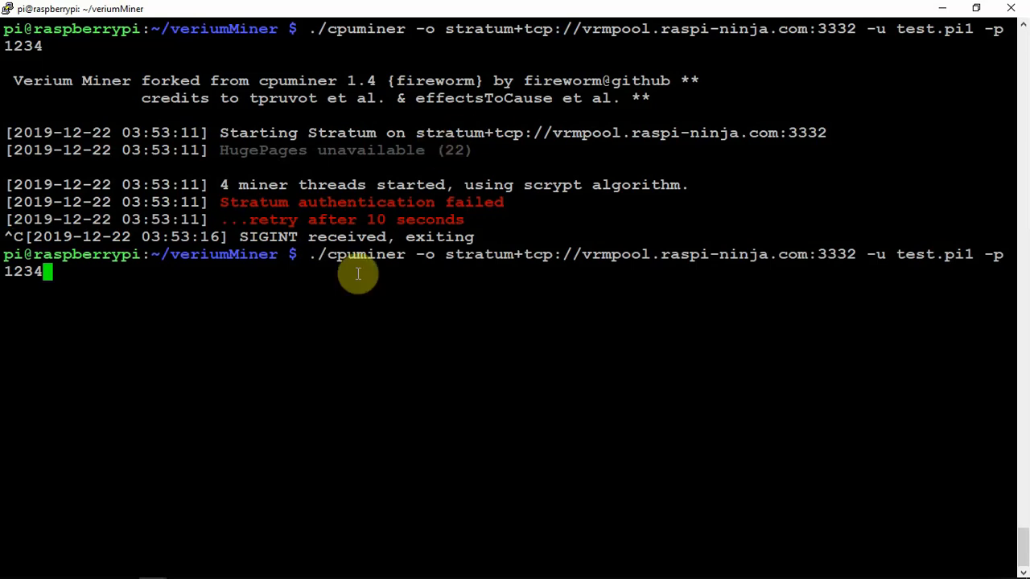
pyautogui.moveTo(480, 280)
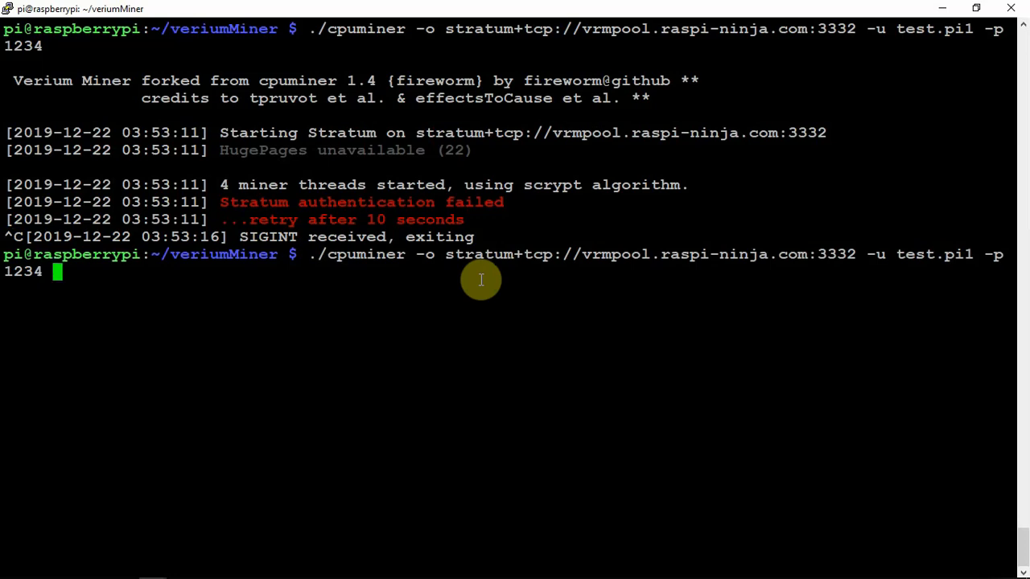
pyautogui.moveTo(475, 280)
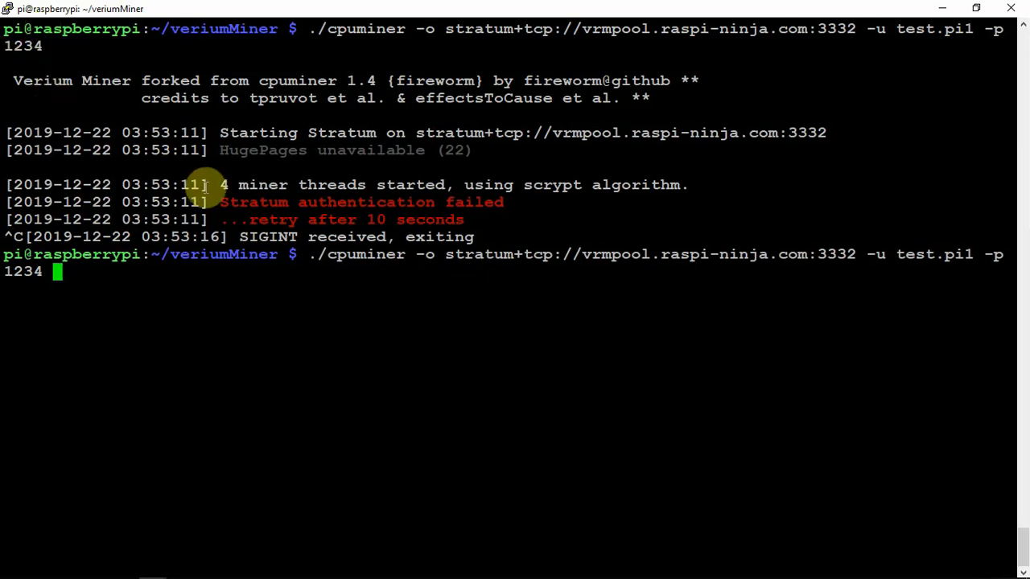
pyautogui.moveTo(384, 183)
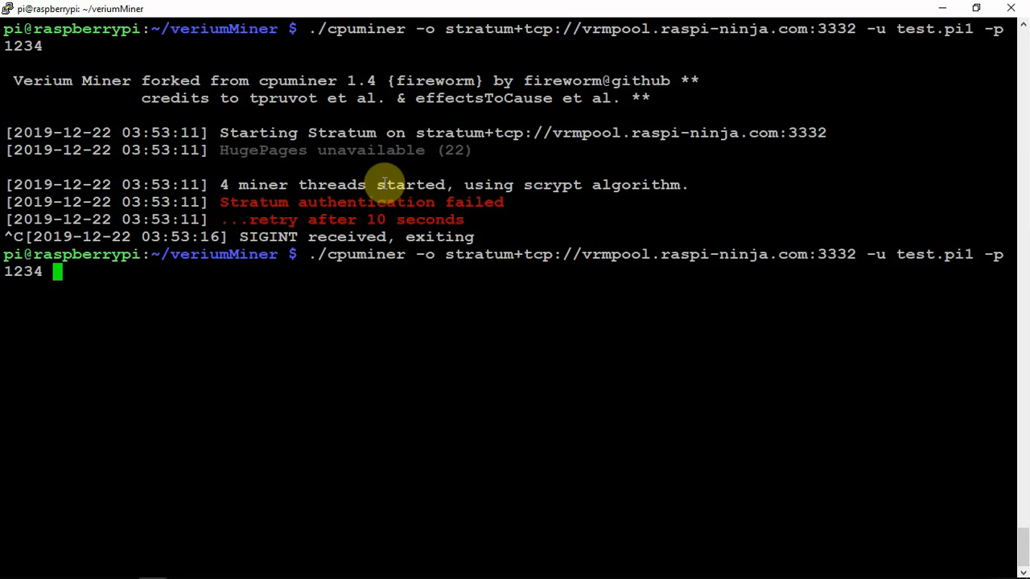
pyautogui.moveTo(289, 184)
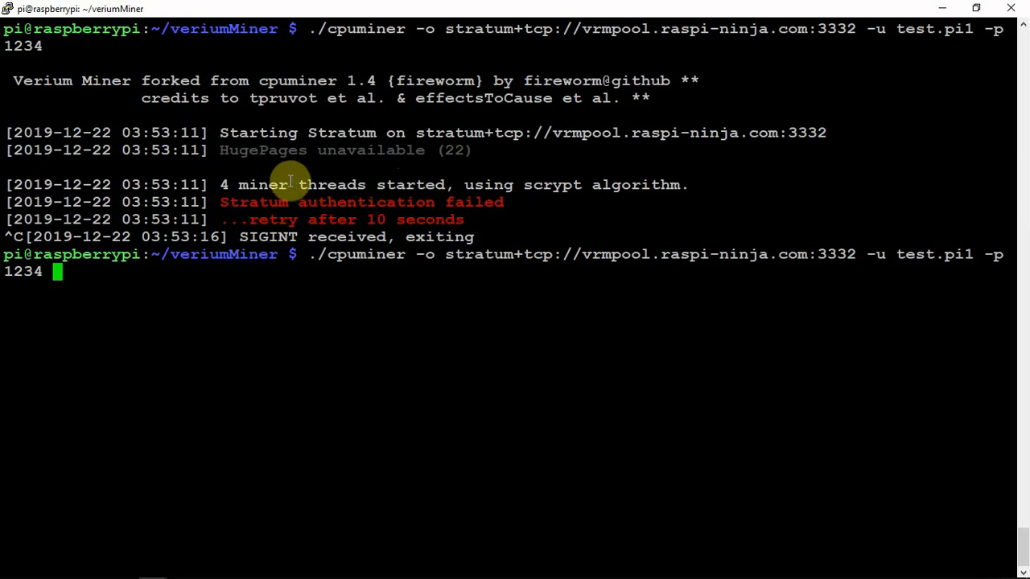
pyautogui.moveTo(87, 271)
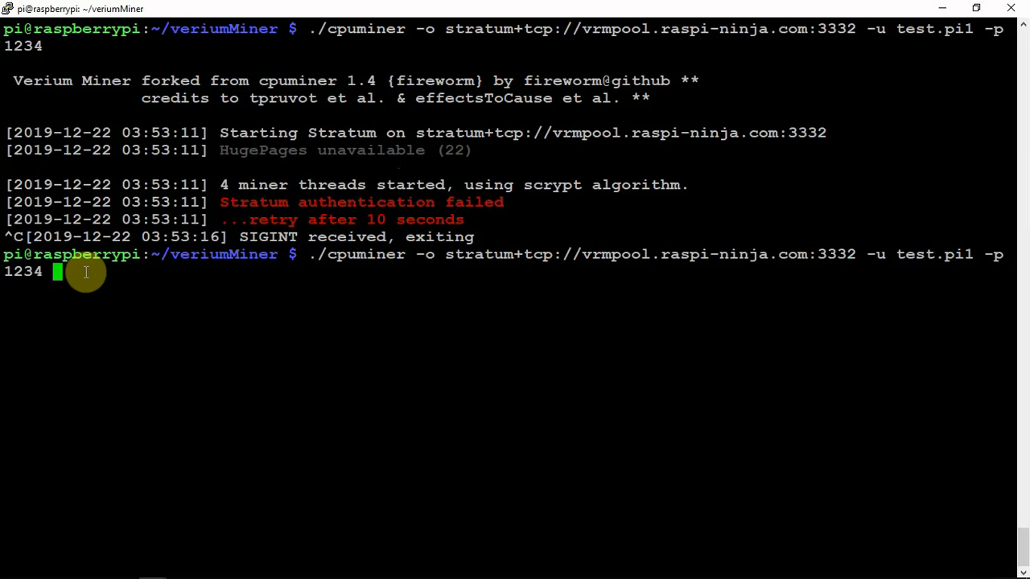
pyautogui.moveTo(405, 254)
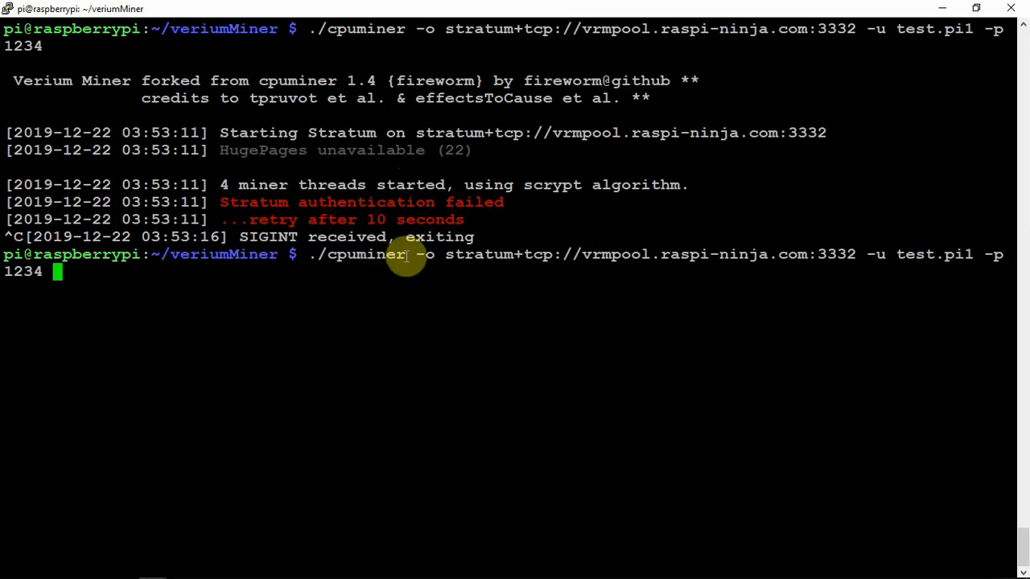
pyautogui.moveTo(206, 266)
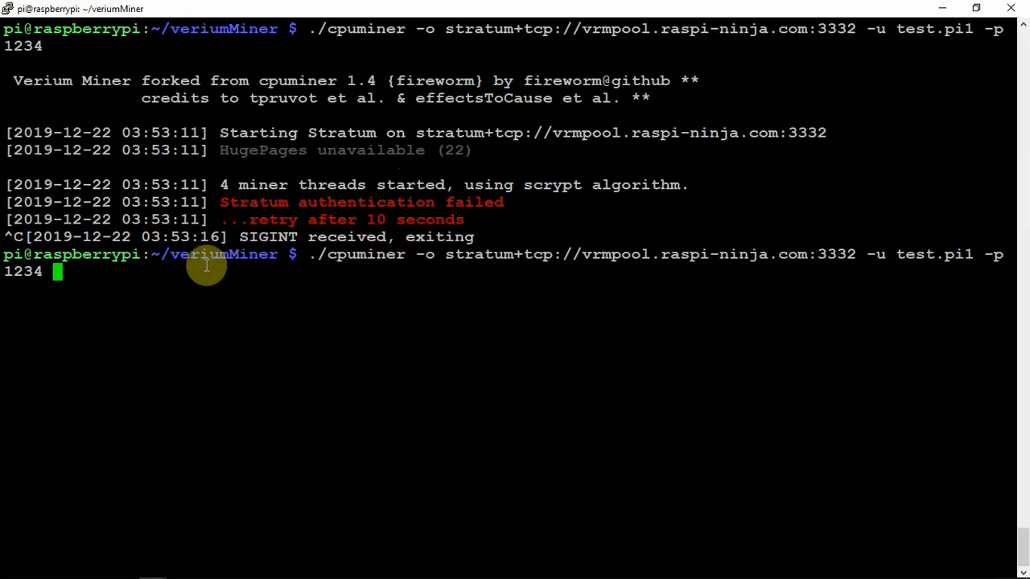
# Step: Run the miner with -t 2 for two threads, stop it, and run it again
pyautogui.write('-')
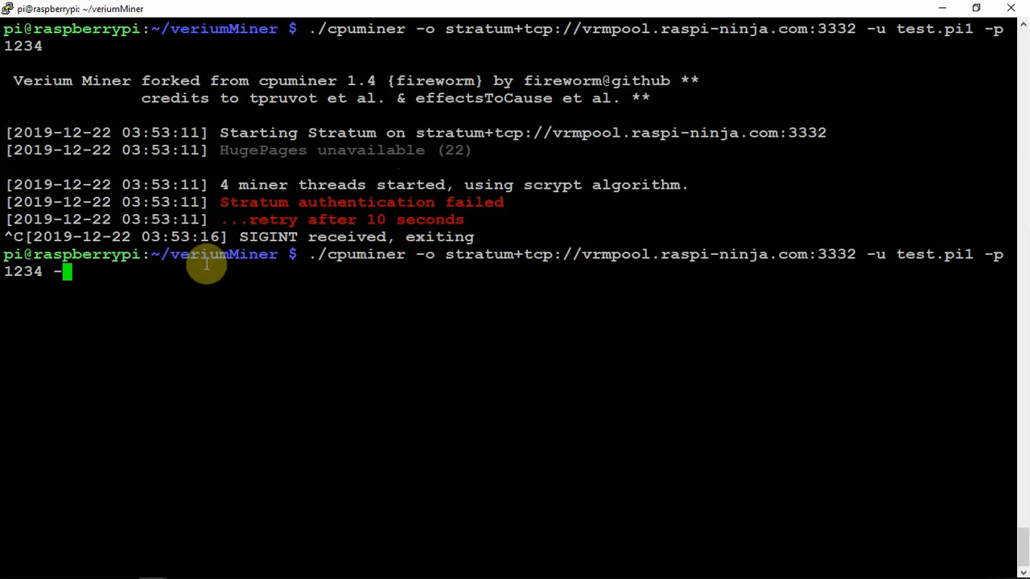
pyautogui.write('-t')
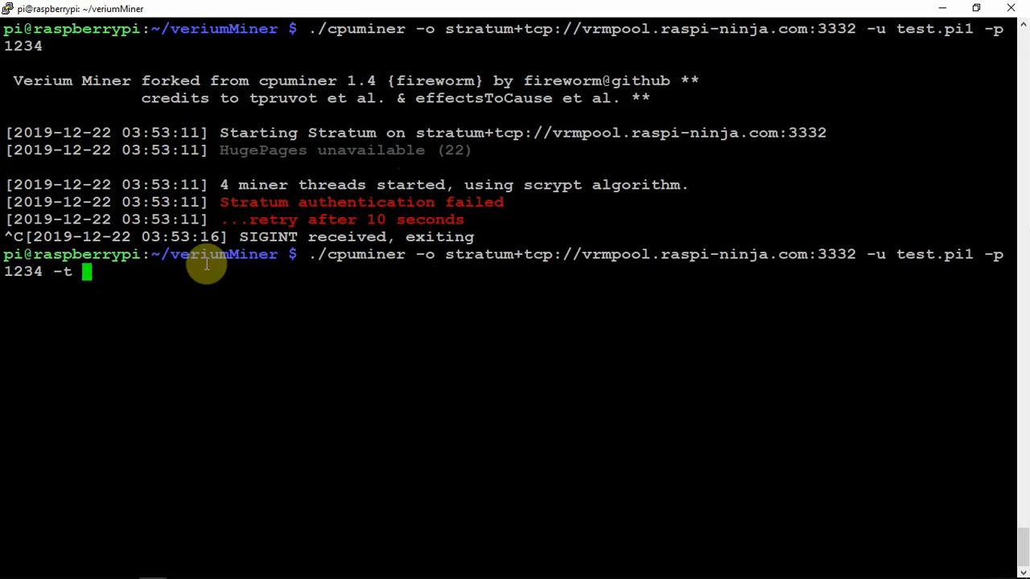
pyautogui.moveTo(196, 177)
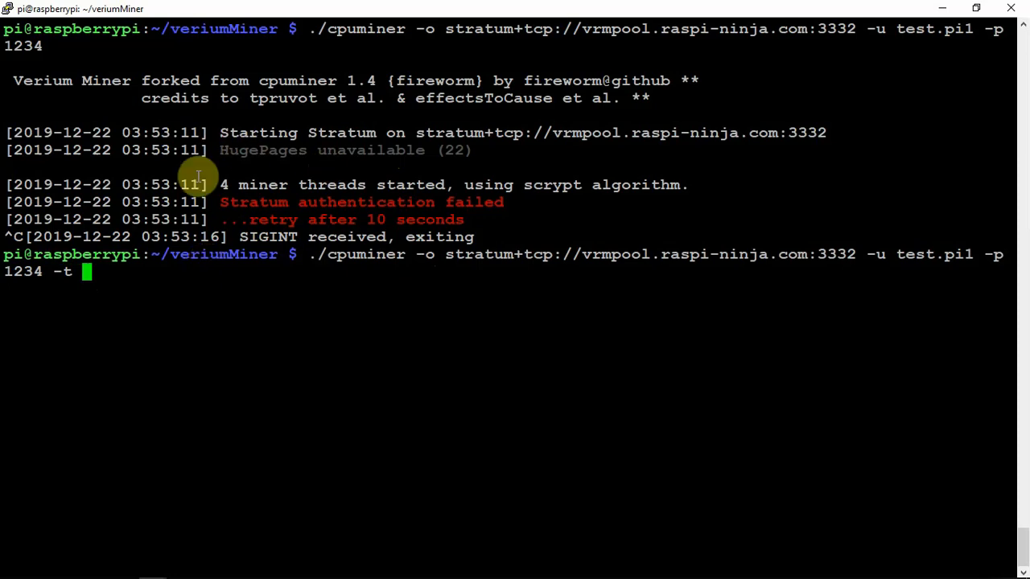
pyautogui.moveTo(331, 178)
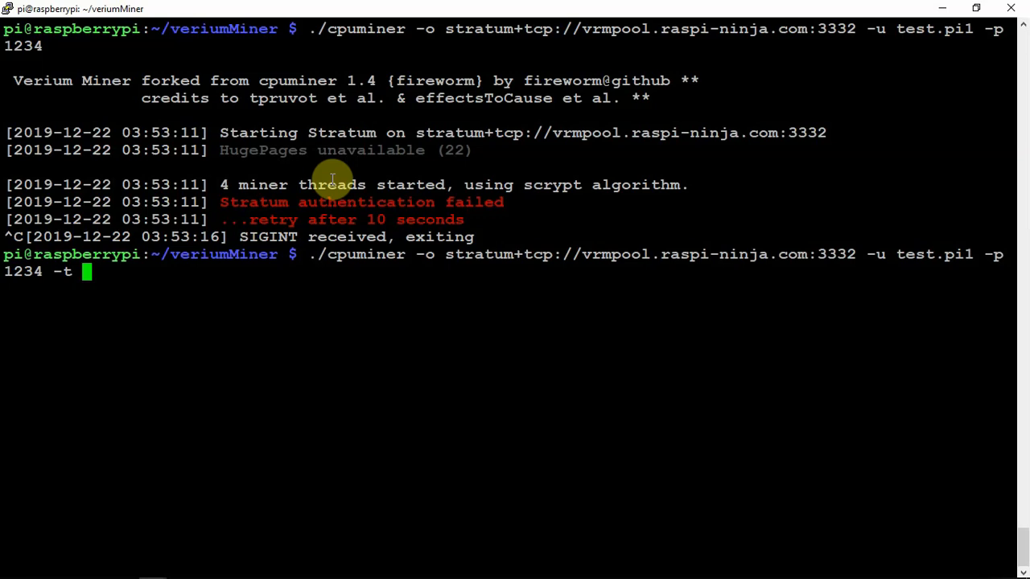
pyautogui.write('2')
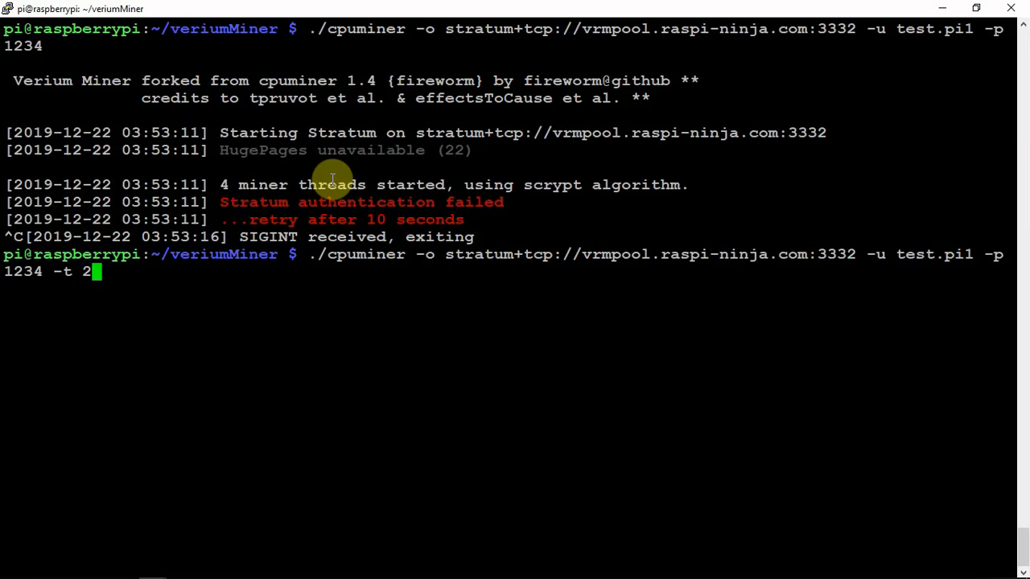
pyautogui.press('Return')
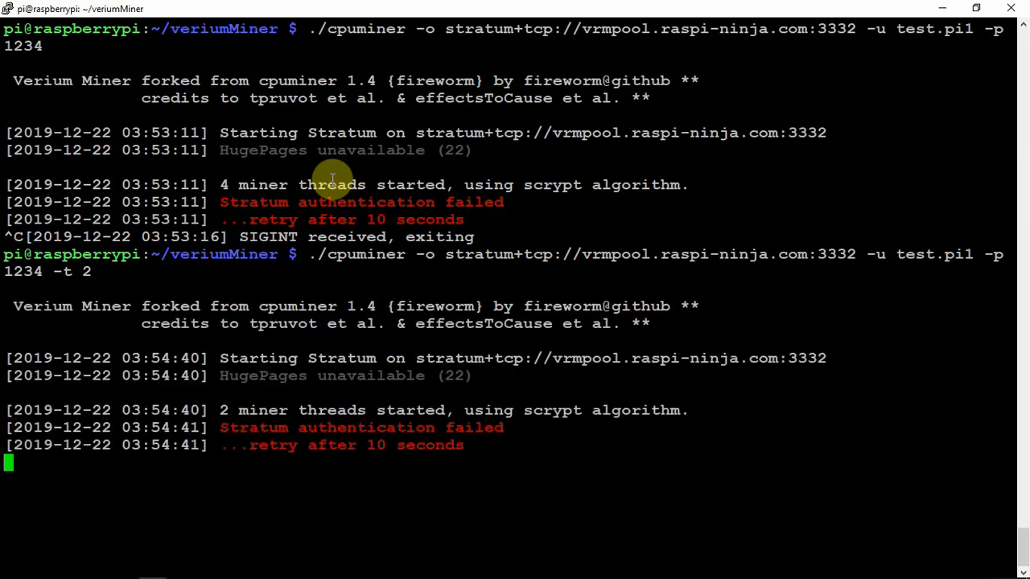
pyautogui.press('ctrl+c')
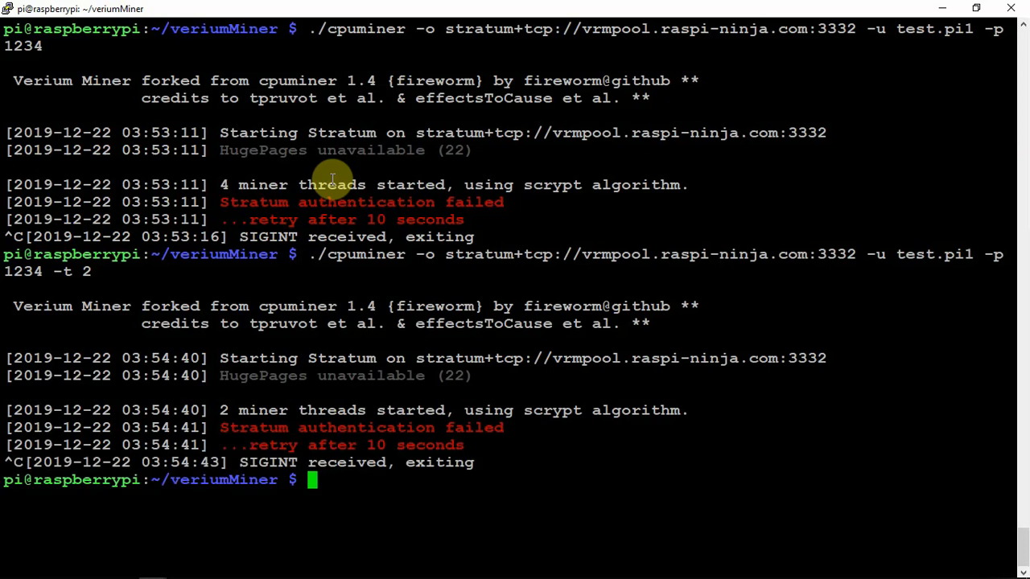
pyautogui.moveTo(319, 254)
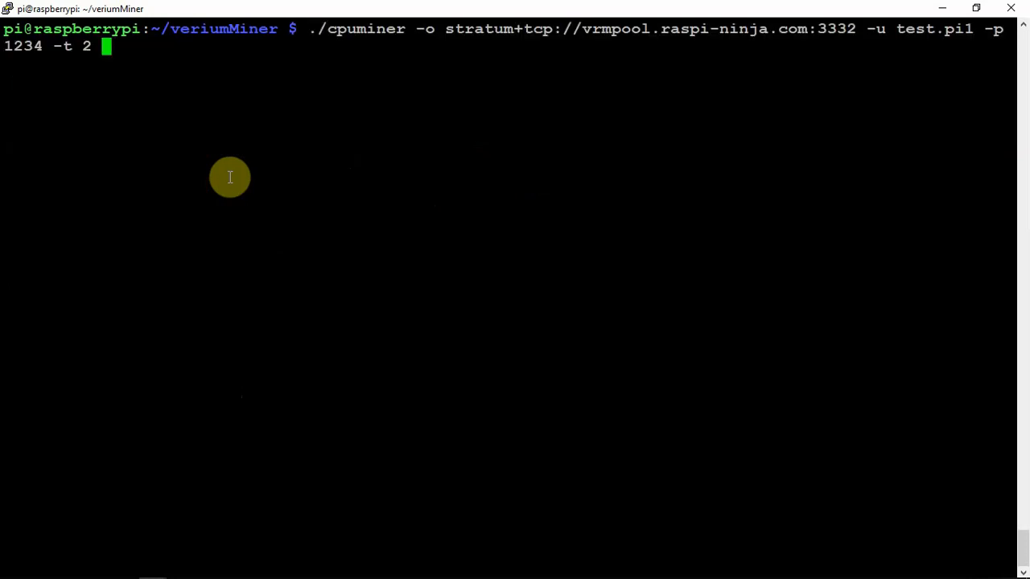
pyautogui.press('Return')
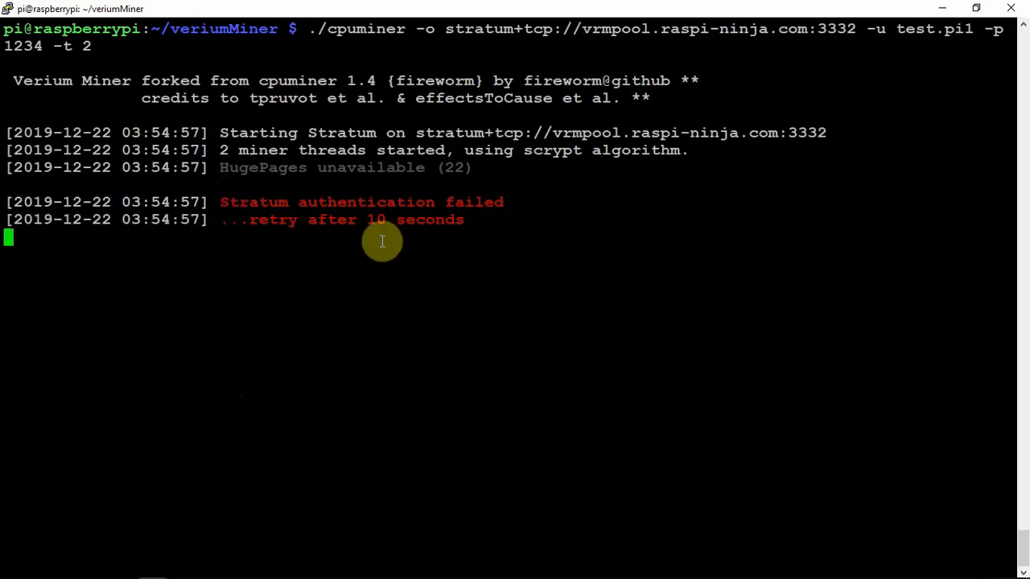
pyautogui.moveTo(390, 222)
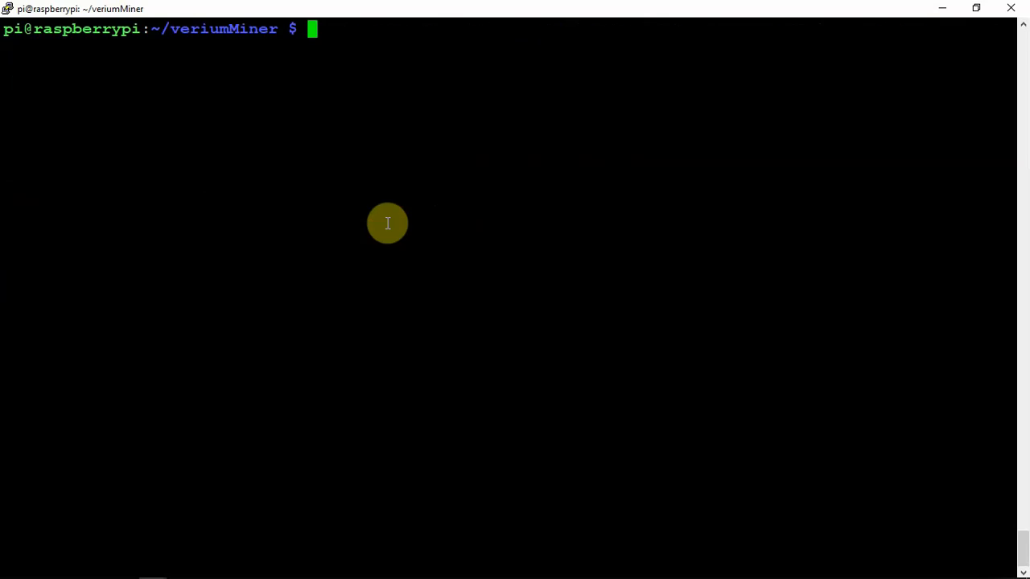
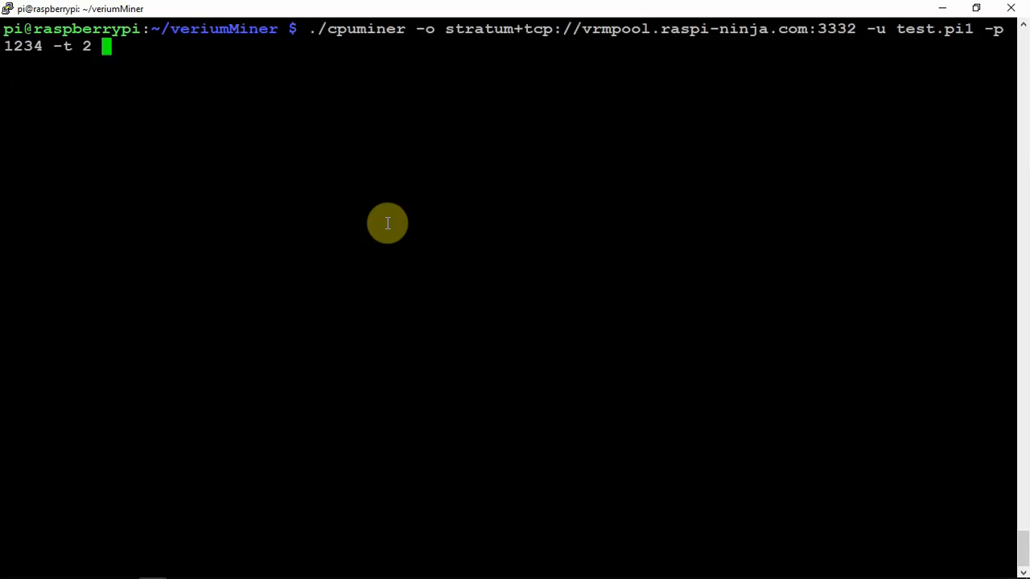
# Step: Run the two-thread test.pi1 miner command with a -T 60 timeout added
pyautogui.write('-')
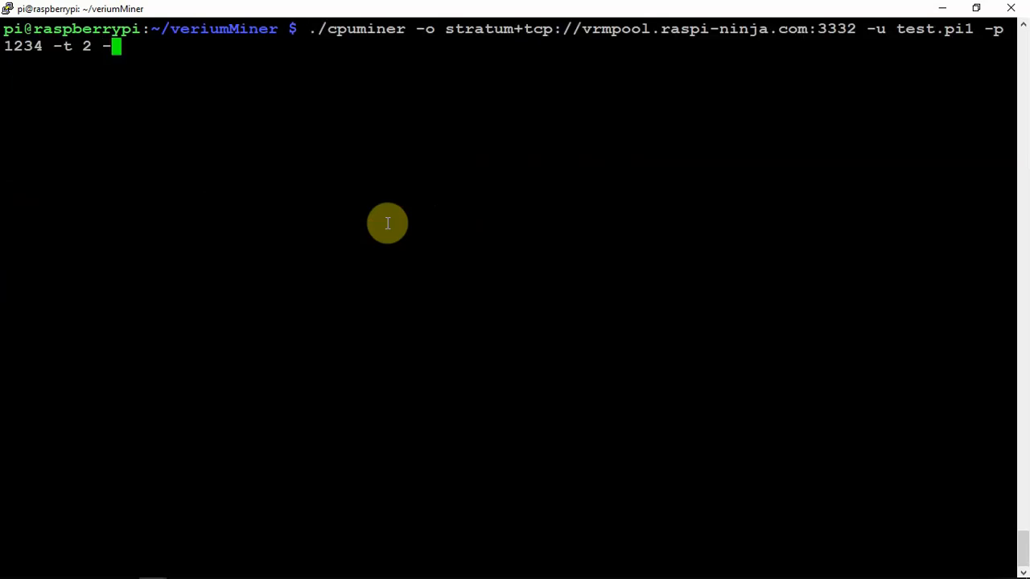
pyautogui.write('T')
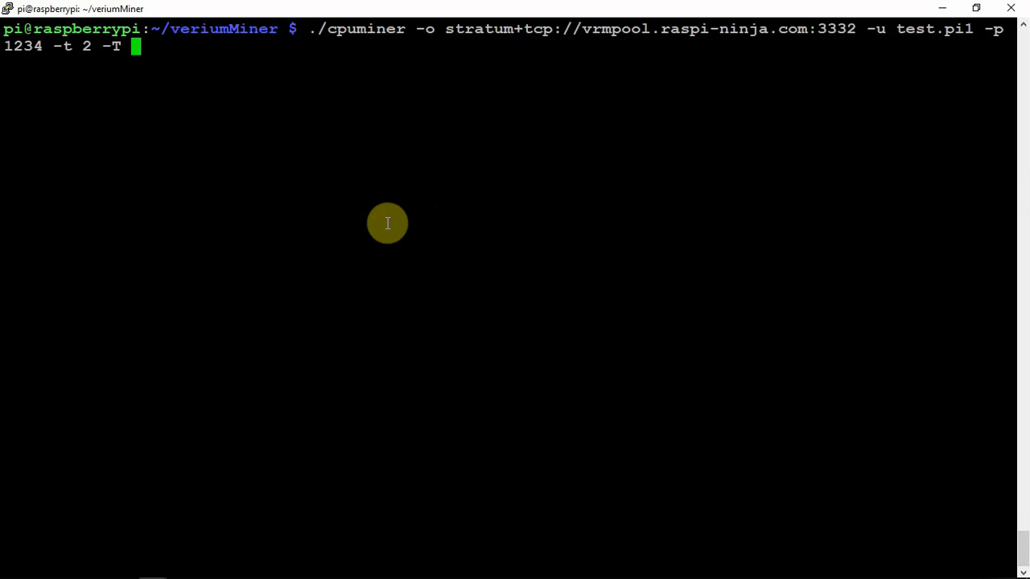
pyautogui.write('60')
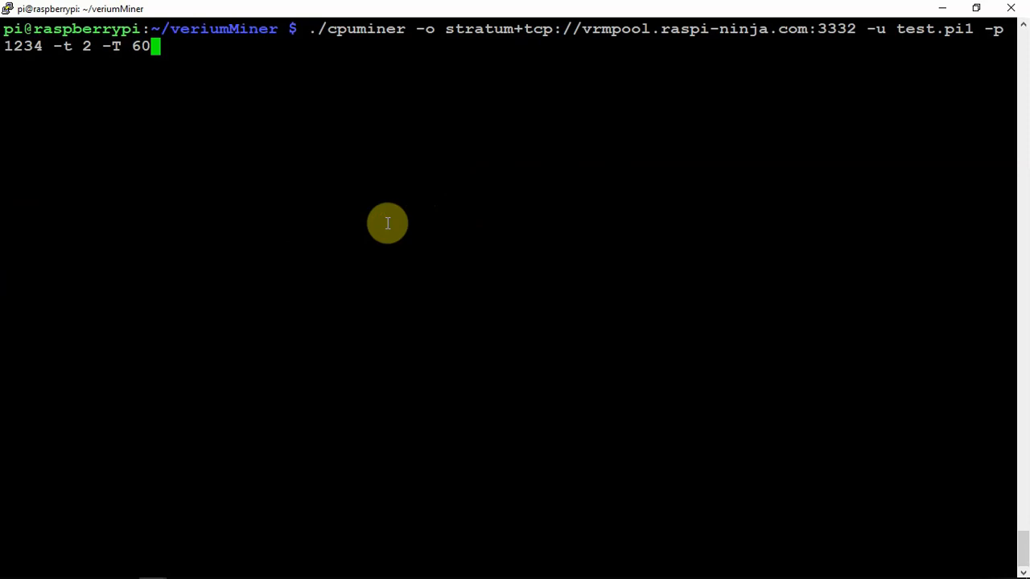
pyautogui.press('Return')
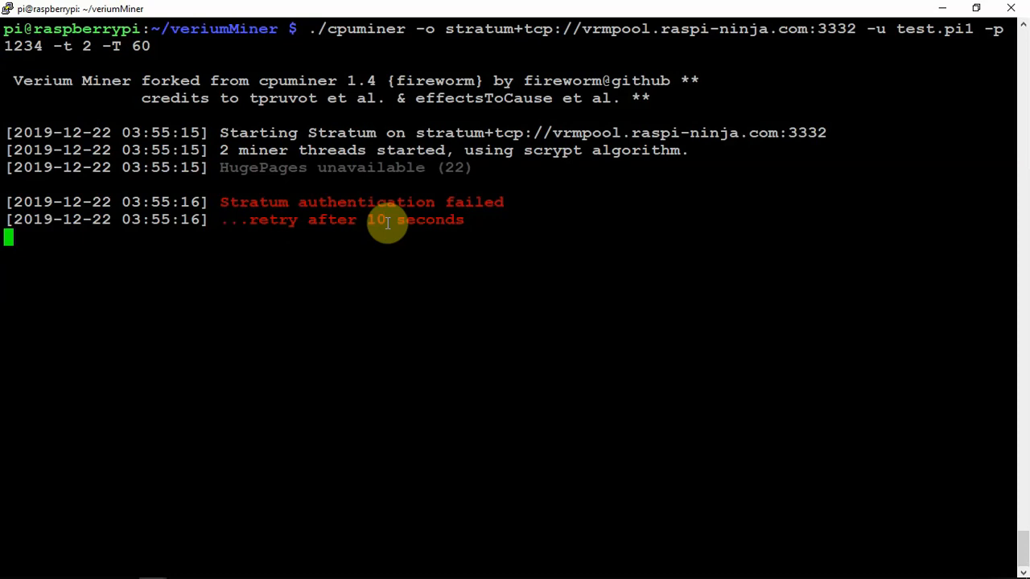
pyautogui.press('ctrl+c')
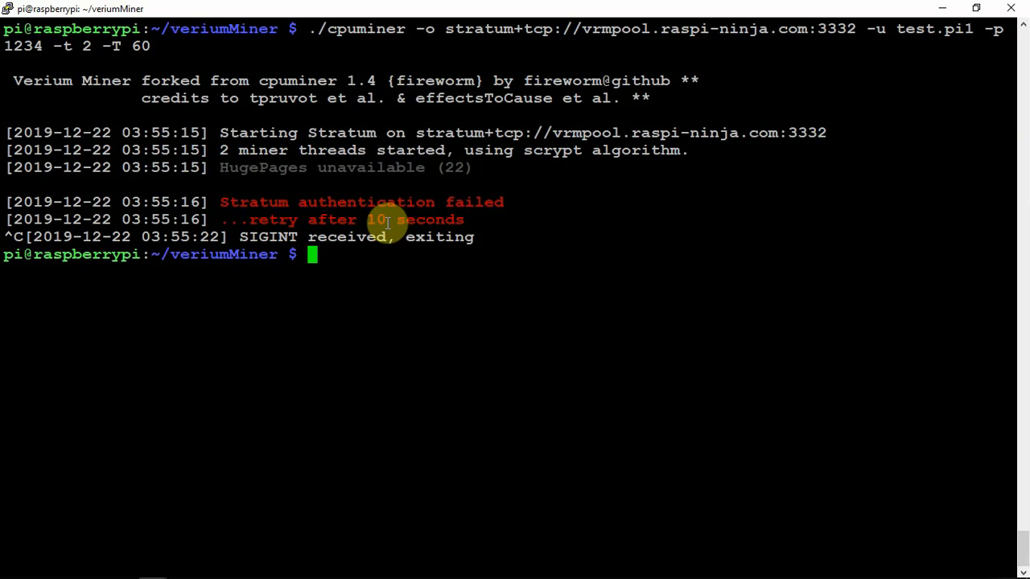
pyautogui.press('Up')
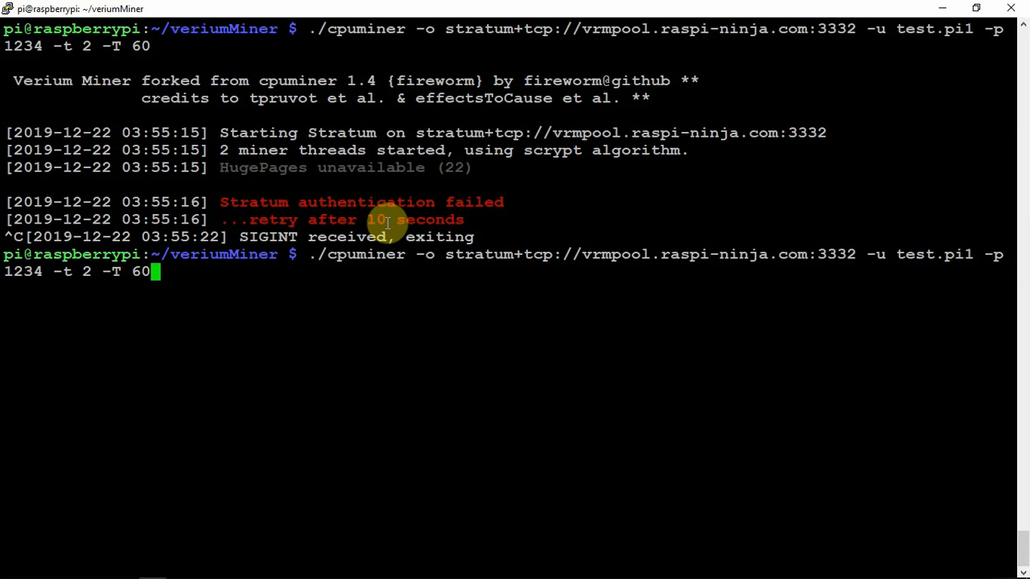
pyautogui.press('BackSpace')
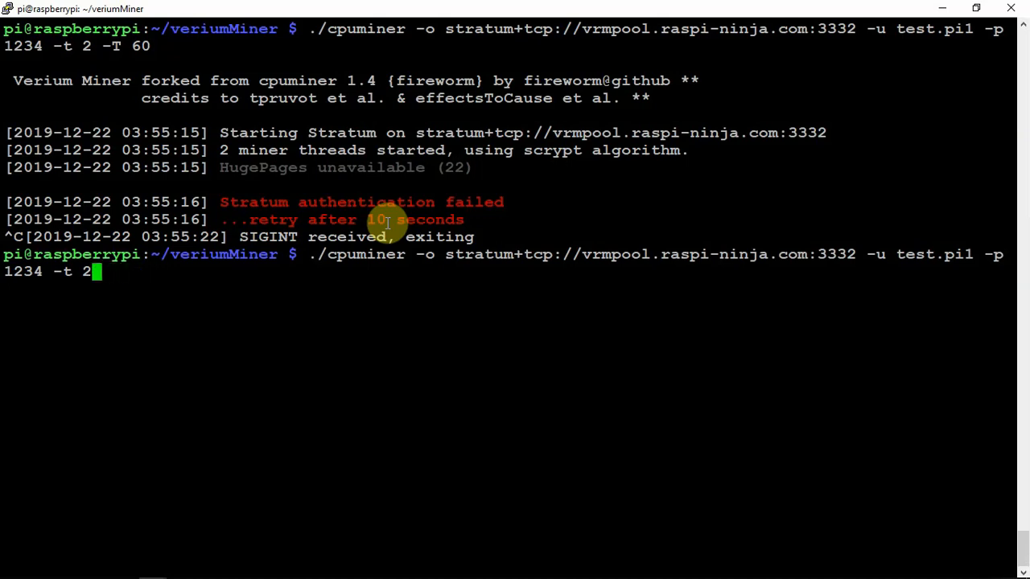
pyautogui.press('BackSpace')
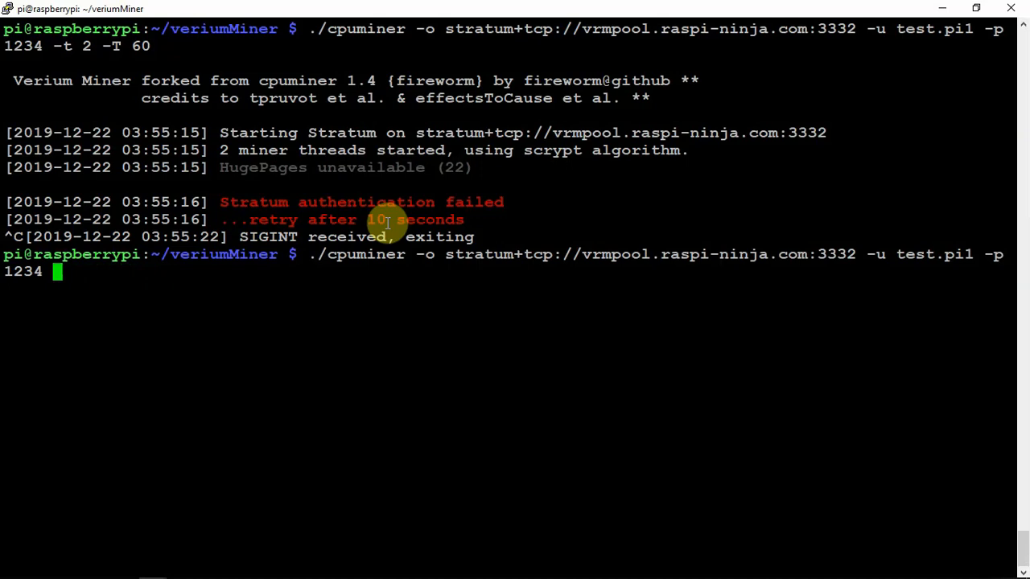
pyautogui.moveTo(357, 422)
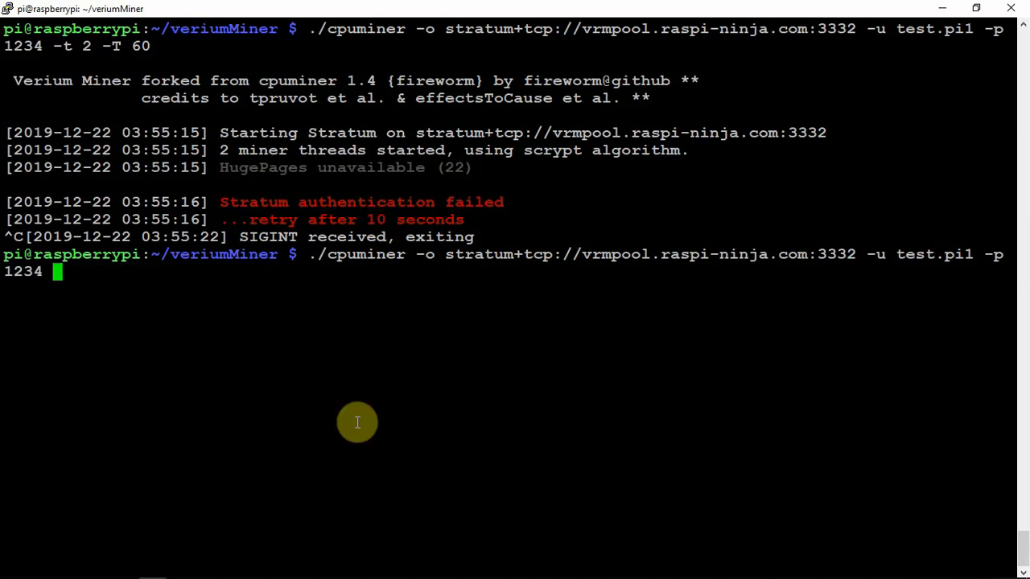
pyautogui.moveTo(87, 550)
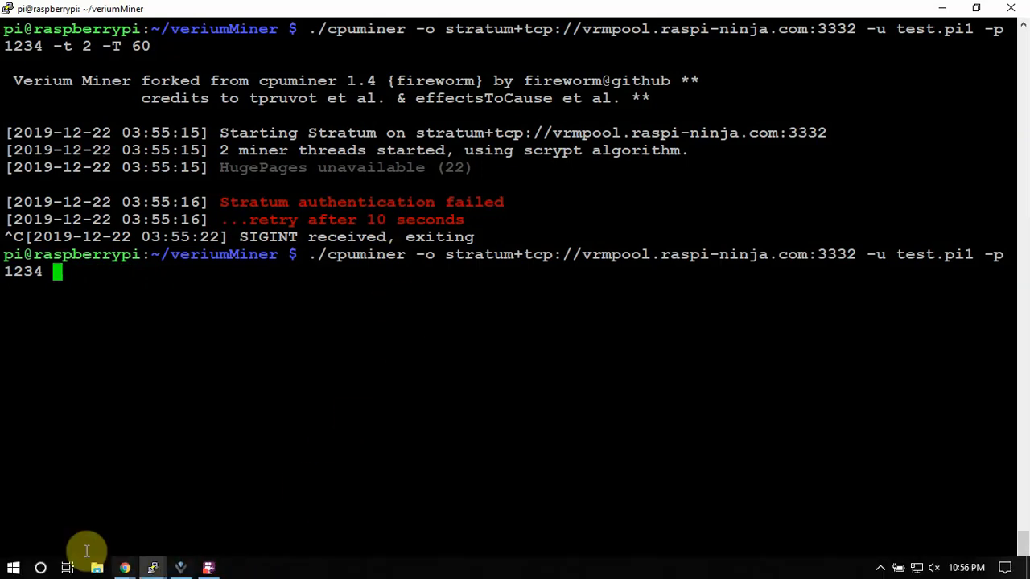
pyautogui.moveTo(152, 568)
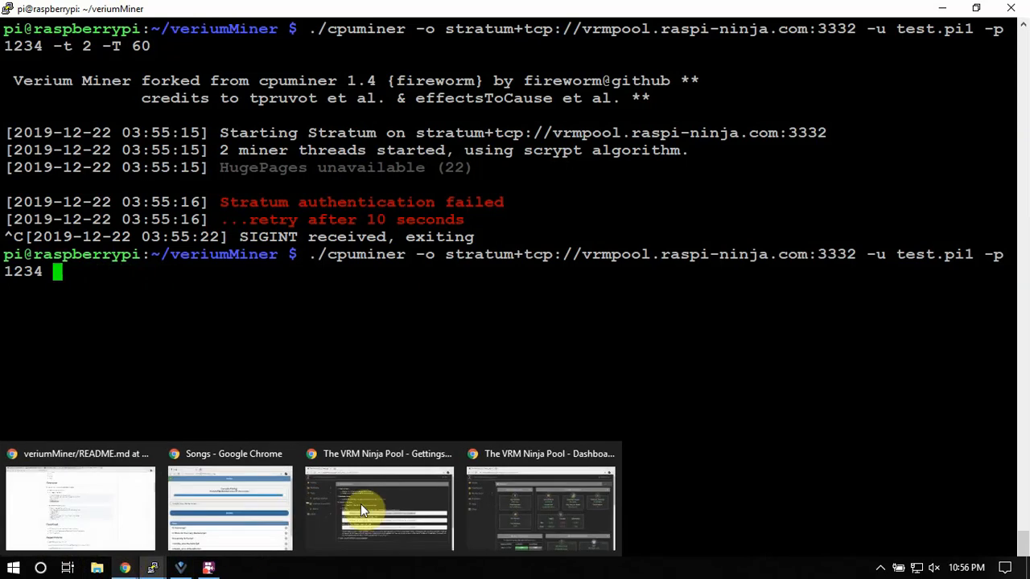
# Step: Bring the pool's Getting Started guide with the port 3332 cpuminer command into view
pyautogui.click(378, 507)
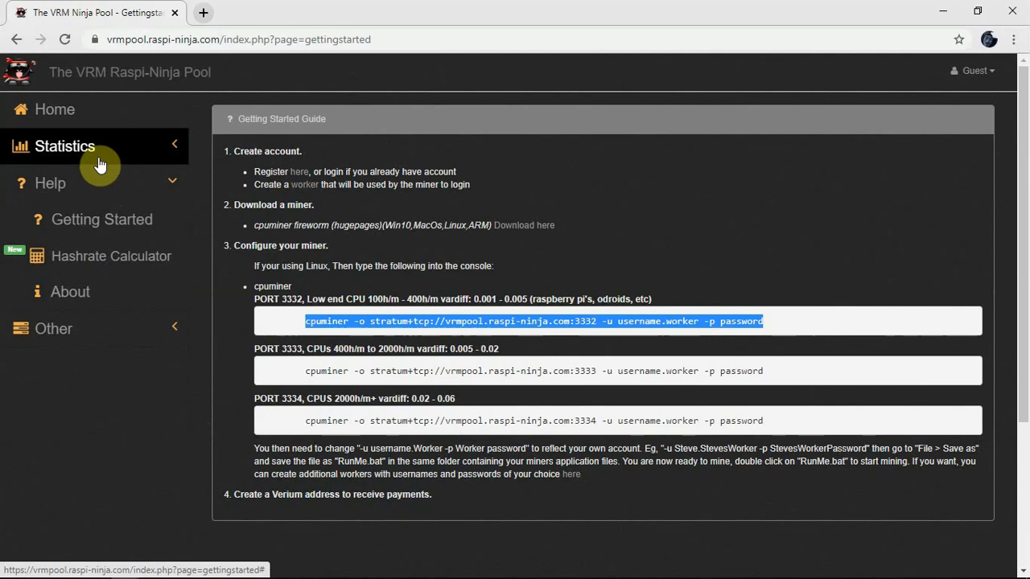
pyautogui.moveTo(190, 194)
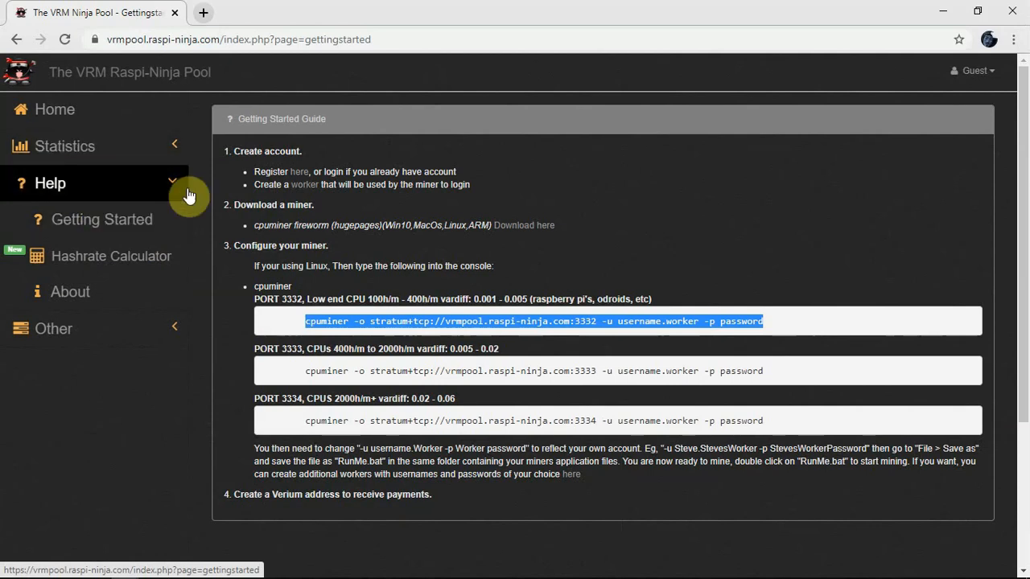
pyautogui.moveTo(347, 348)
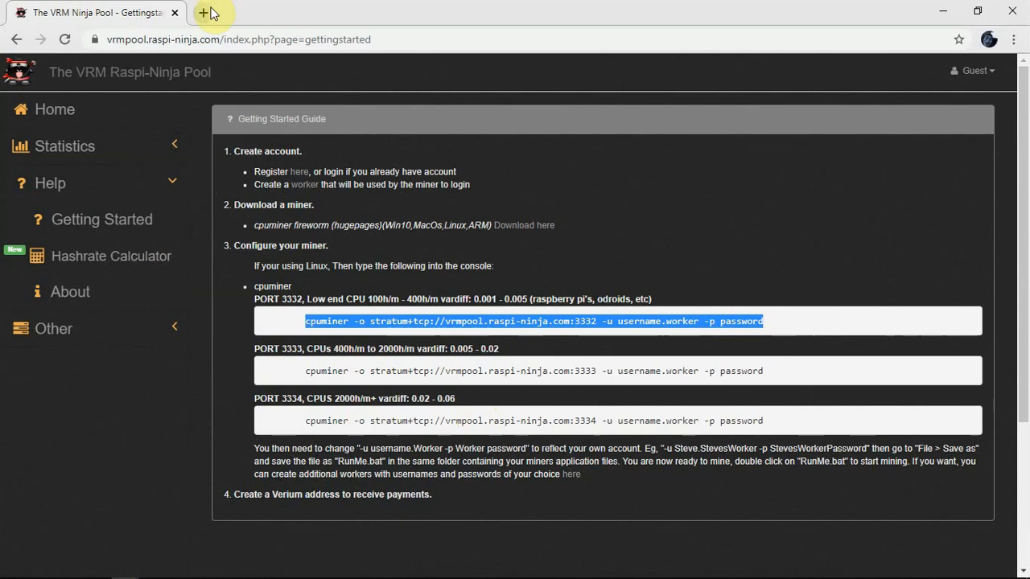
pyautogui.moveTo(206, 42)
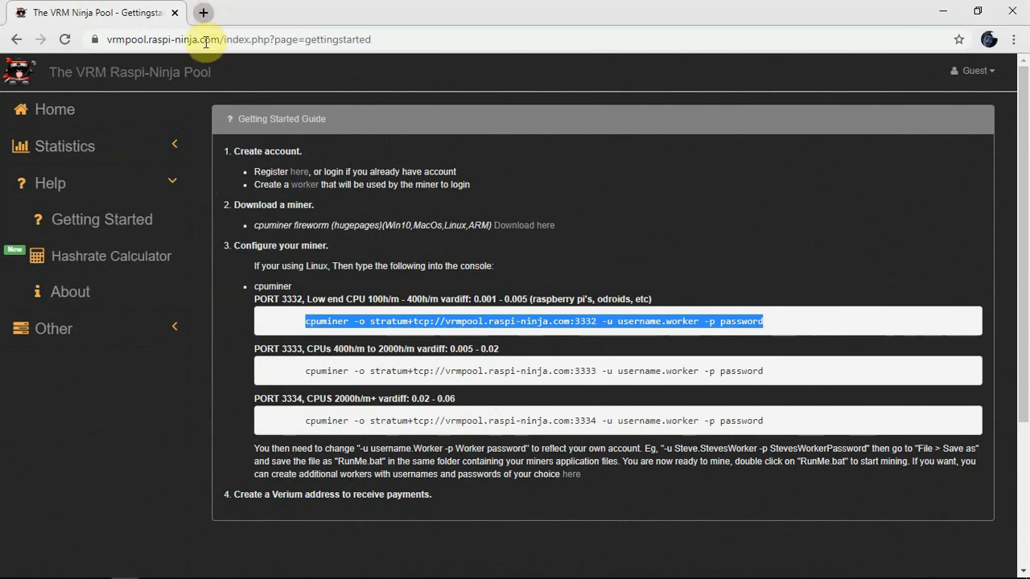
pyautogui.click(238, 39)
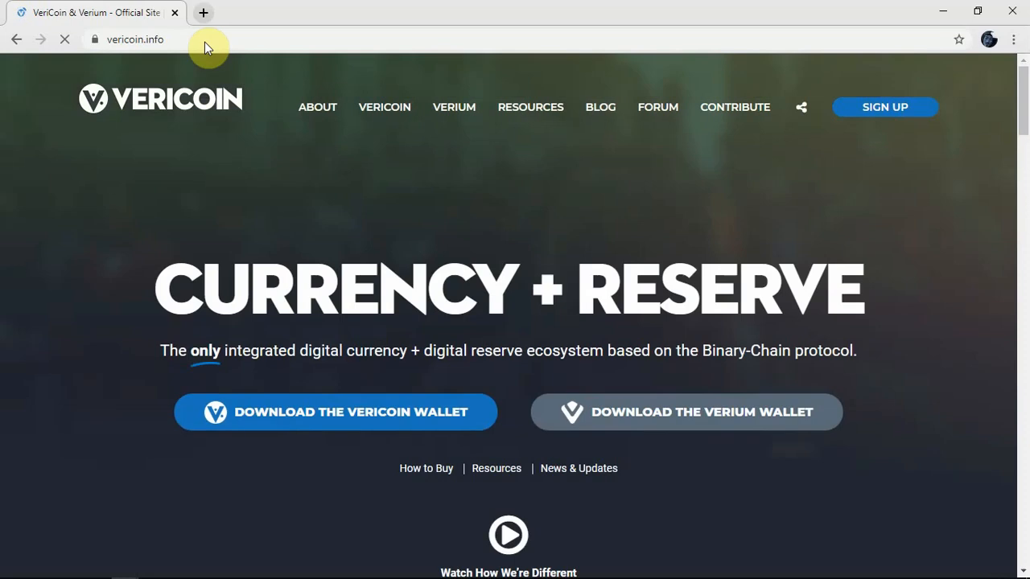
pyautogui.moveTo(265, 425)
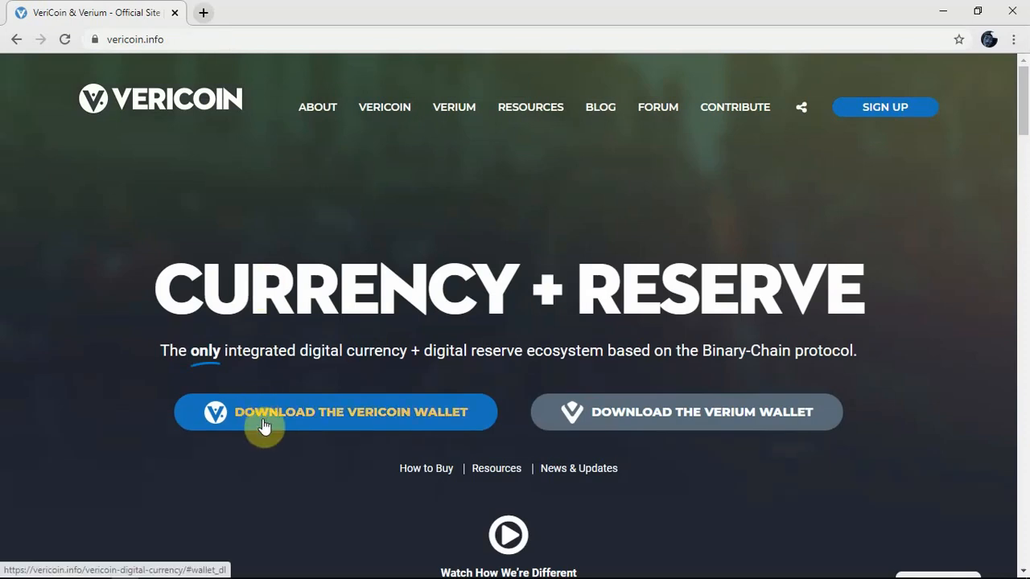
pyautogui.moveTo(702, 412)
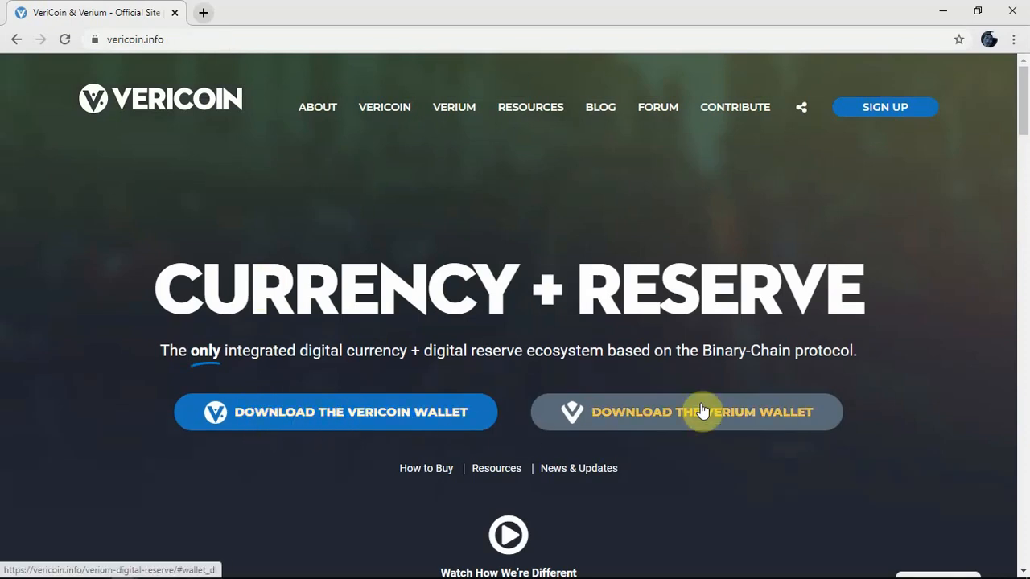
pyautogui.moveTo(728, 418)
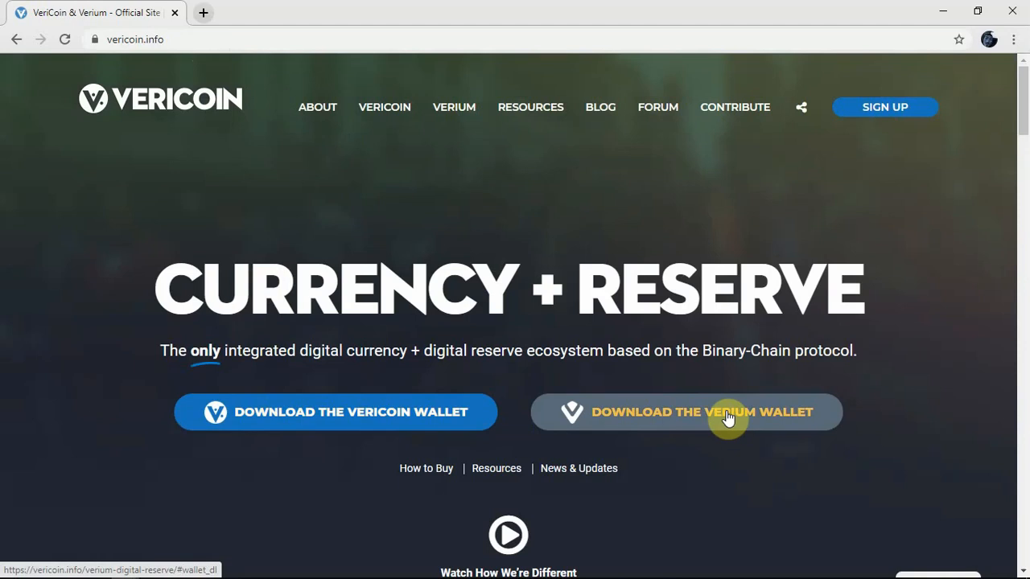
pyautogui.moveTo(330, 444)
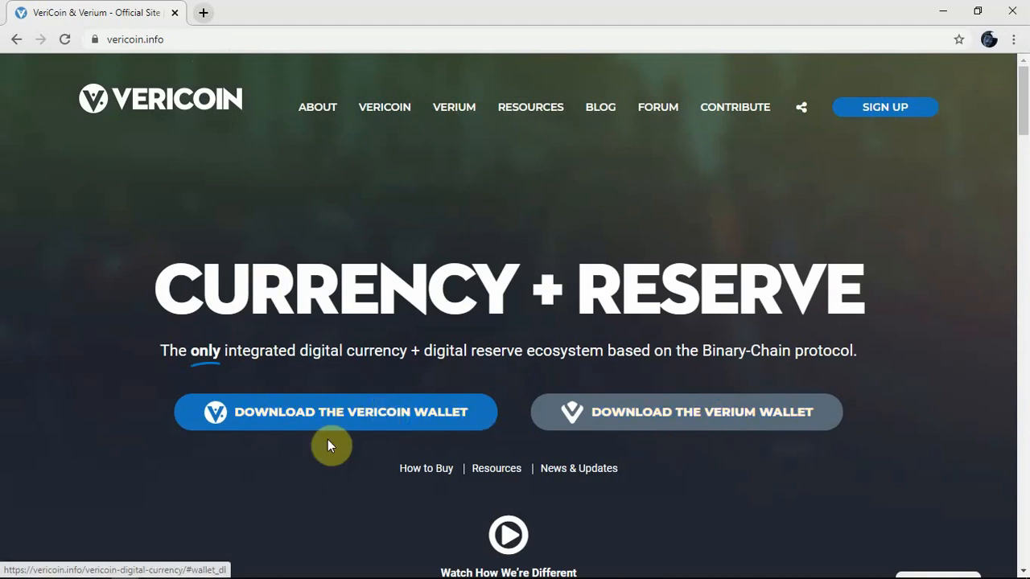
pyautogui.moveTo(668, 418)
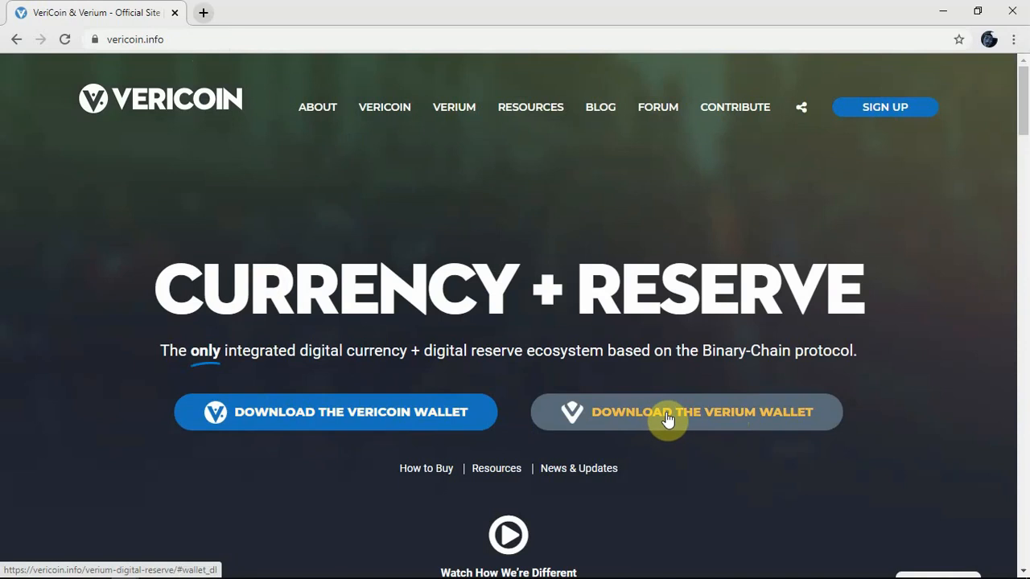
pyautogui.moveTo(716, 415)
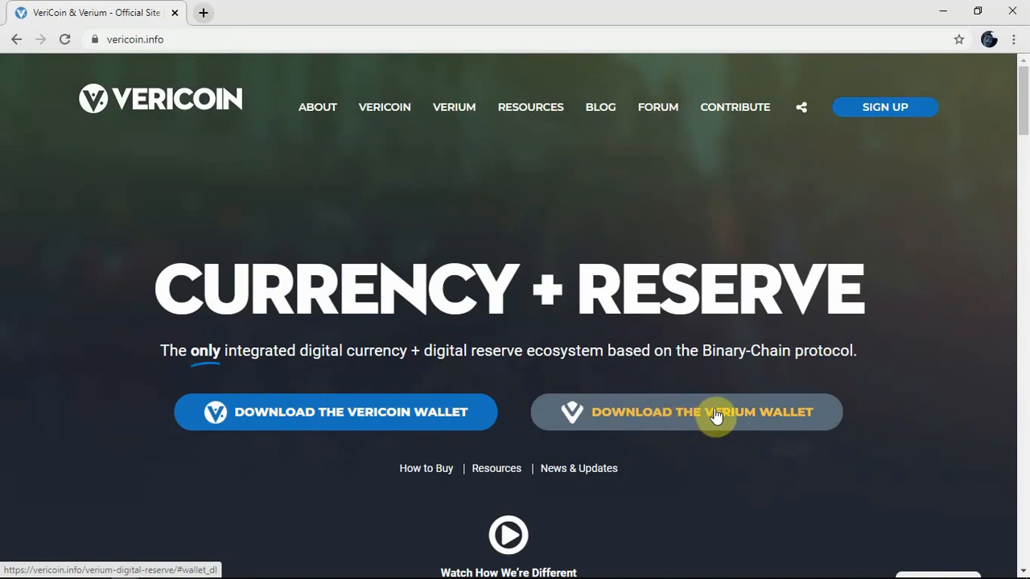
pyautogui.moveTo(711, 418)
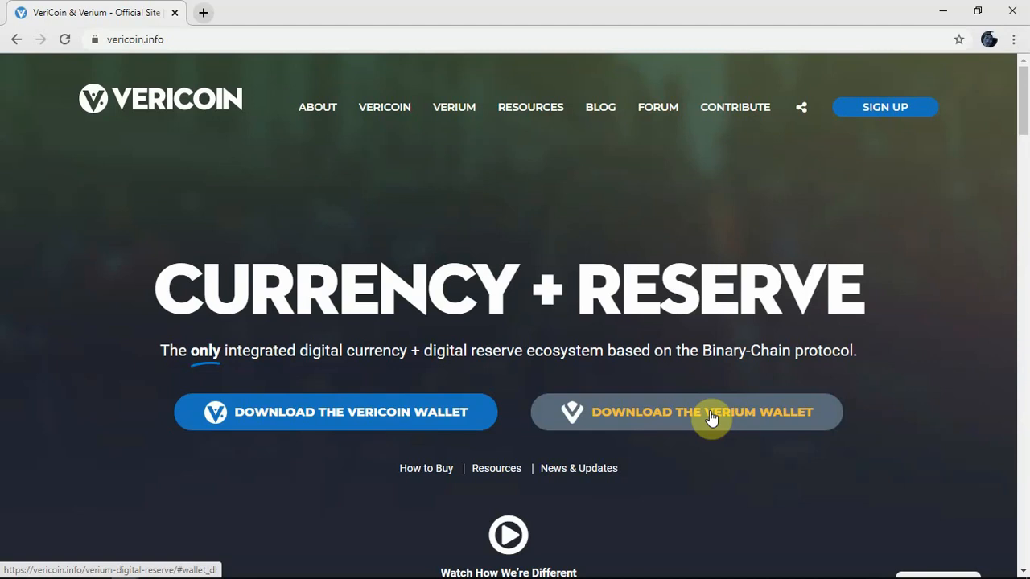
pyautogui.moveTo(373, 437)
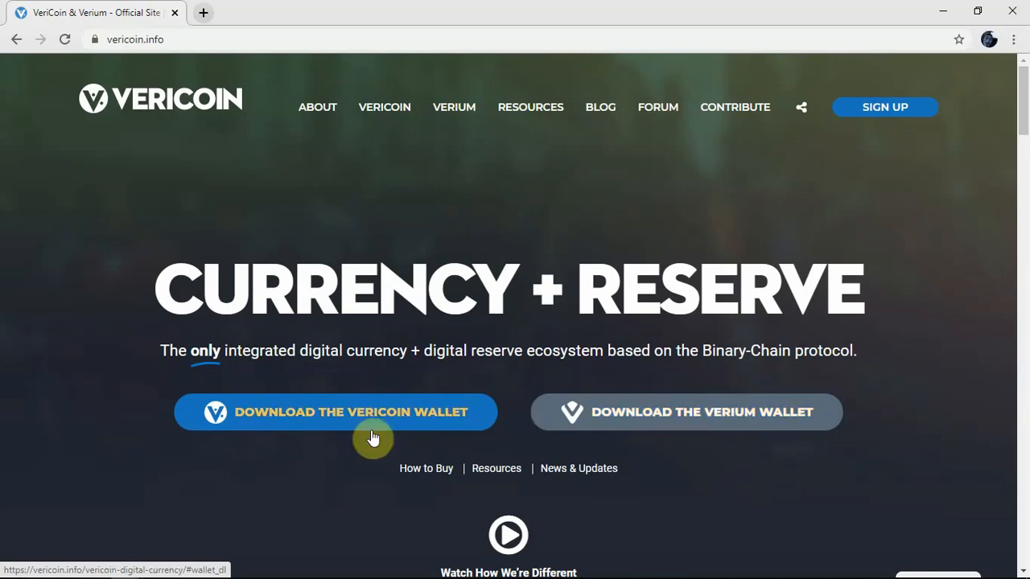
pyautogui.moveTo(341, 411)
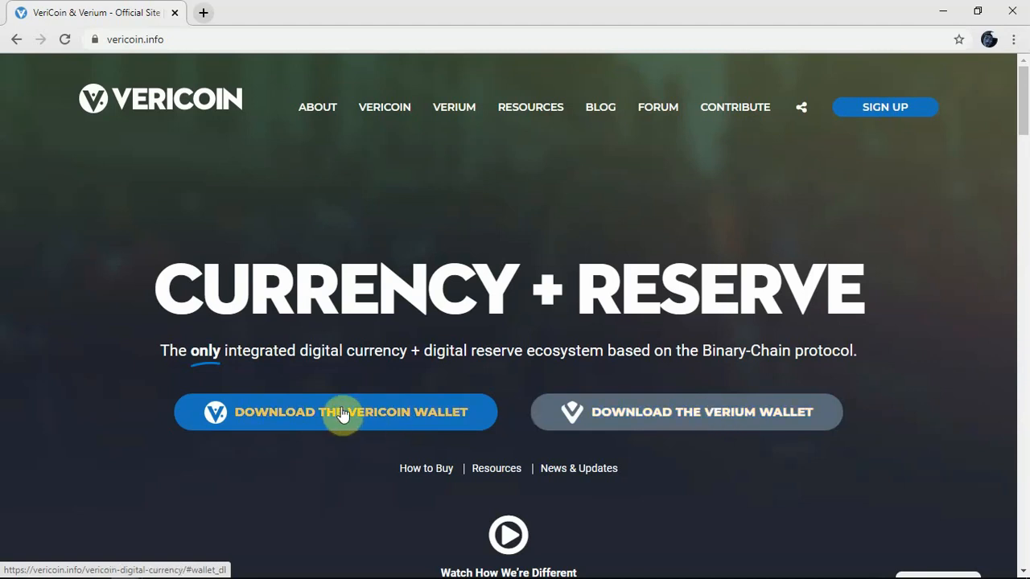
pyautogui.moveTo(345, 403)
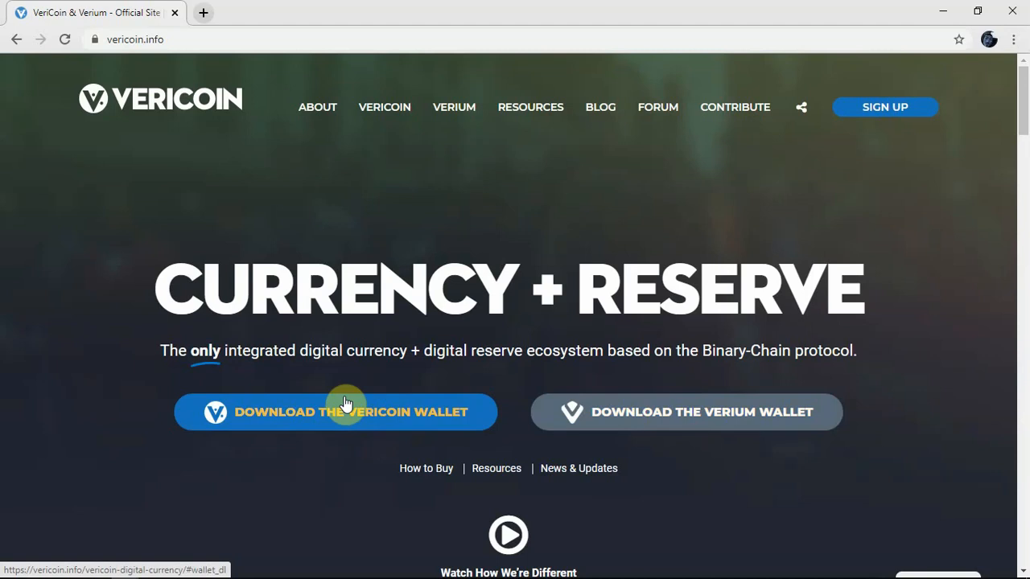
pyautogui.moveTo(688, 412)
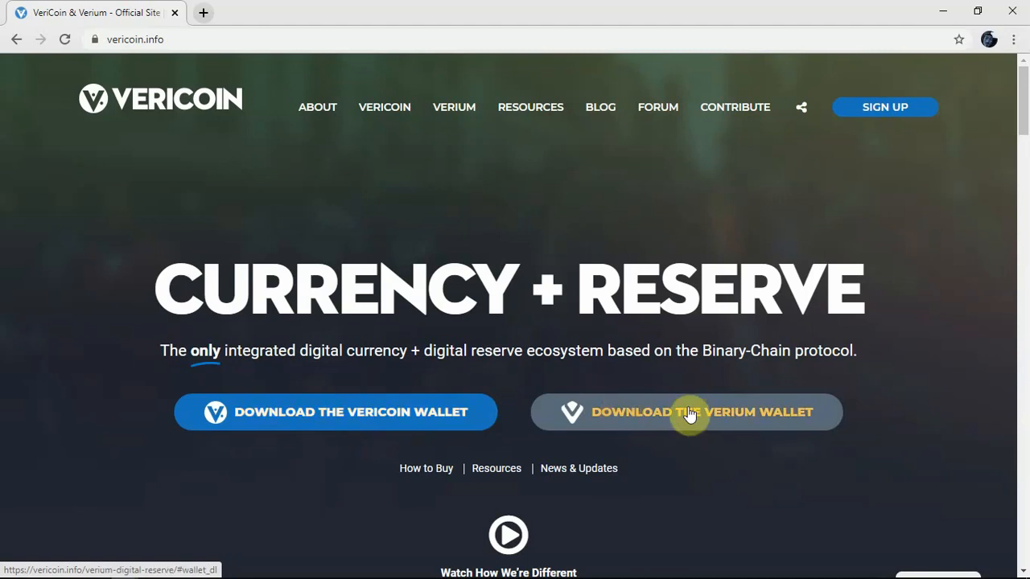
pyautogui.moveTo(692, 421)
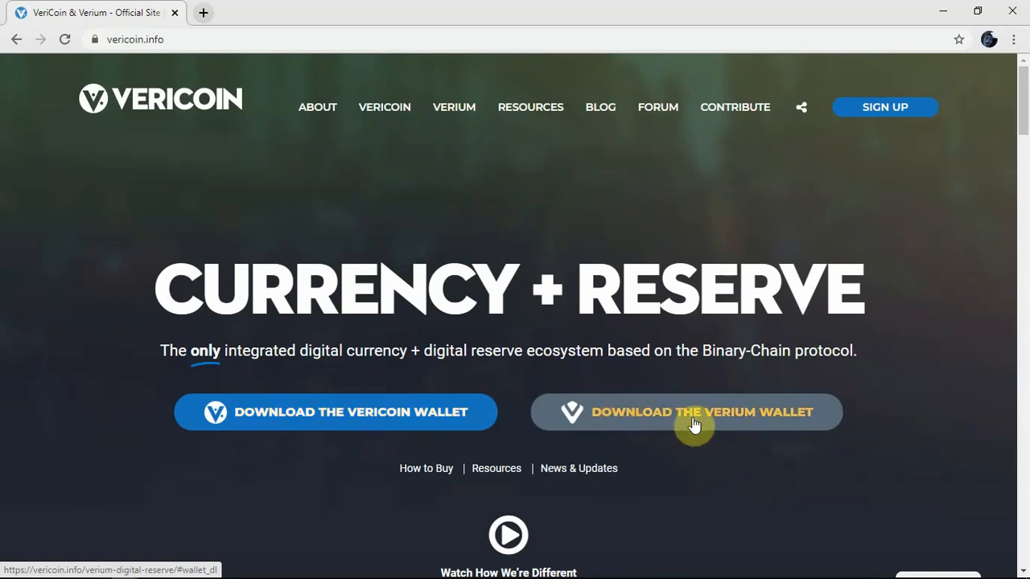
pyautogui.moveTo(261, 438)
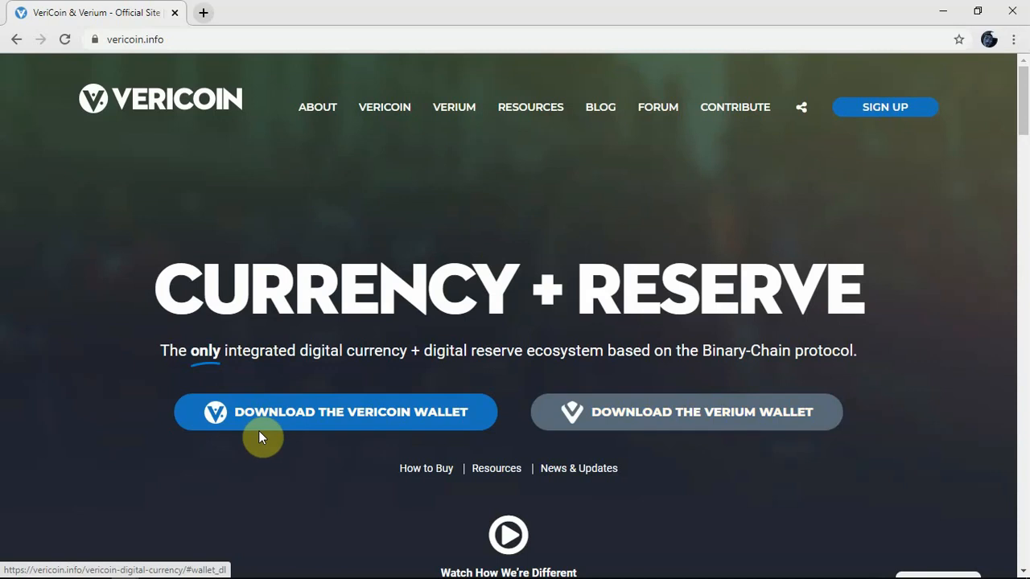
pyautogui.moveTo(399, 420)
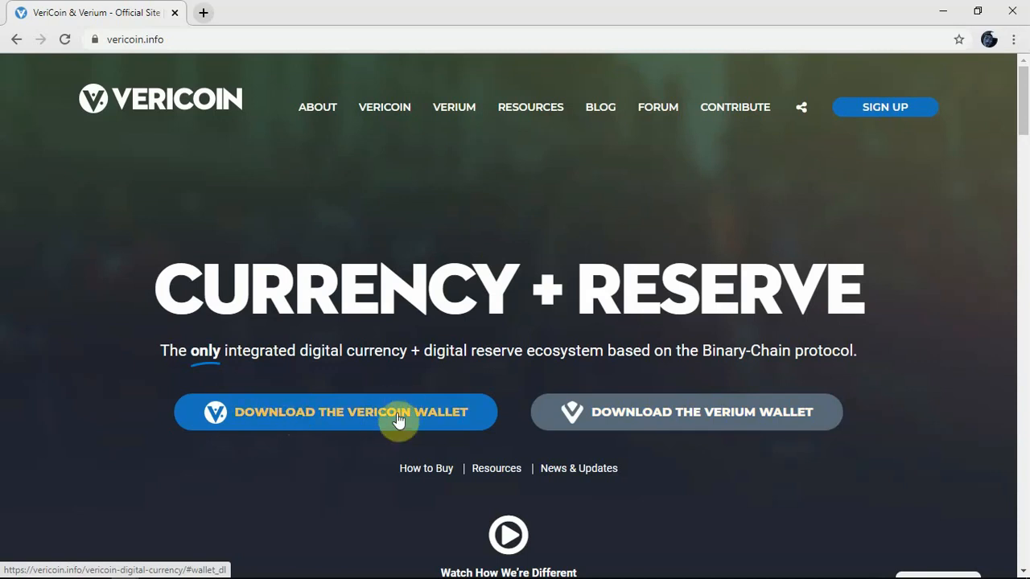
pyautogui.moveTo(428, 131)
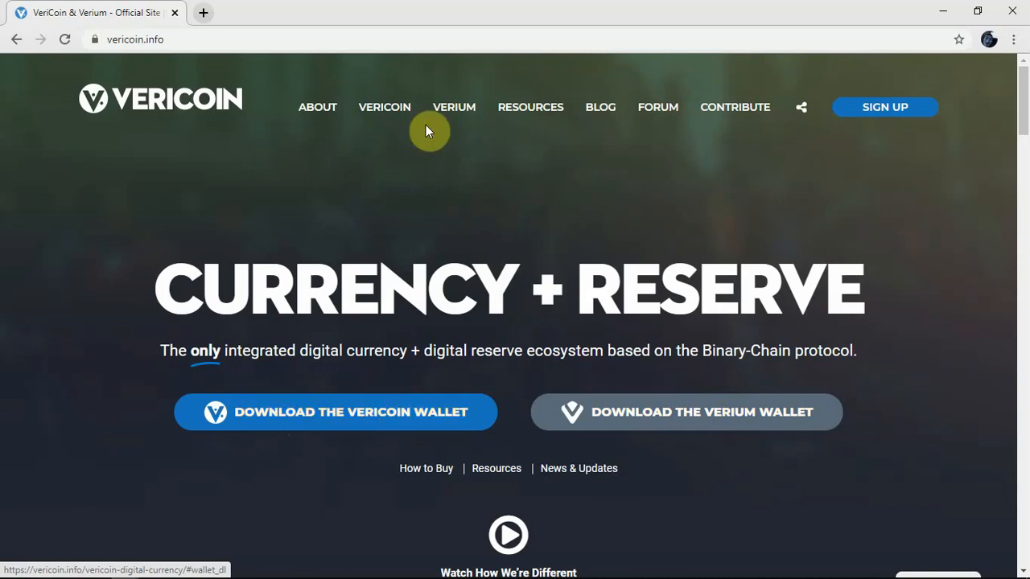
pyautogui.click(135, 38)
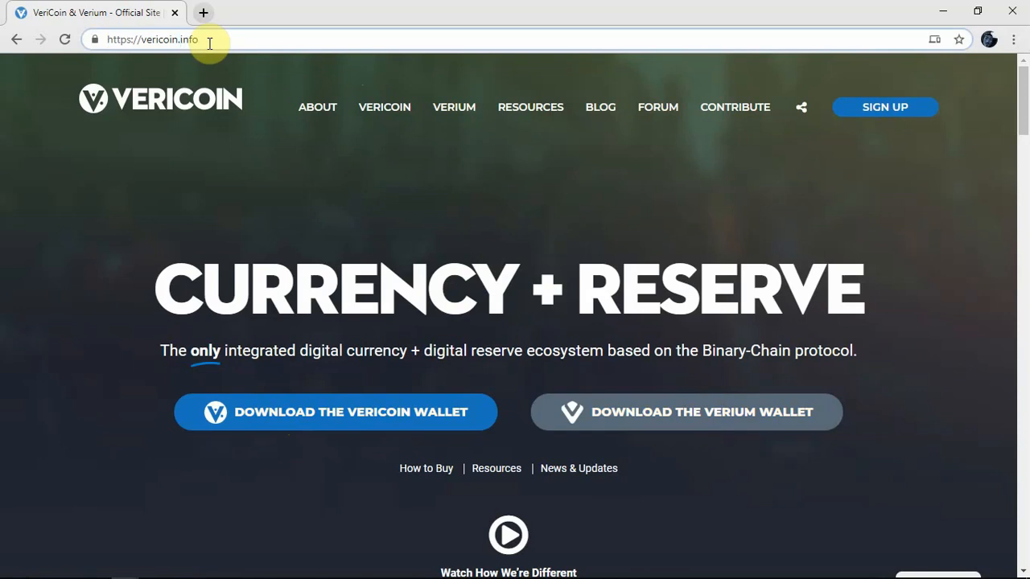
pyautogui.write('/downloads/')
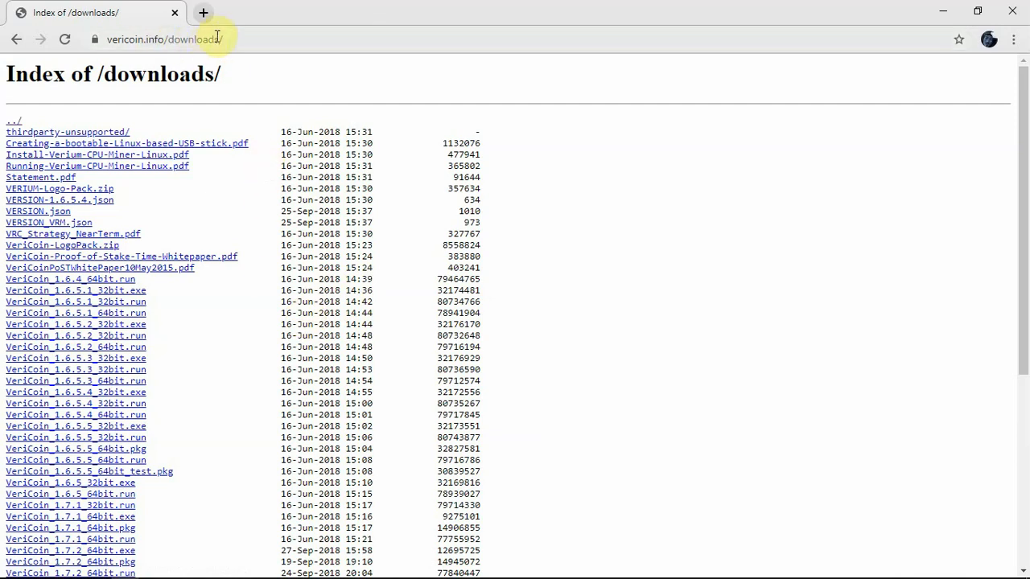
pyautogui.moveTo(222, 55)
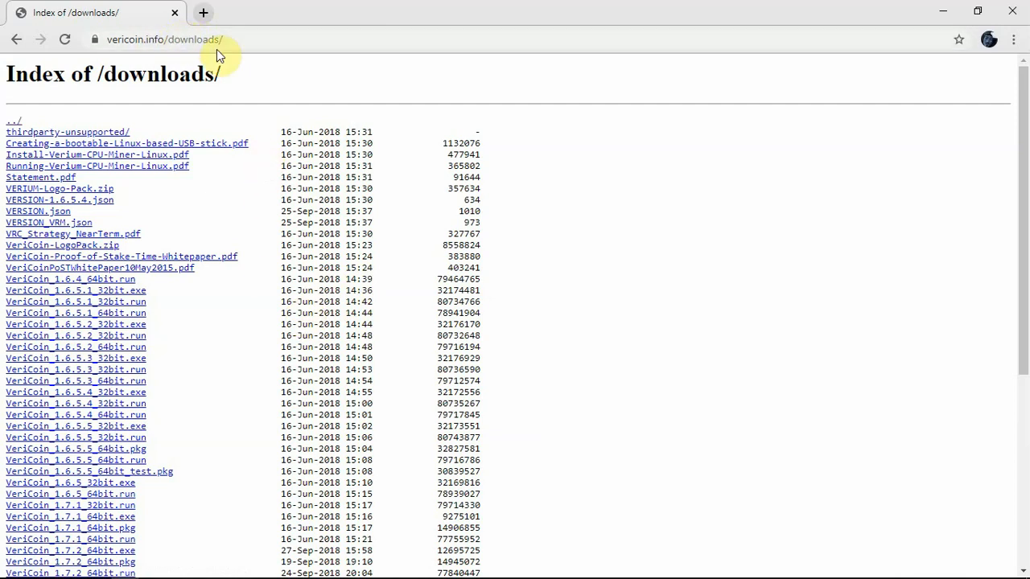
pyautogui.moveTo(219, 505)
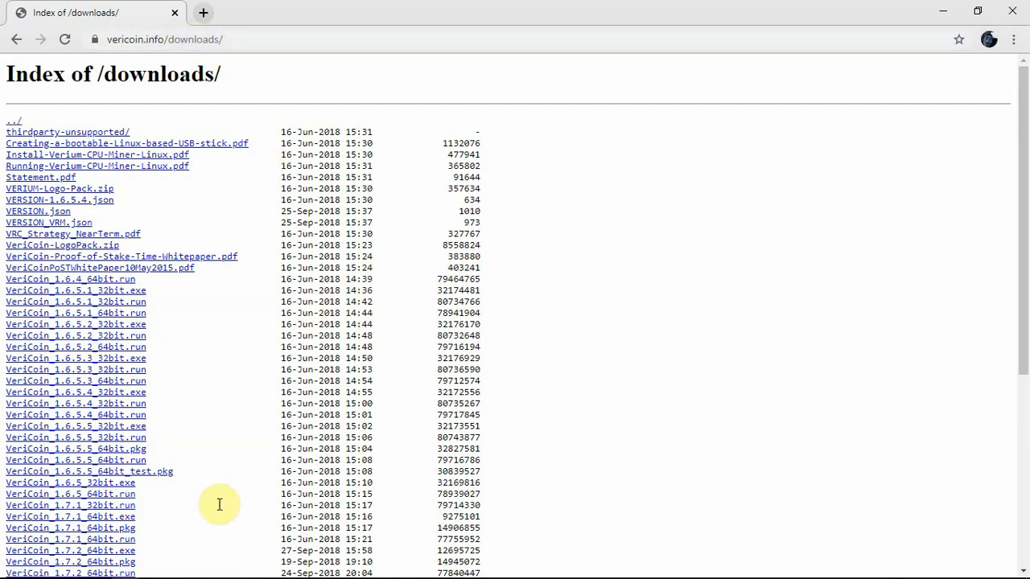
pyautogui.scroll(-3)
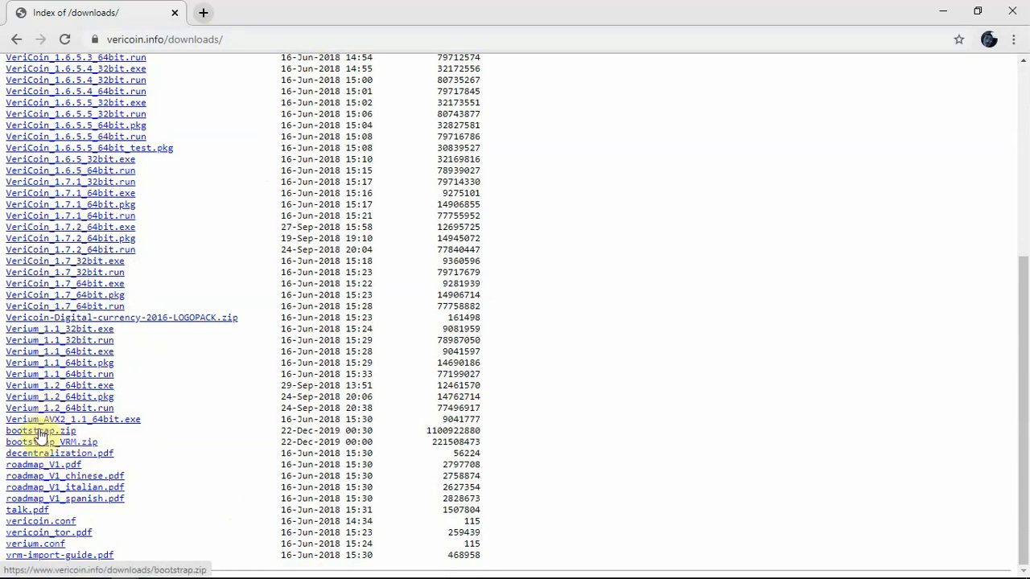
pyautogui.moveTo(51, 441)
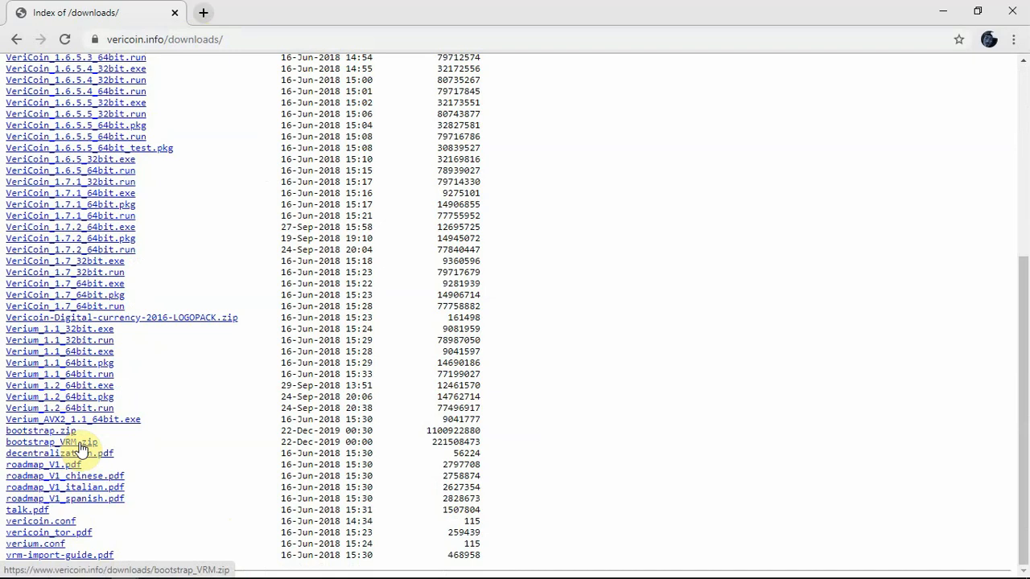
pyautogui.moveTo(440, 447)
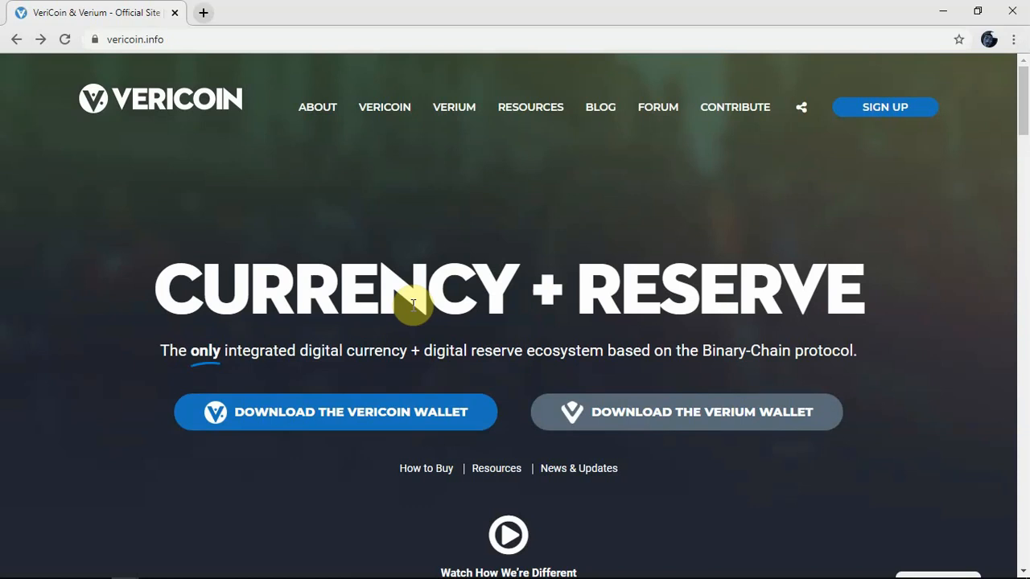
pyautogui.moveTo(424, 304)
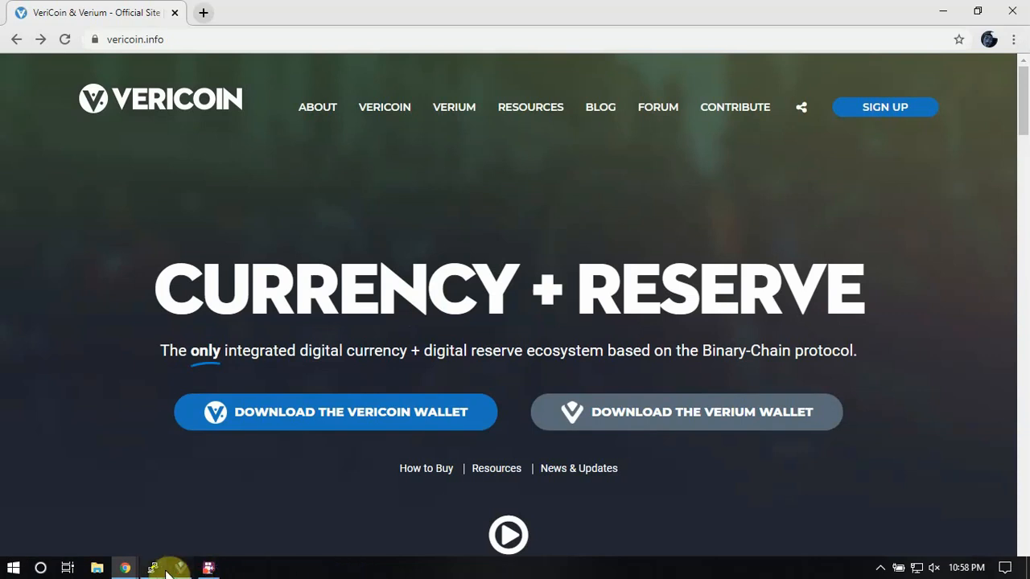
# Step: Return to the Raspberry Pi SSH session where the test.pi1 cpuminer command waits at the prompt
pyautogui.click(164, 568)
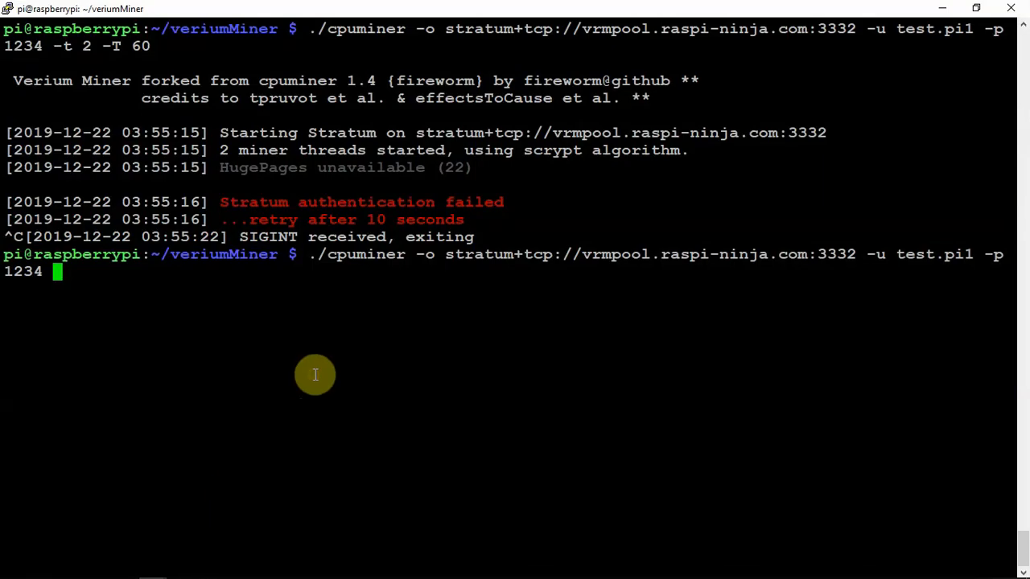